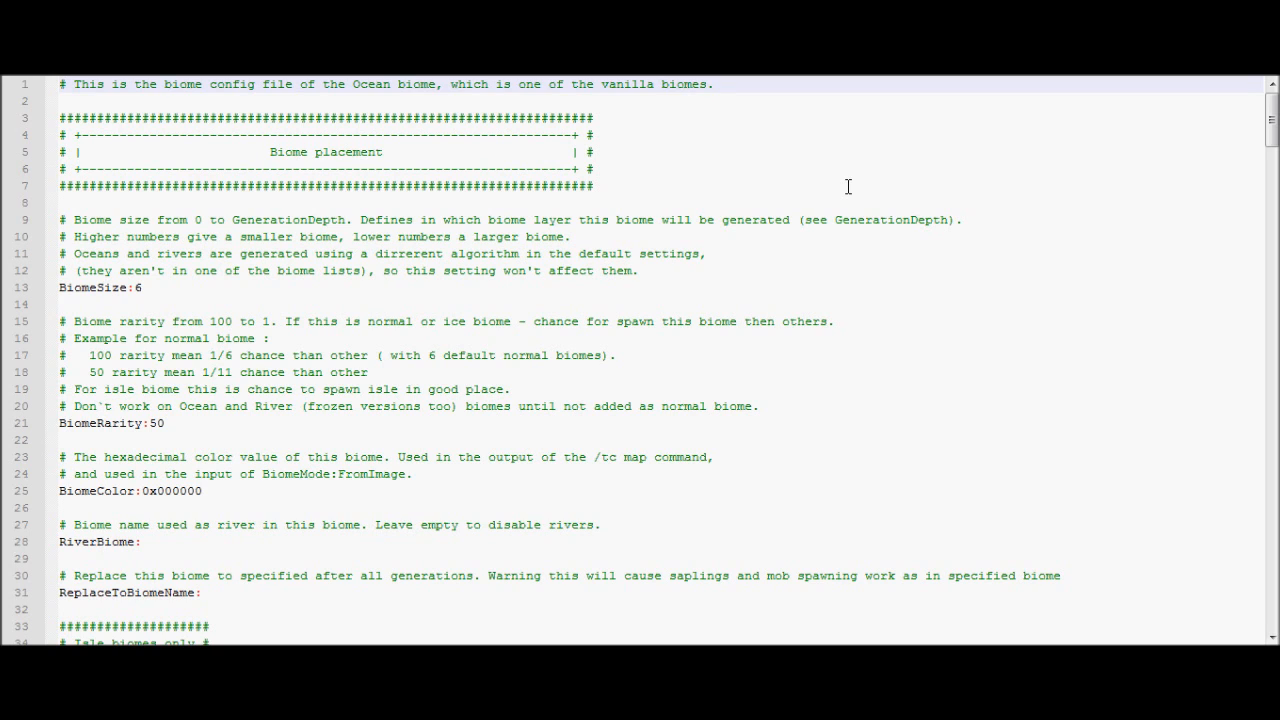
Review the BiomeSize and RiverBiome lines of the Ocean config.
click(712, 84)
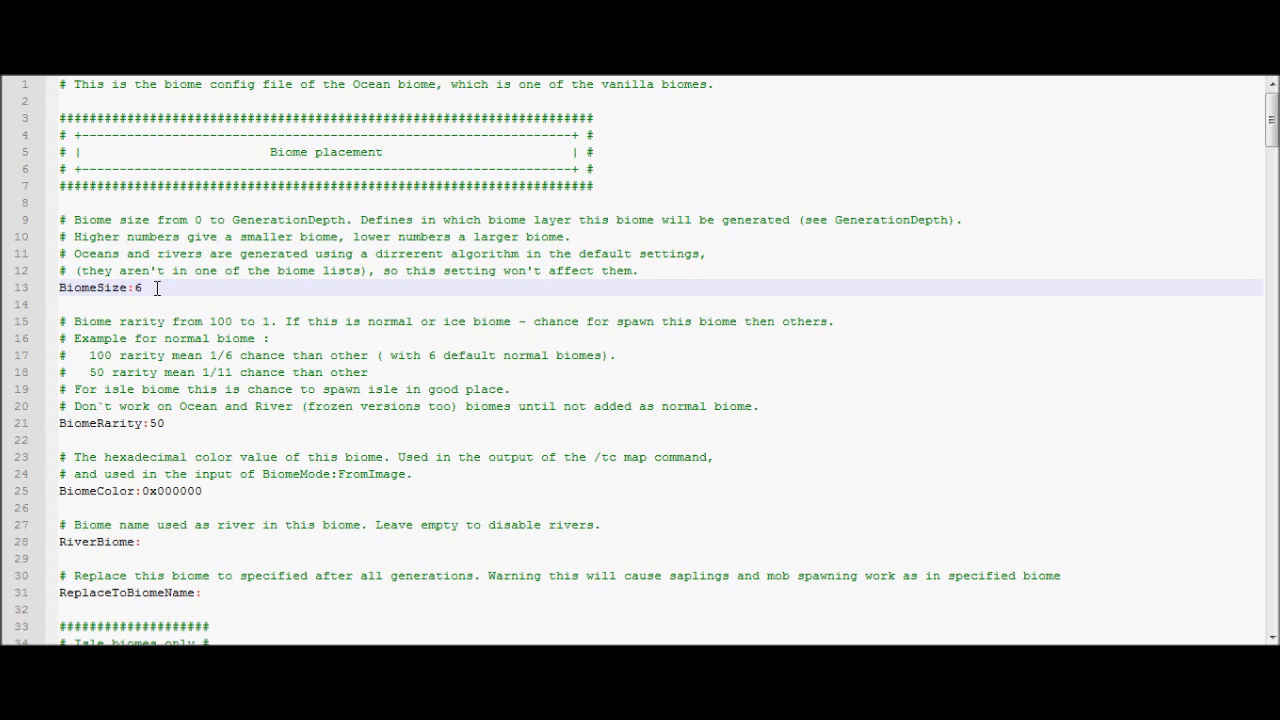
click(194, 424)
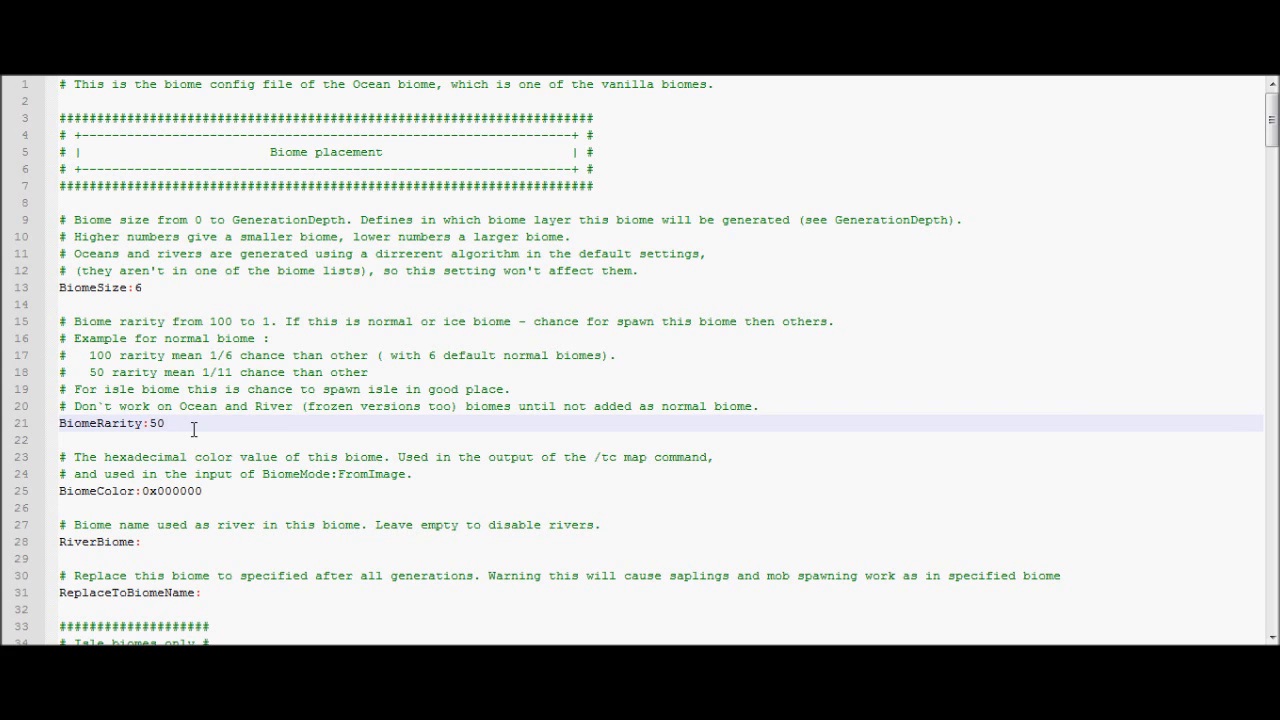
scroll(down, 3)
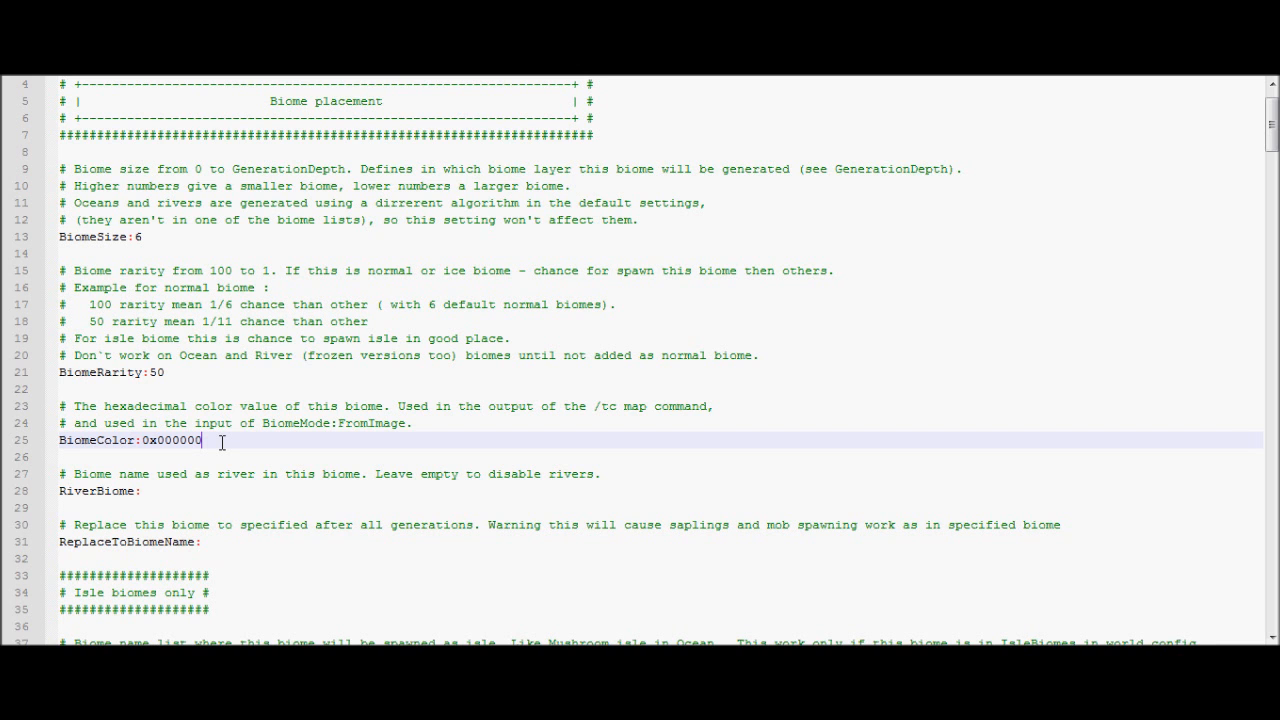
scroll(down, 3)
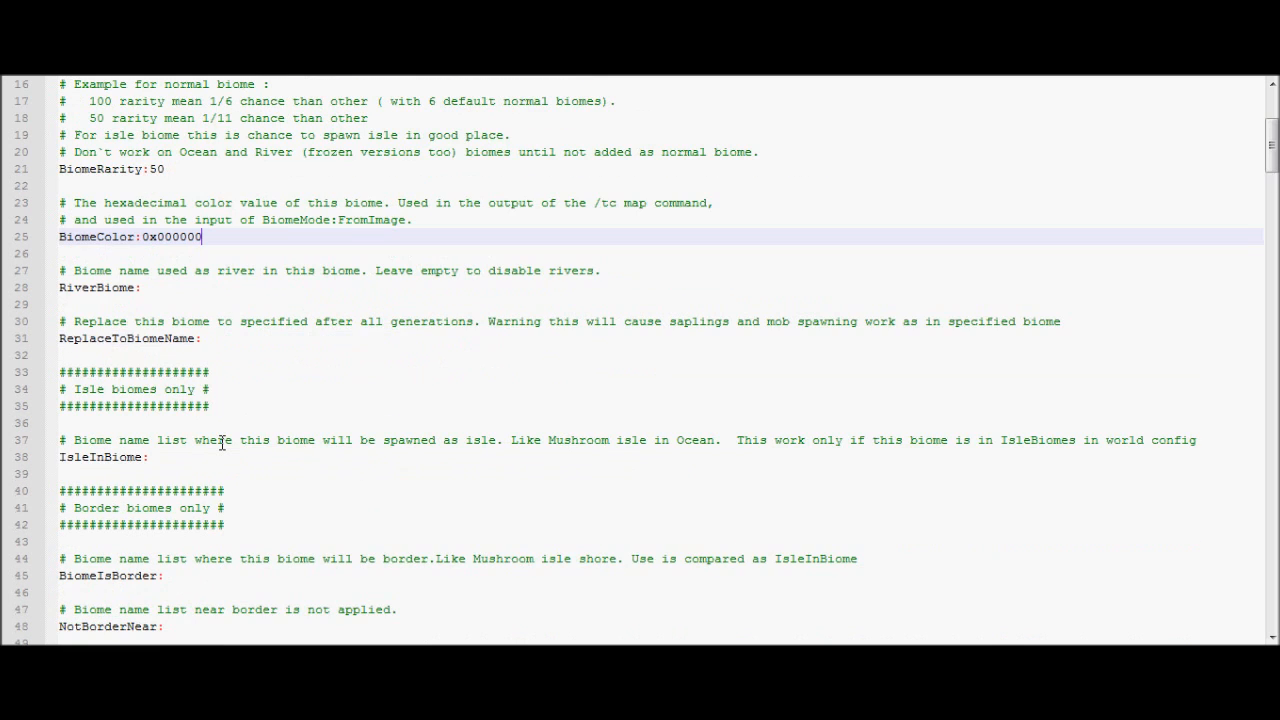
scroll(down, 3)
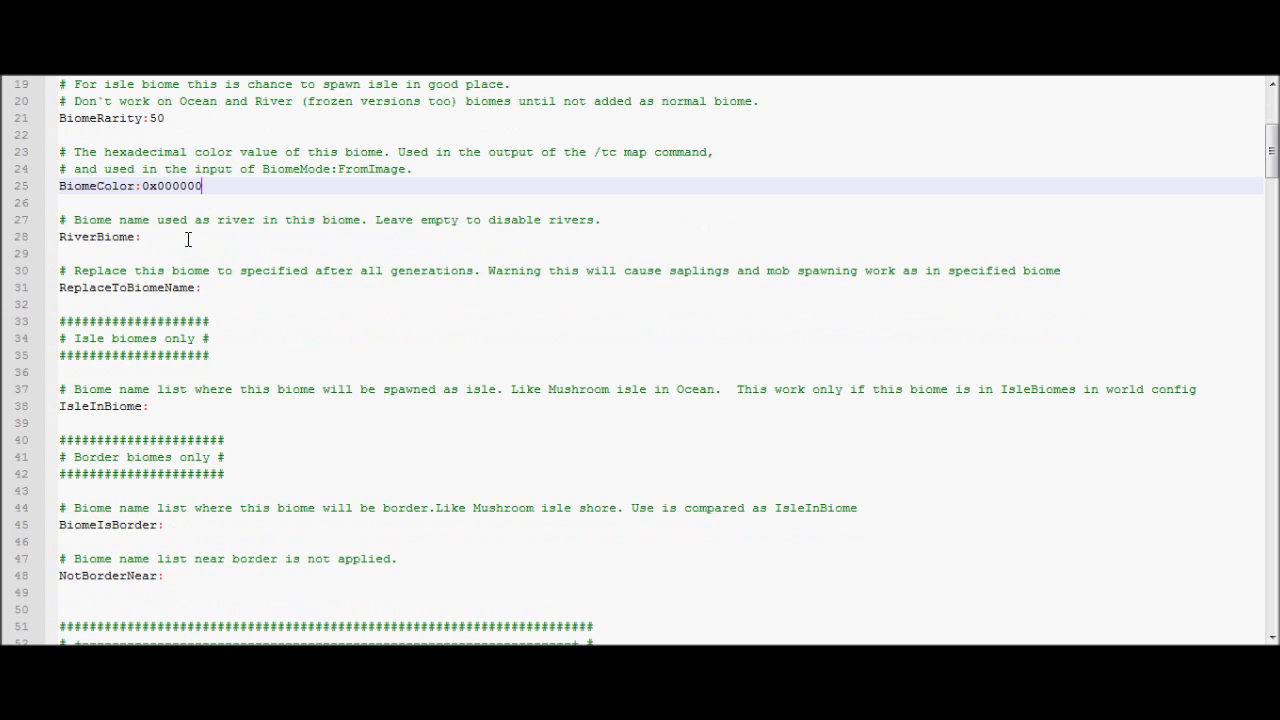
click(188, 236)
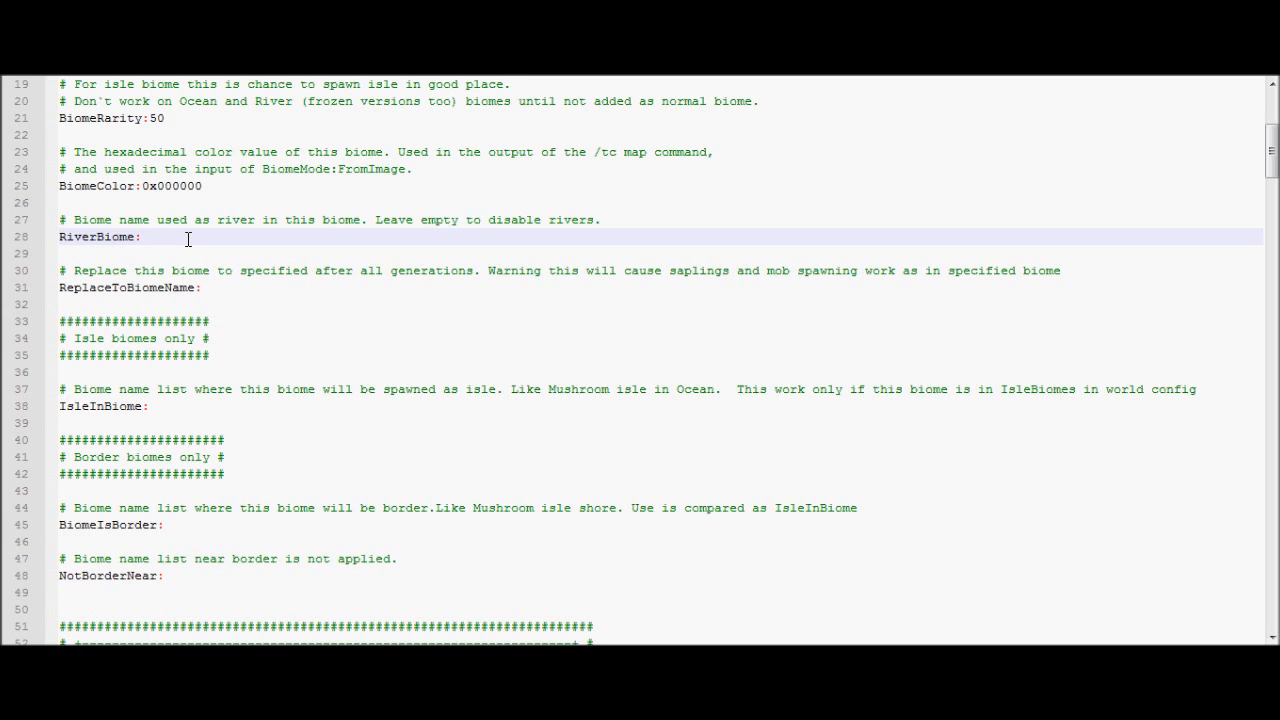
text(Riv)
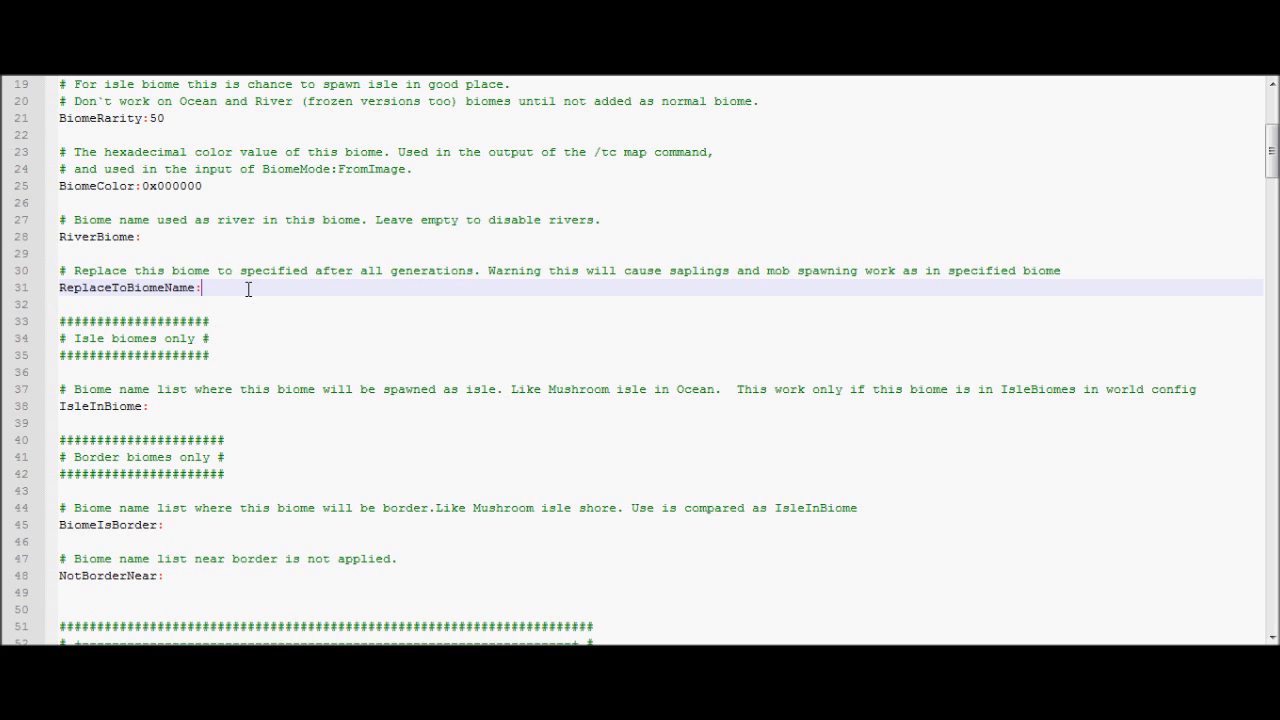
scroll(down, 3)
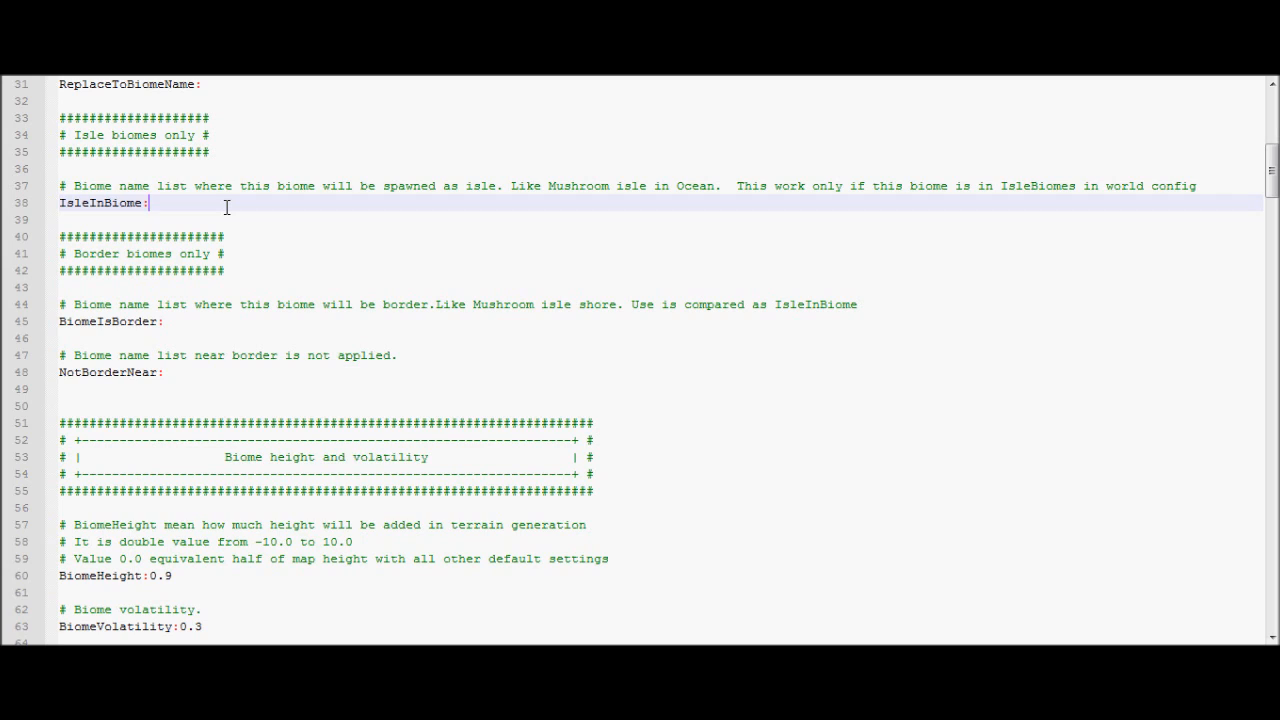
Remove the example Jungle entry and go over the BiomeIsBorder and NotBorderNear settings.
text(Jung)
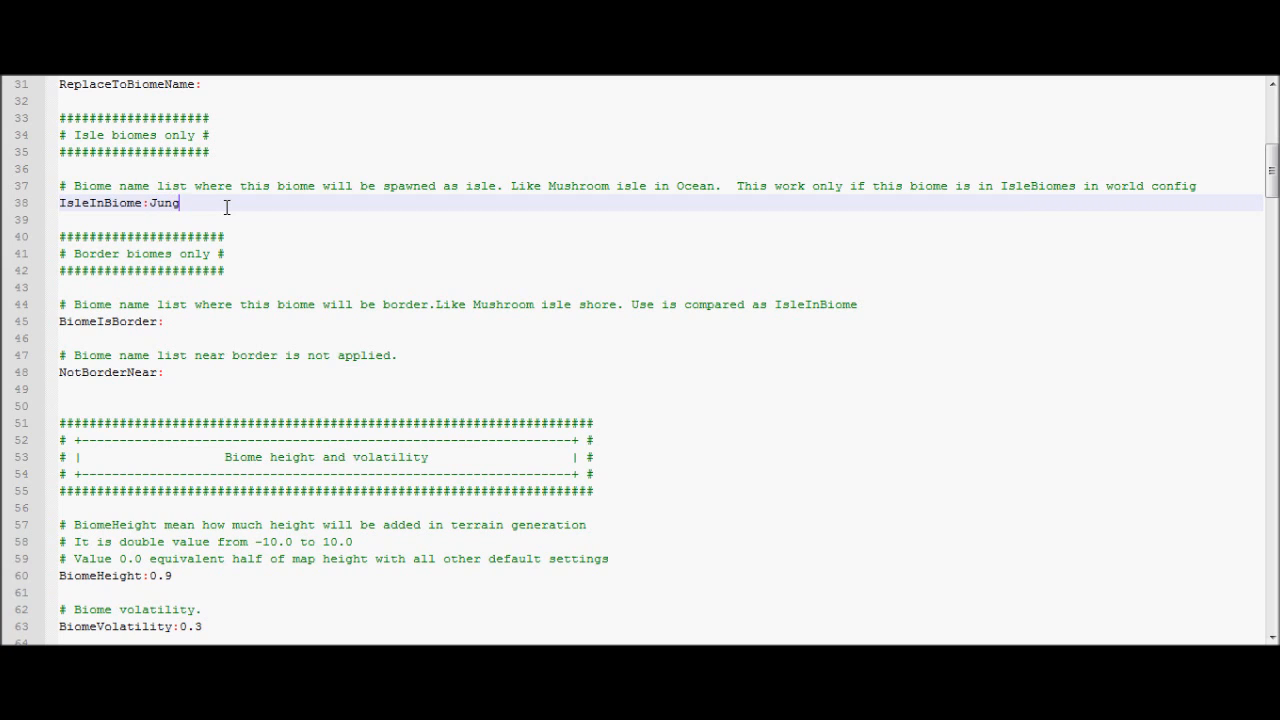
text(le)
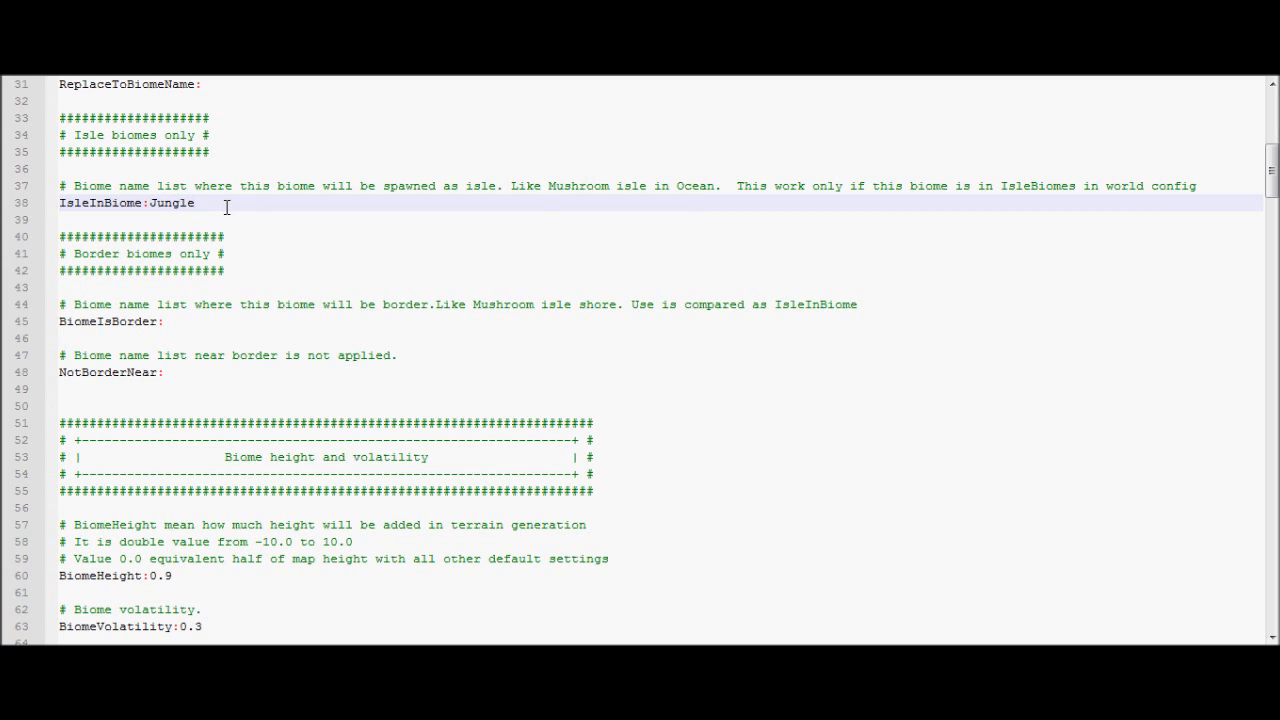
mouse_move(640, 268)
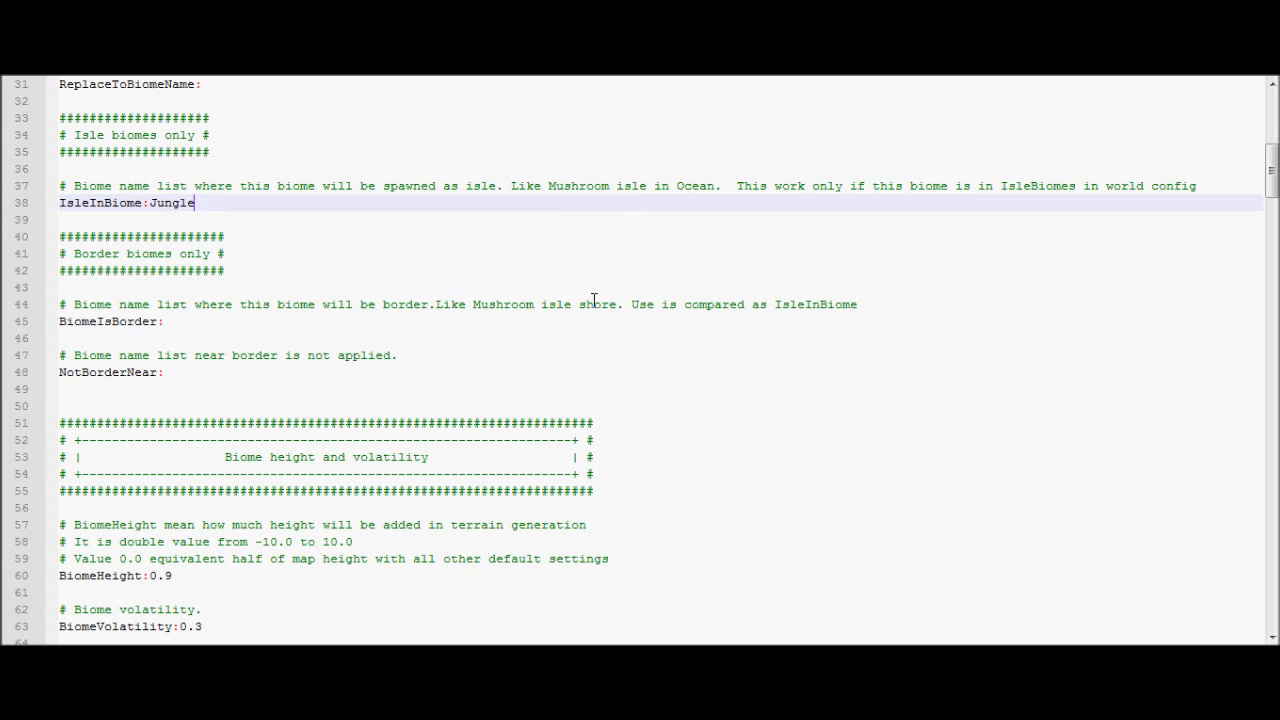
double_click(172, 202)
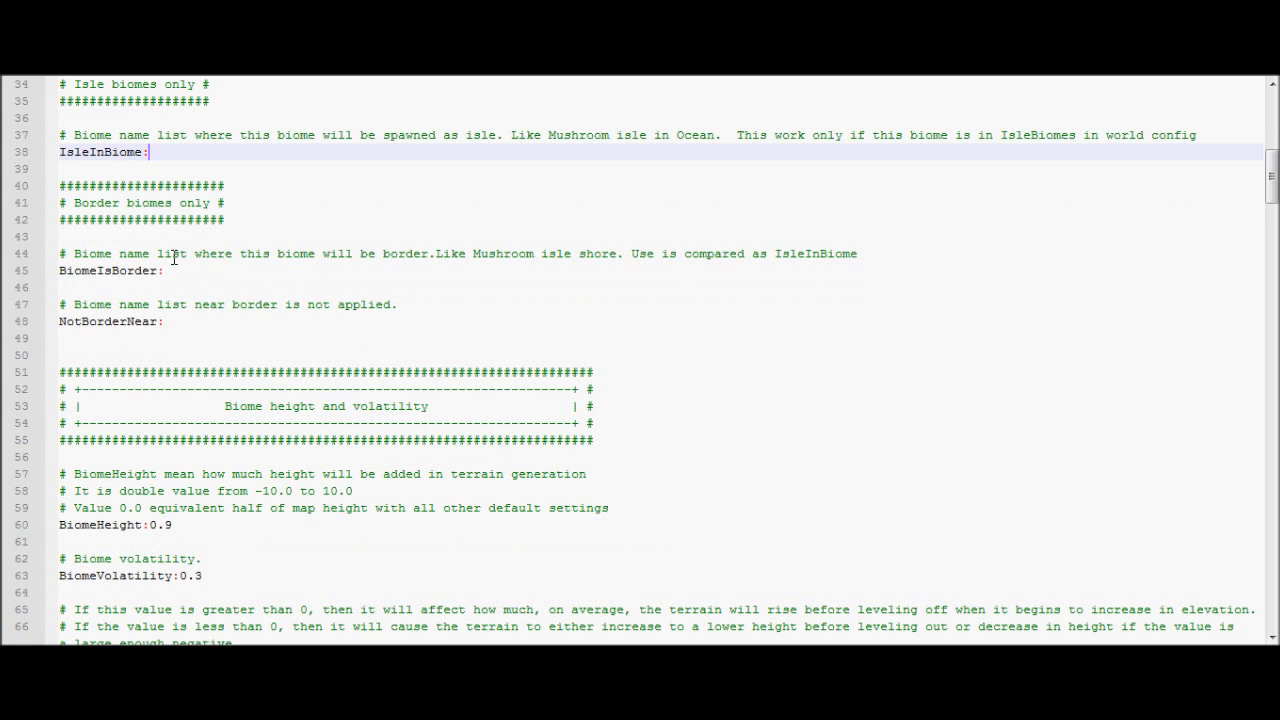
click(180, 270)
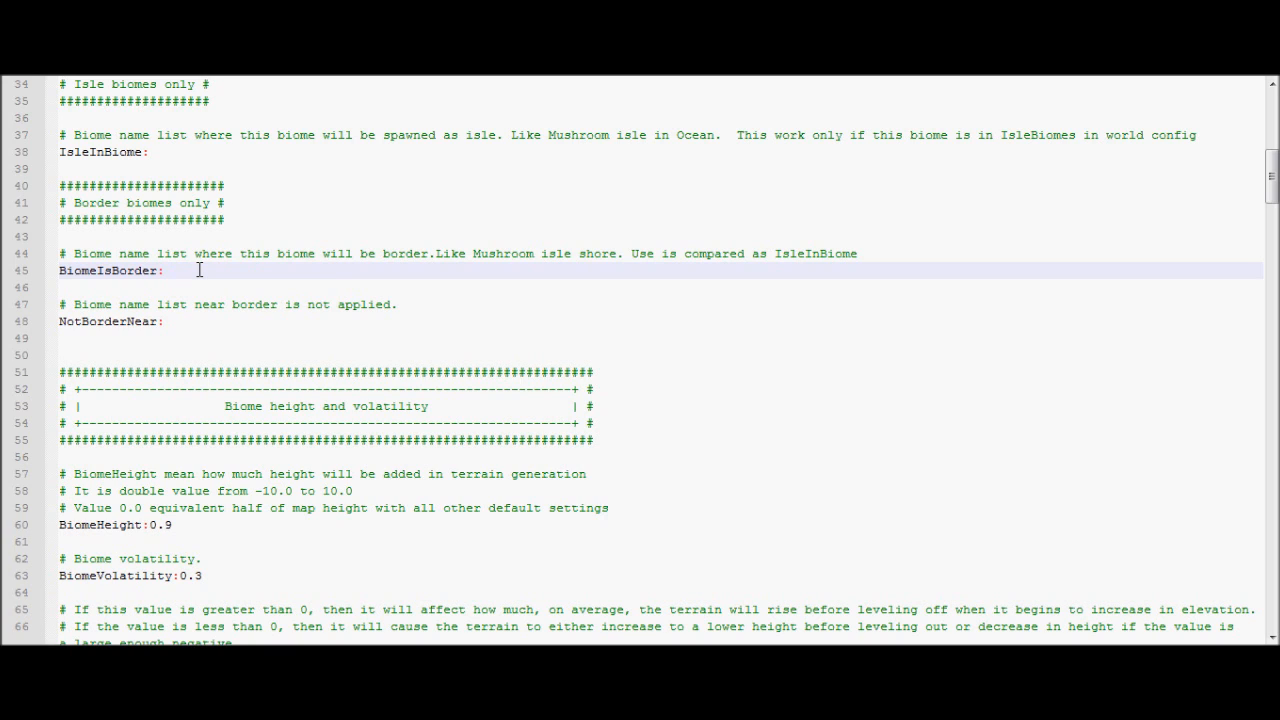
mouse_move(196, 300)
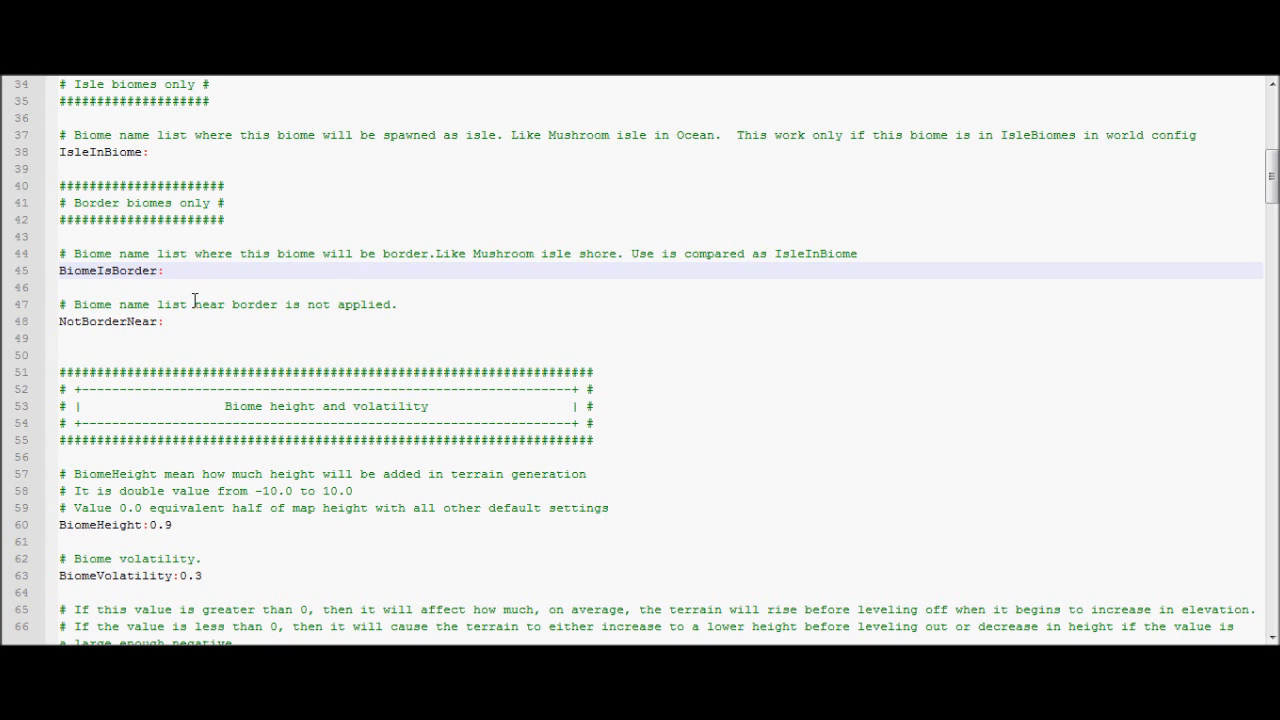
click(184, 320)
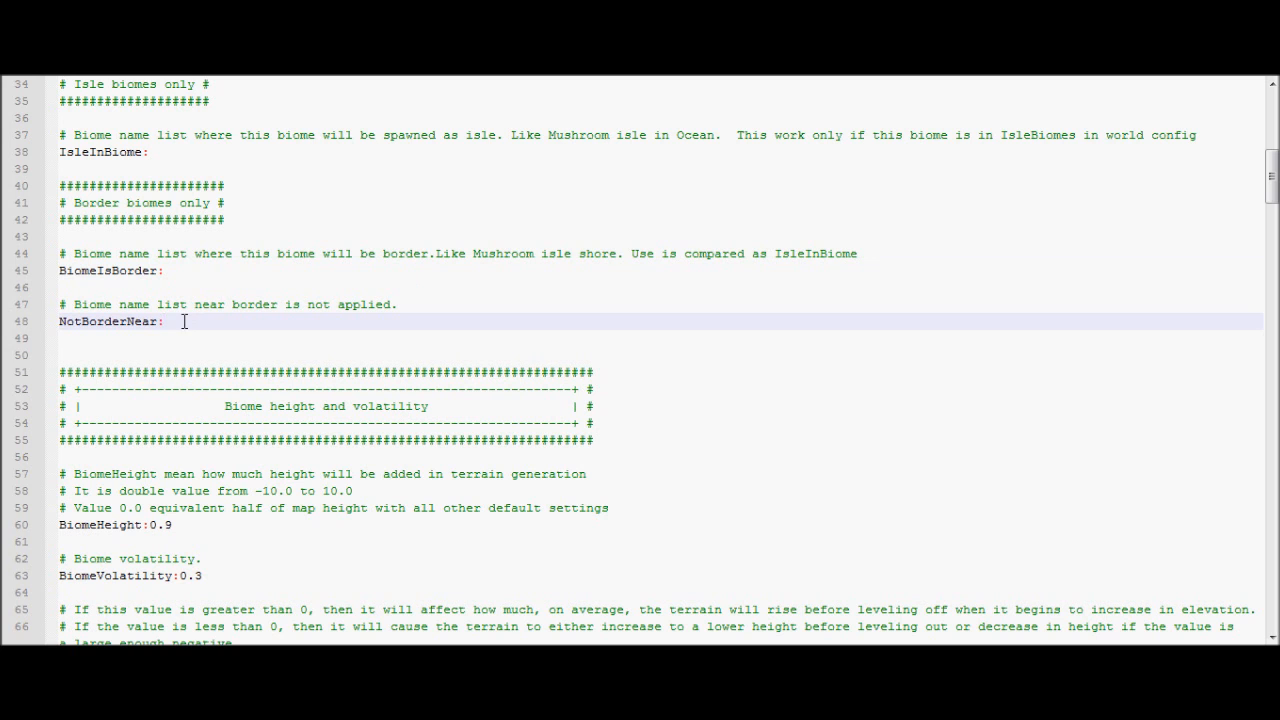
Check BiomeVolatility 0.5 and MaxAverageHeight/Depth 0.0 against the slope graph.
scroll(down, 3)
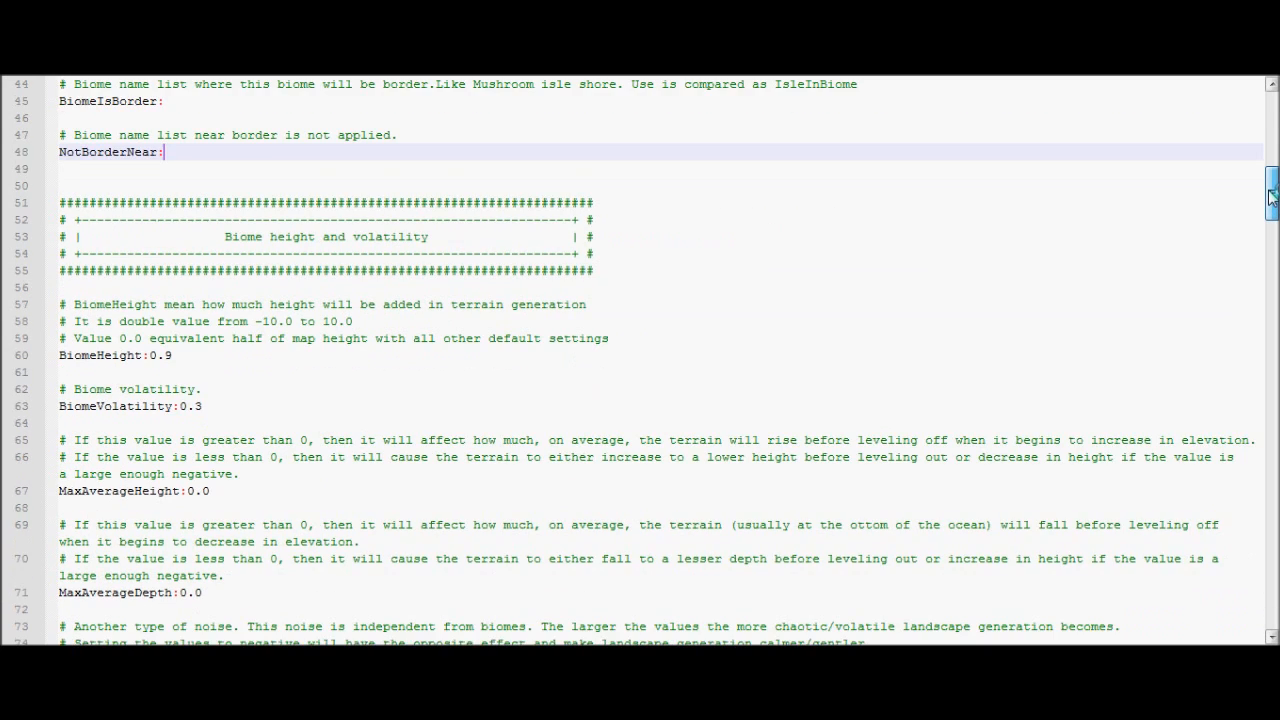
scroll(down, 3)
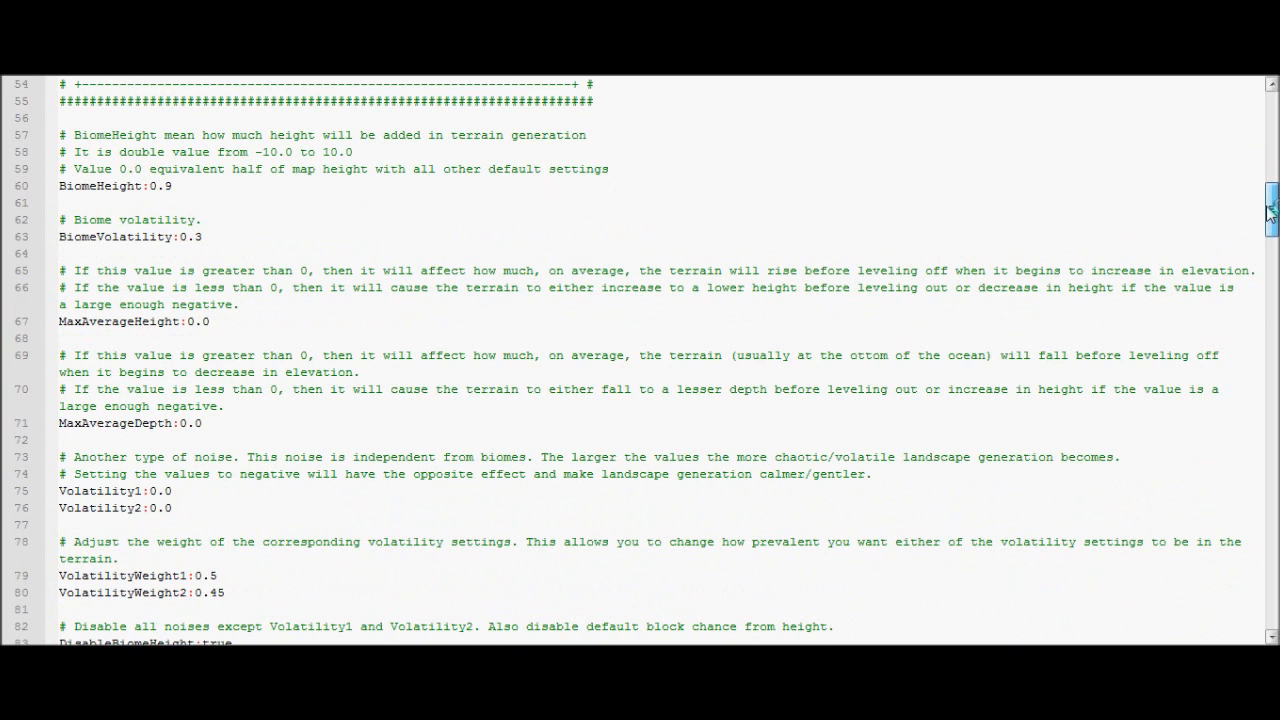
click(170, 184)
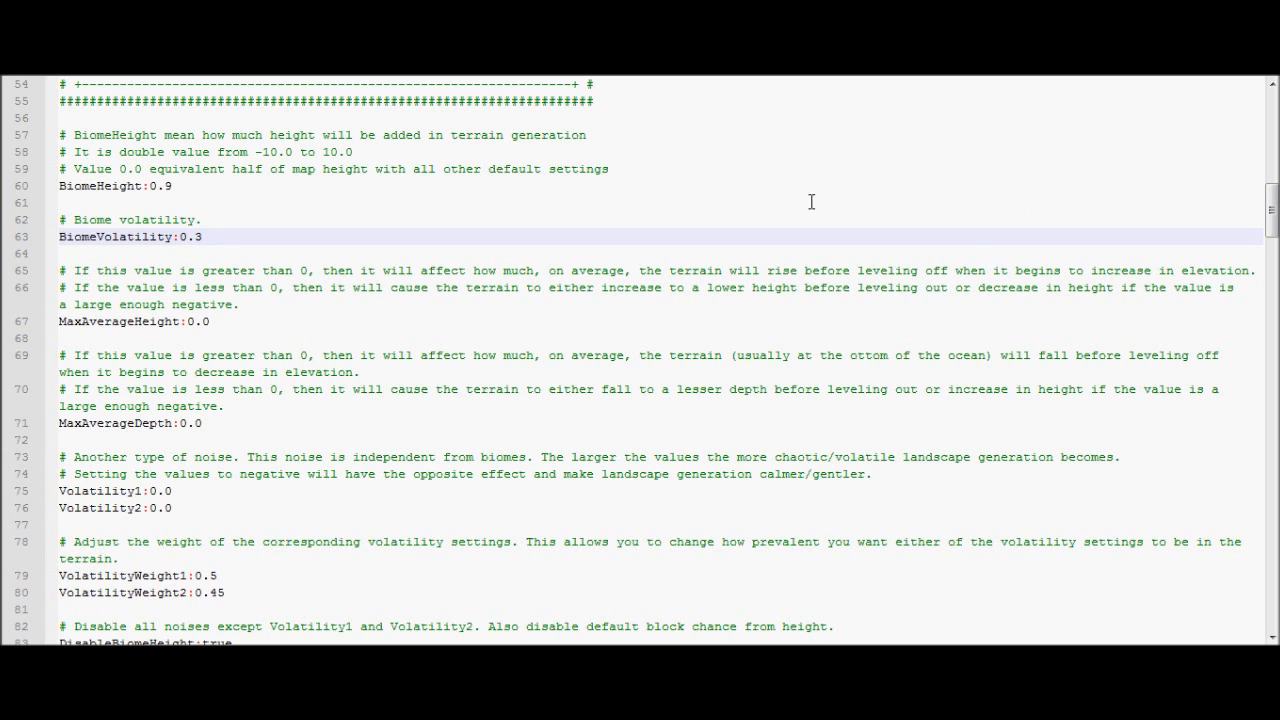
mouse_move(228, 224)
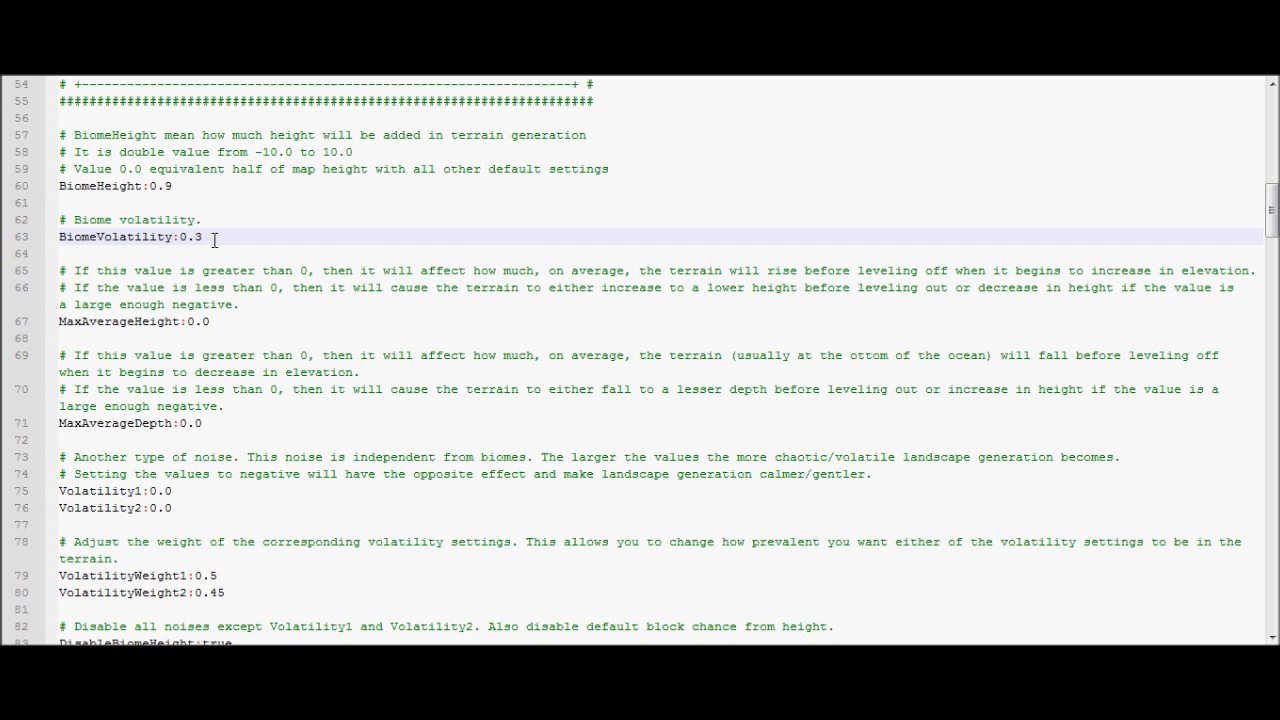
scroll(down, 3)
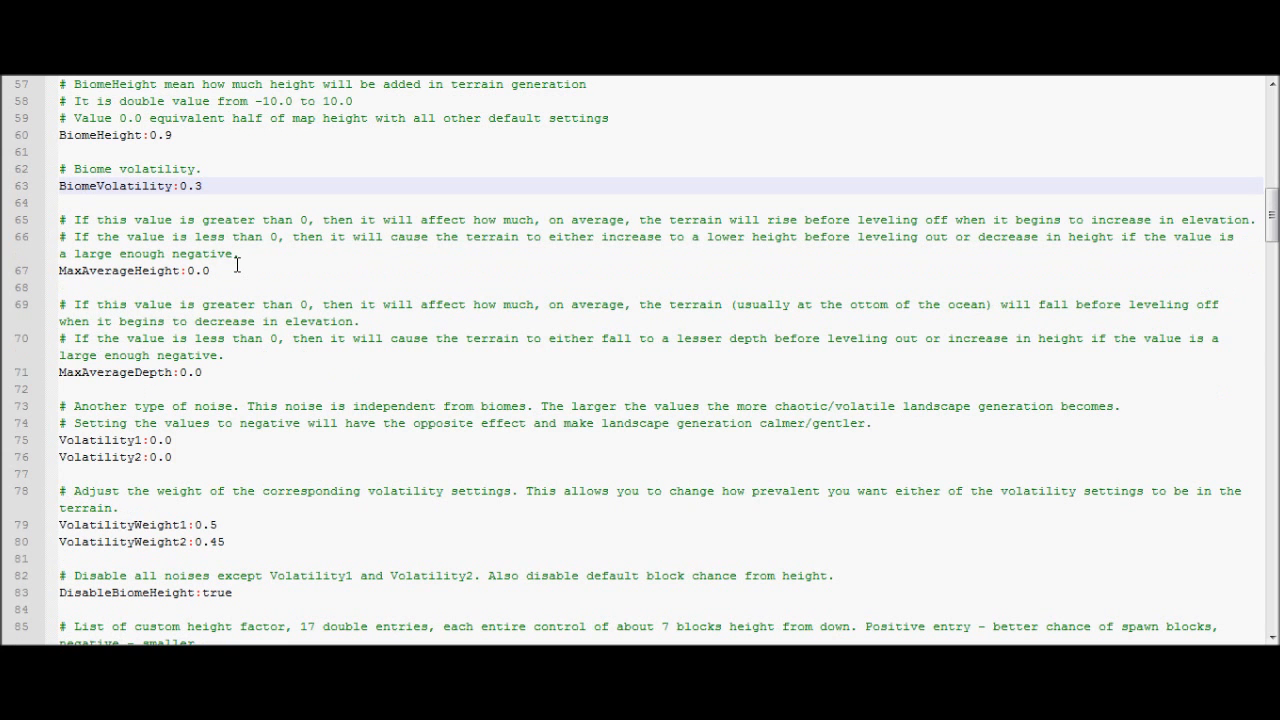
scroll(down, 3)
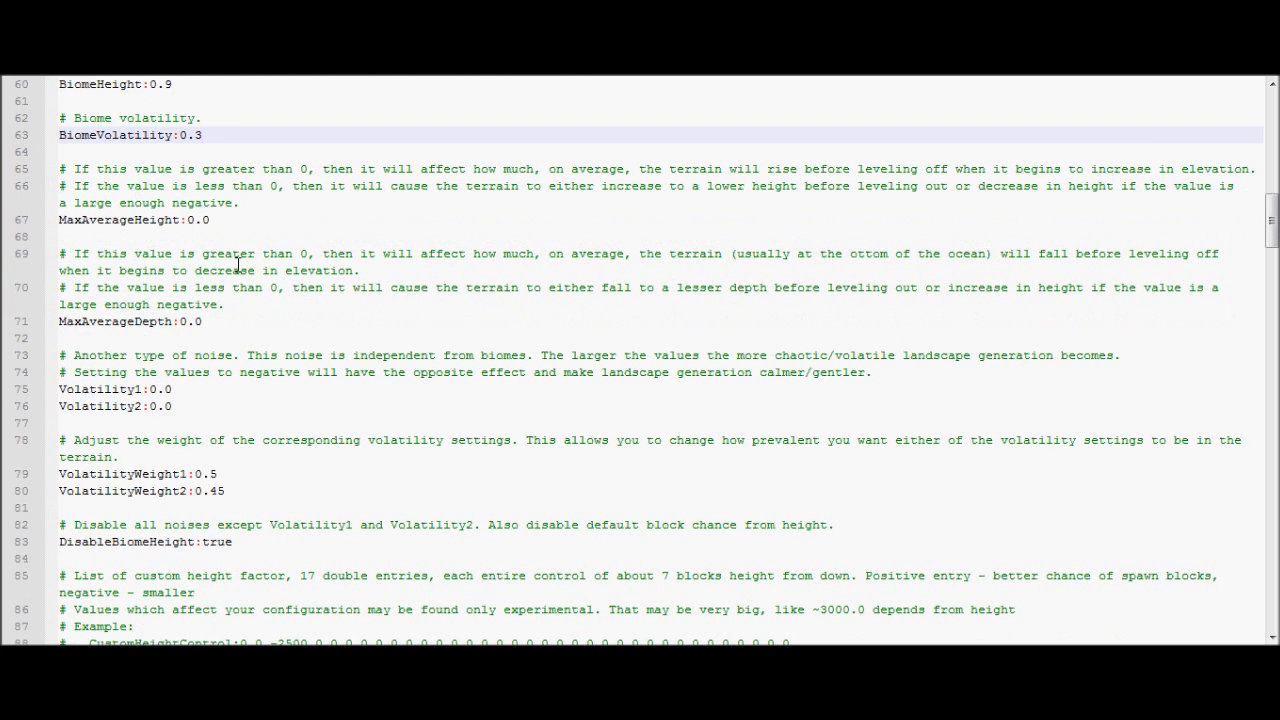
click(200, 136)
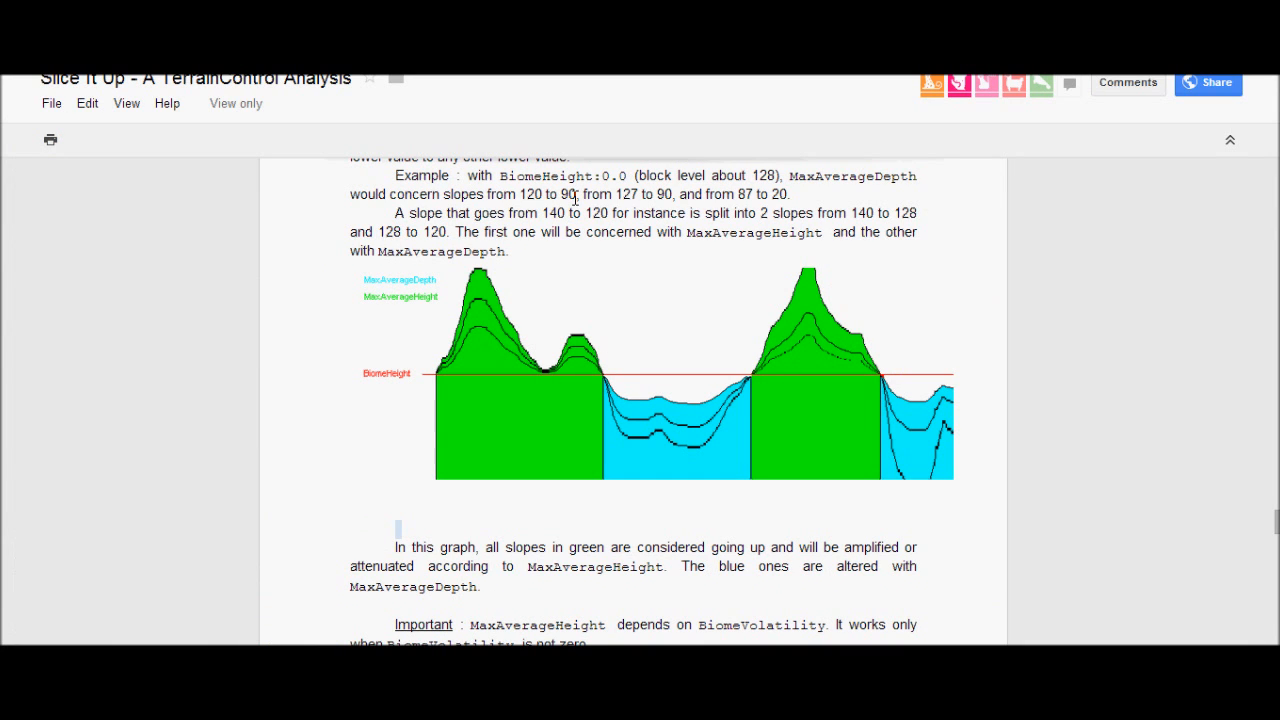
mouse_move(600, 248)
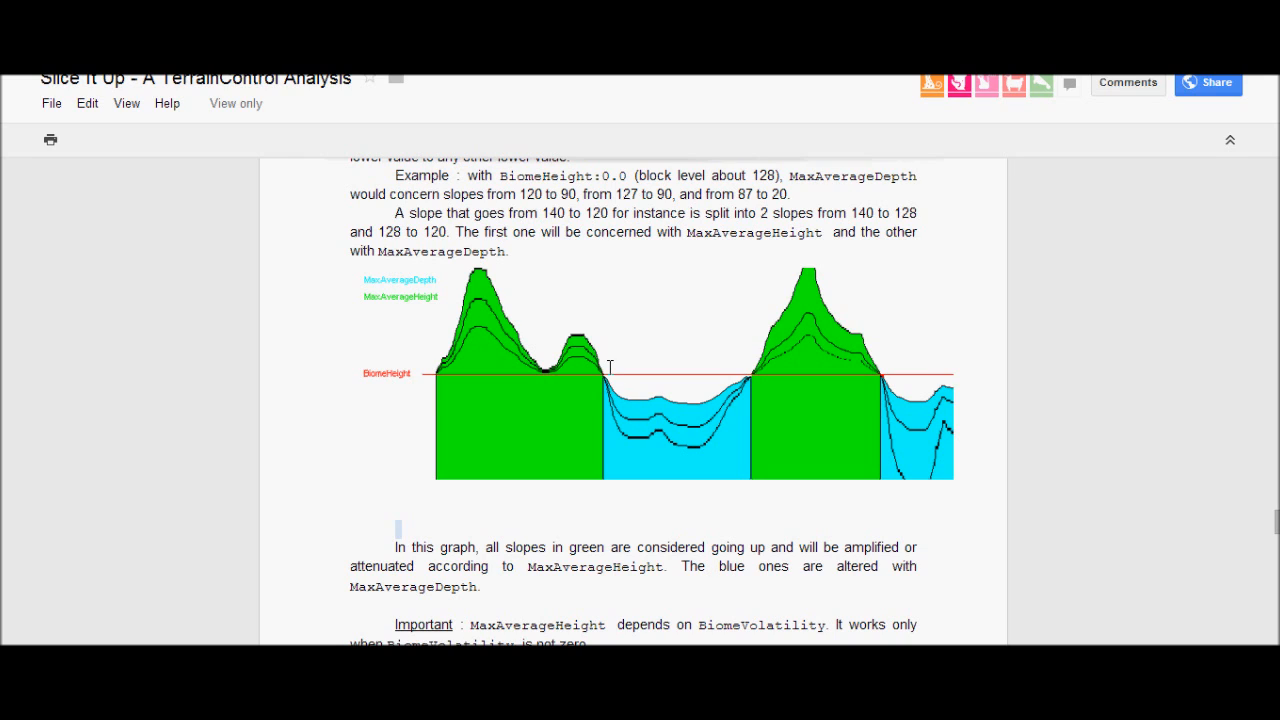
mouse_move(514, 376)
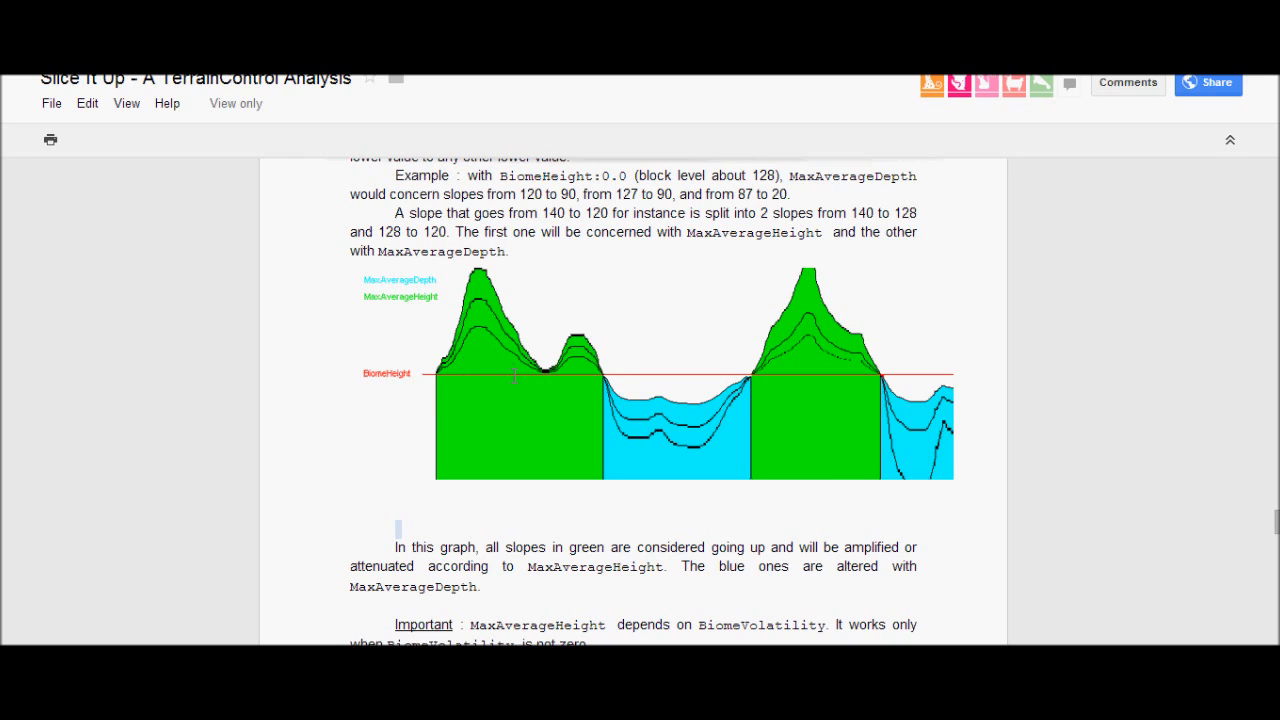
mouse_move(478, 330)
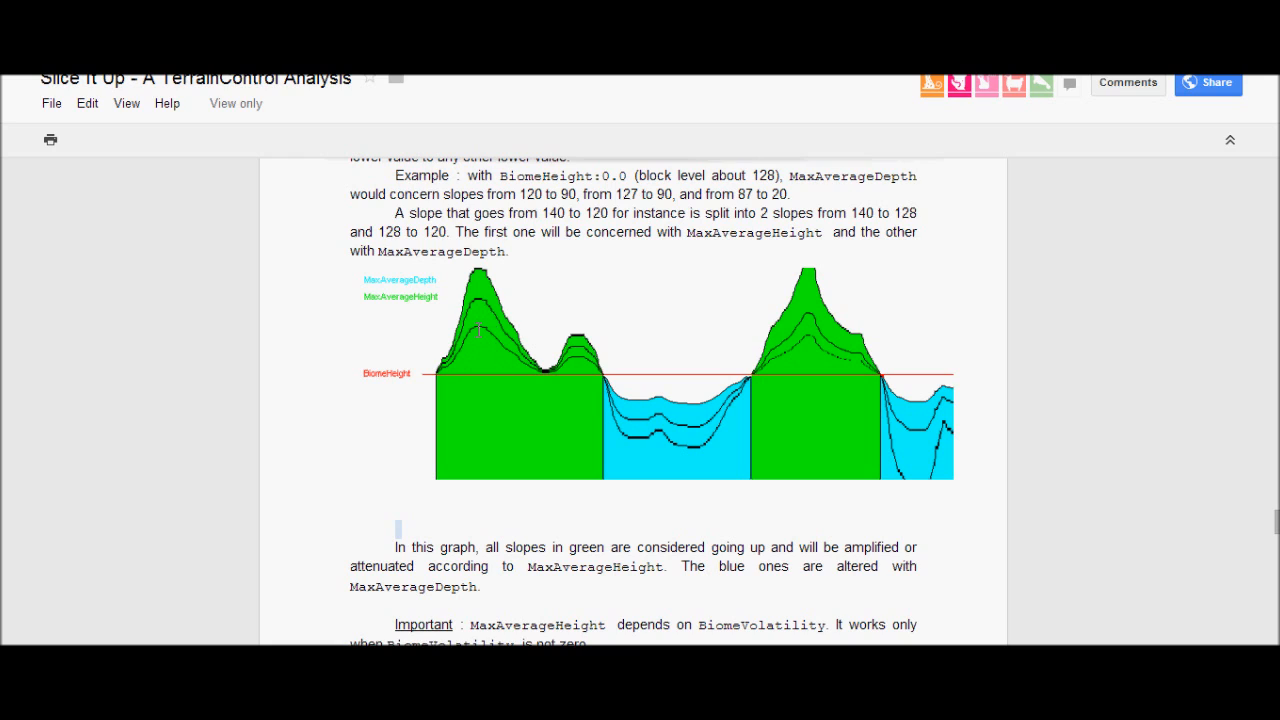
mouse_move(518, 336)
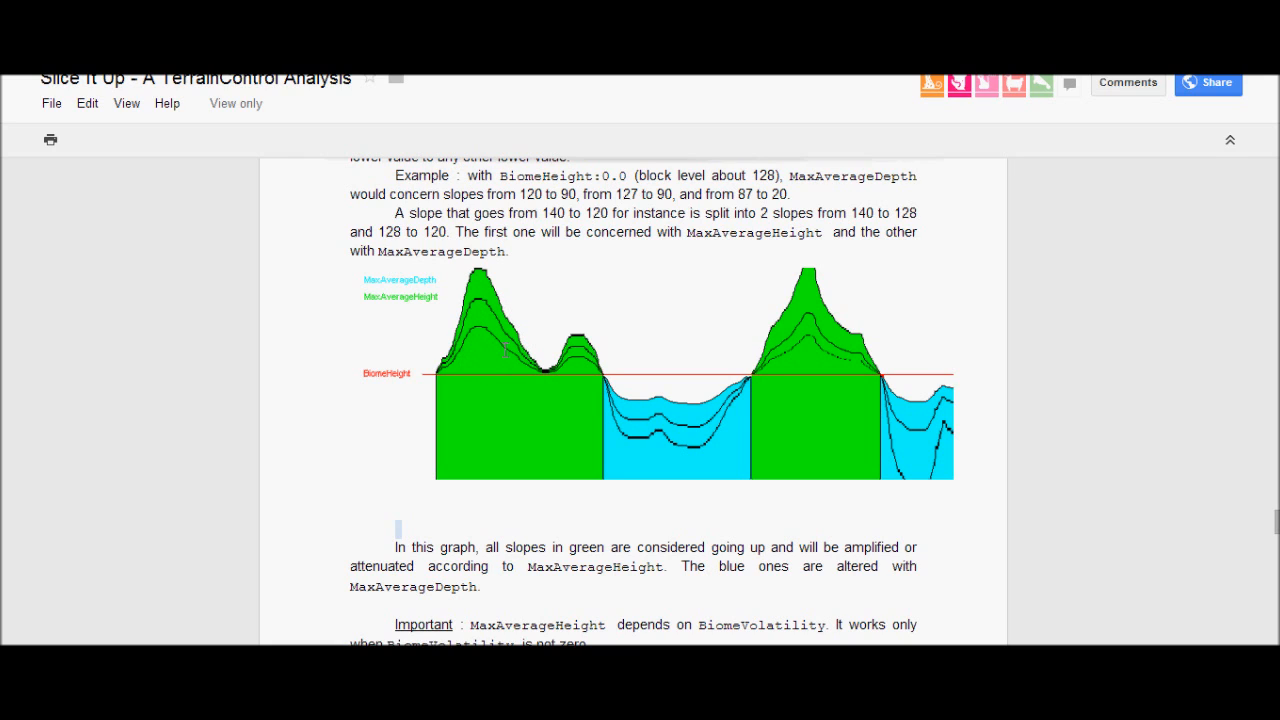
mouse_move(538, 352)
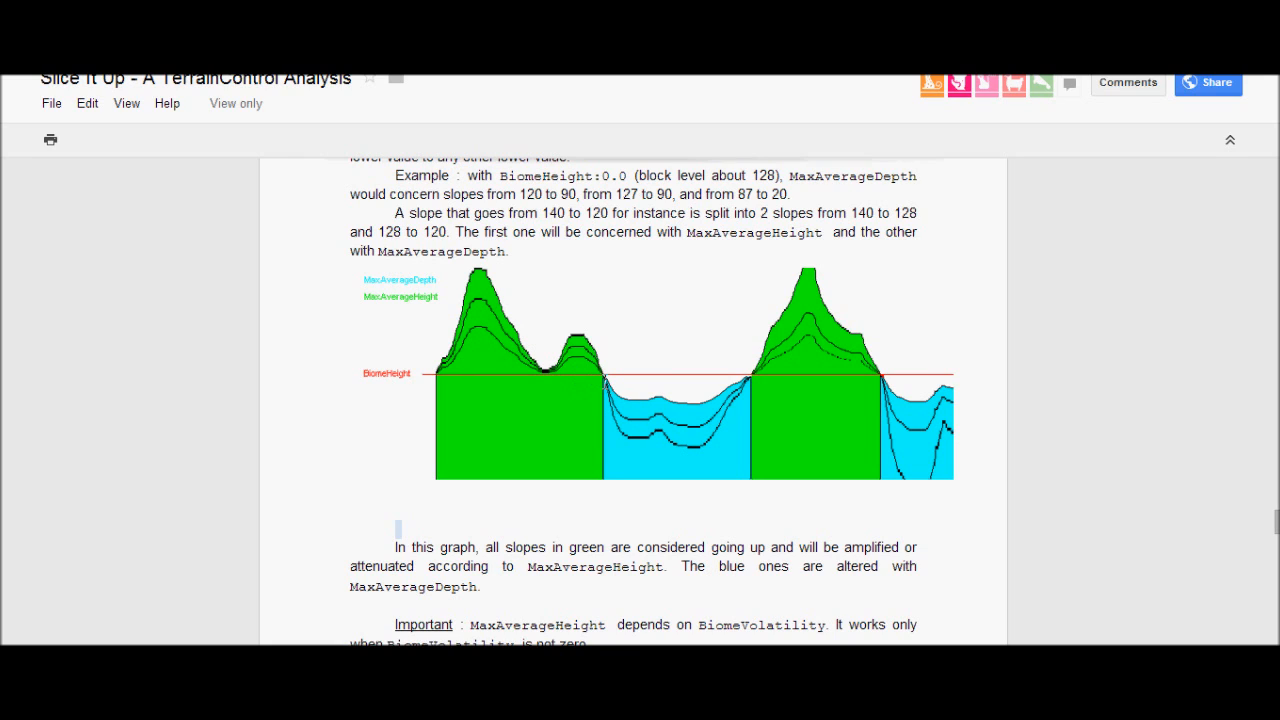
mouse_move(728, 424)
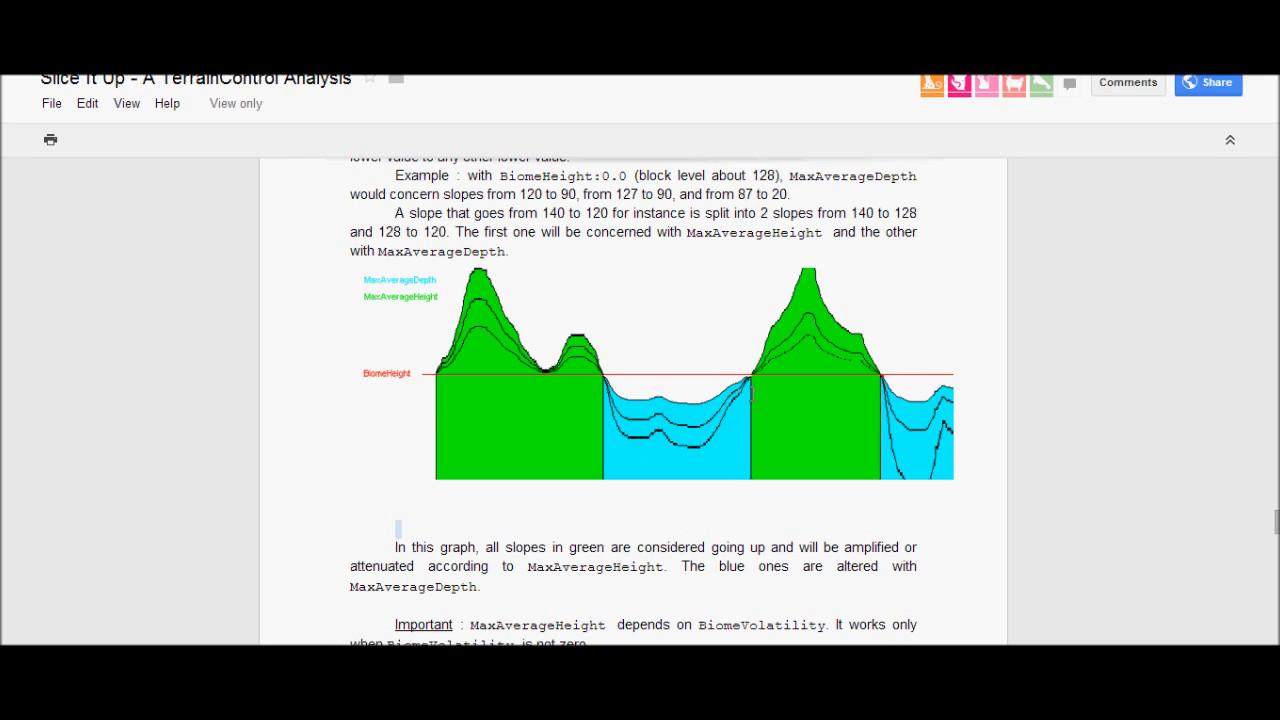
mouse_move(488, 352)
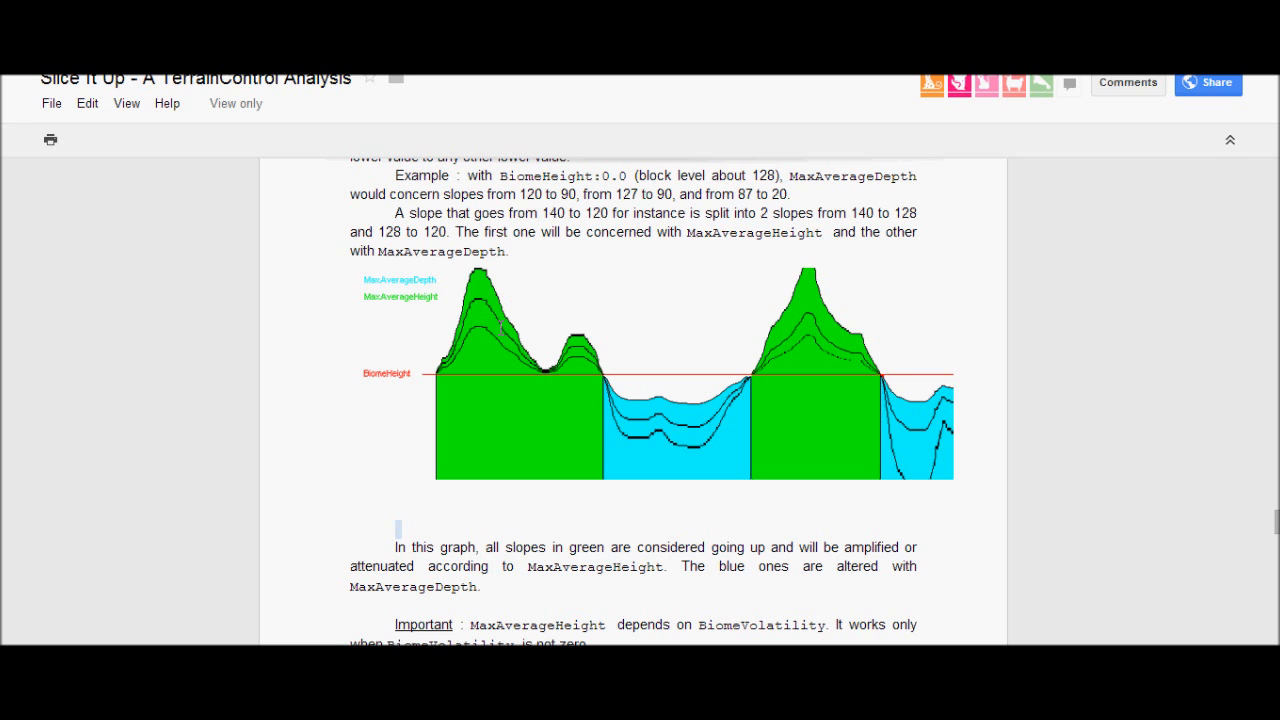
mouse_move(402, 602)
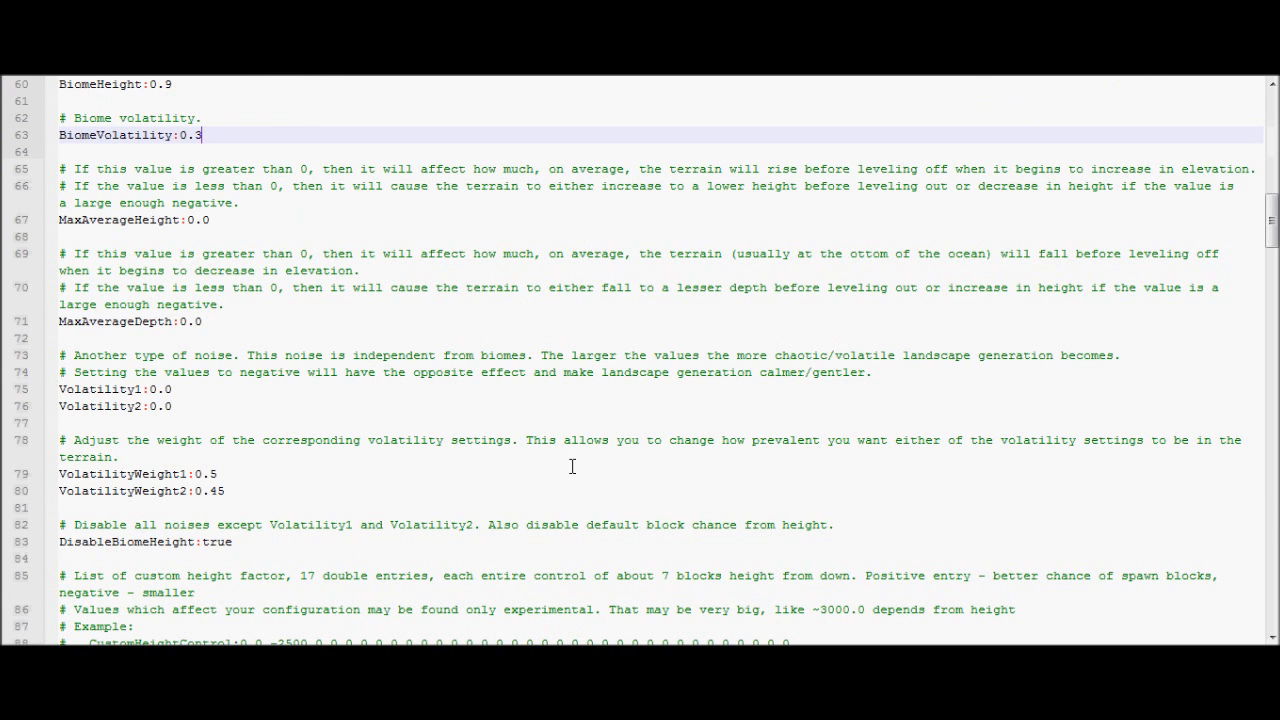
scroll(down, 3)
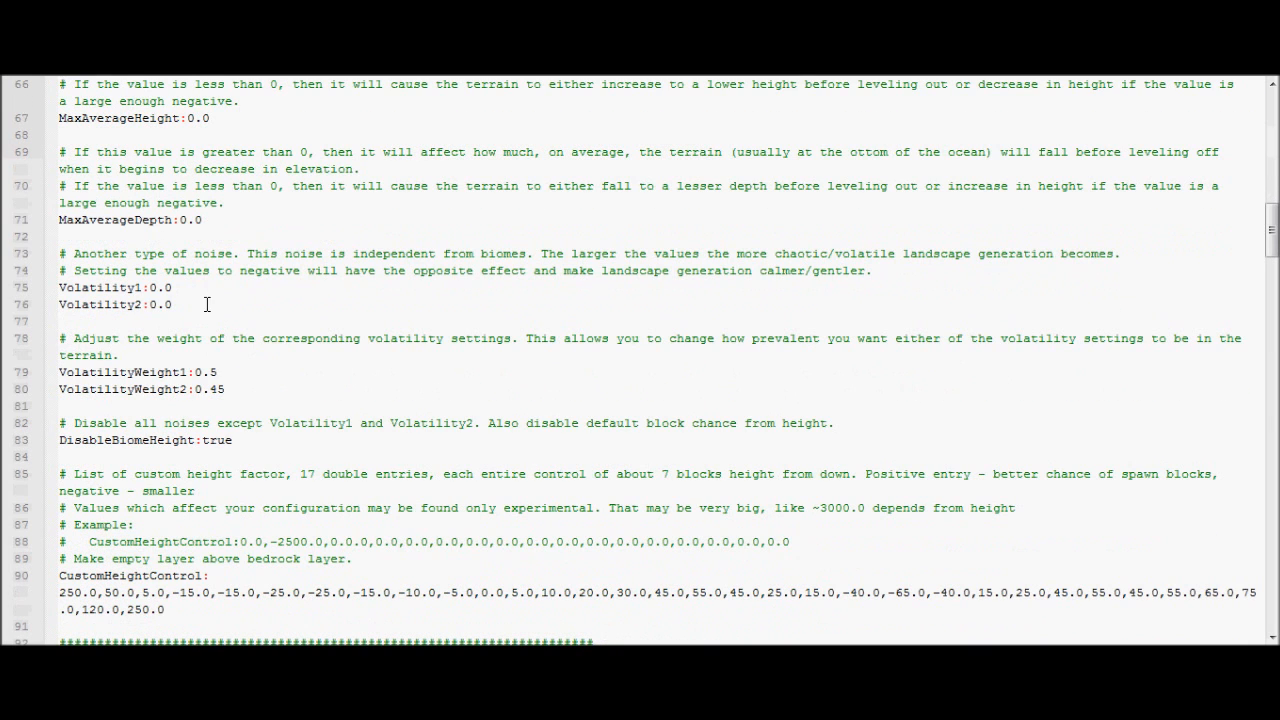
click(170, 304)
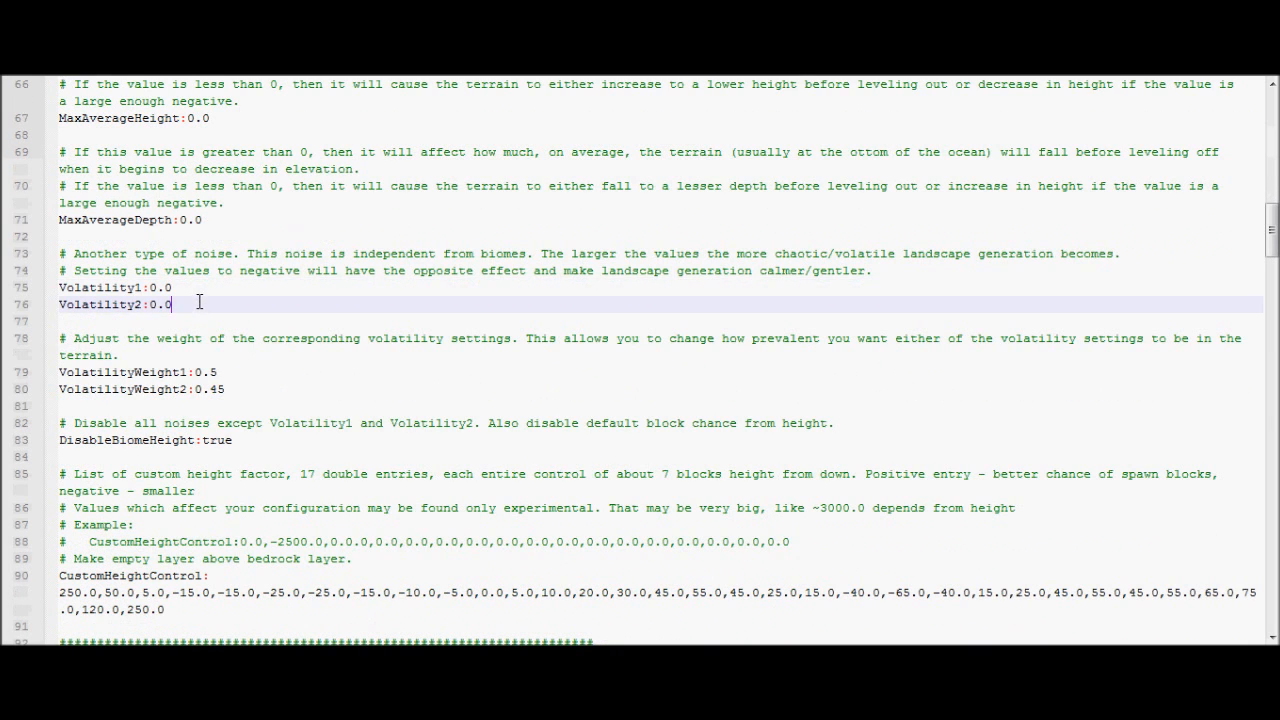
scroll(up, 3)
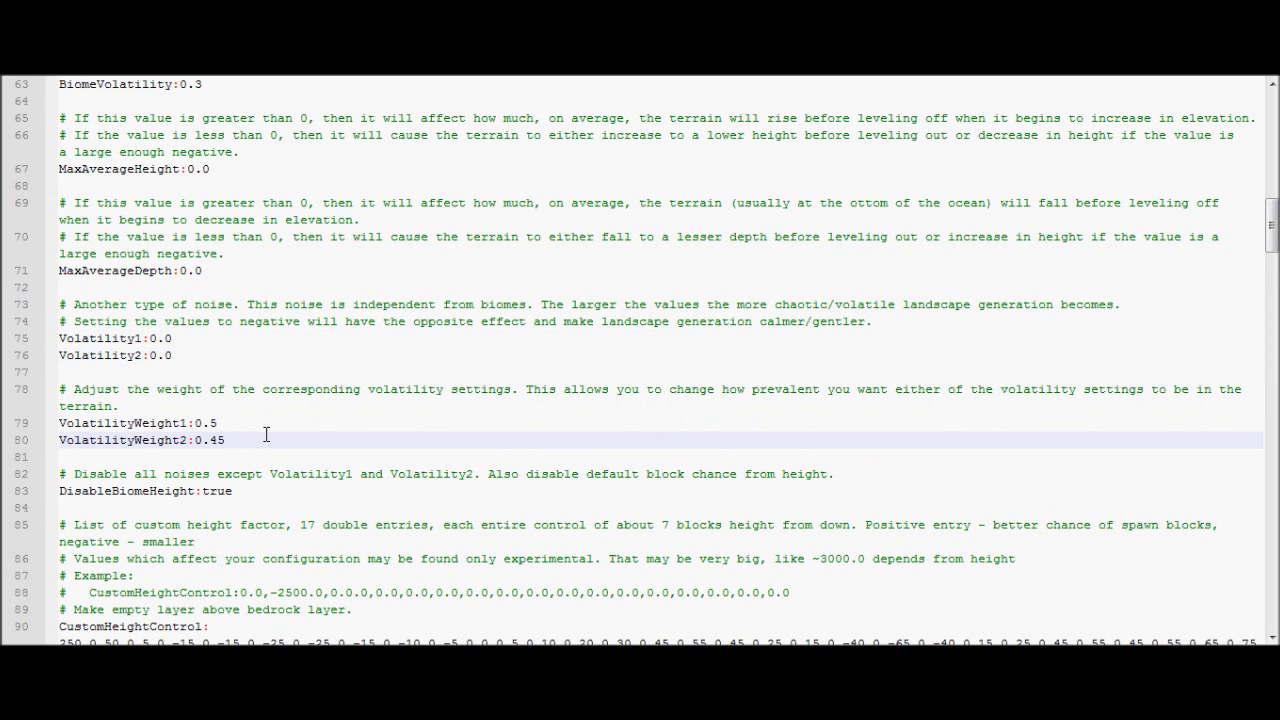
scroll(down, 3)
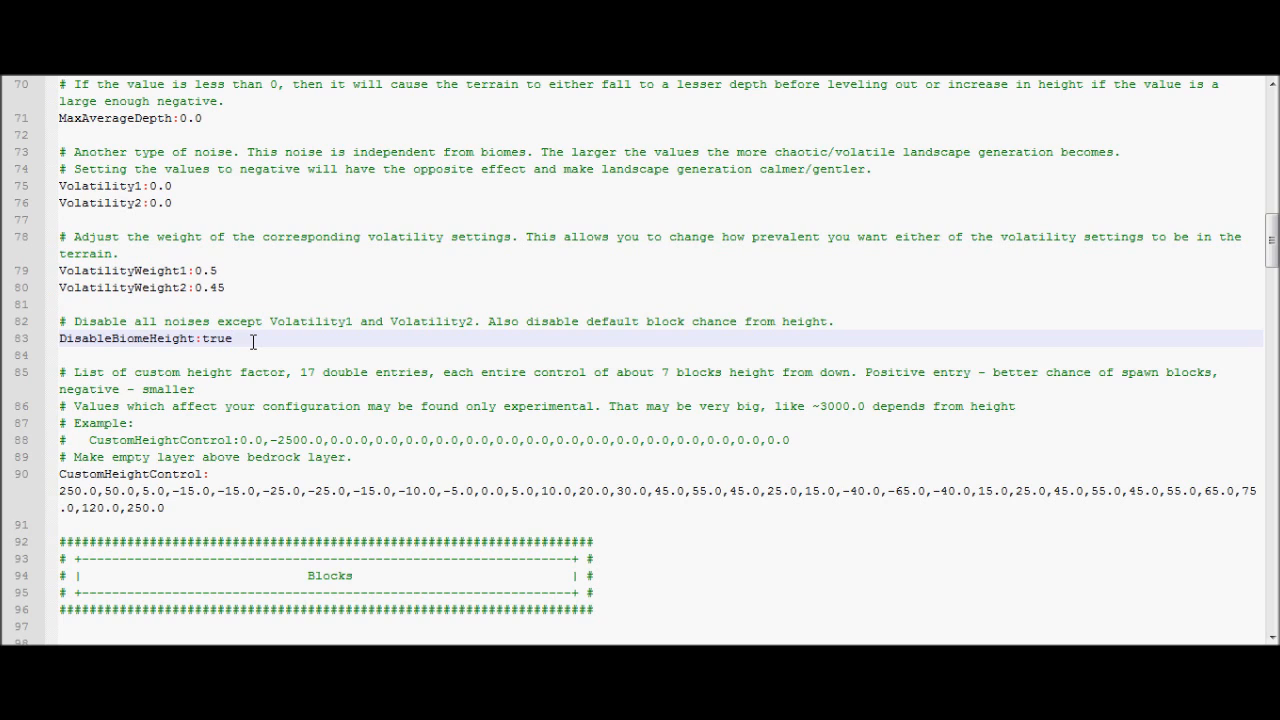
click(232, 338)
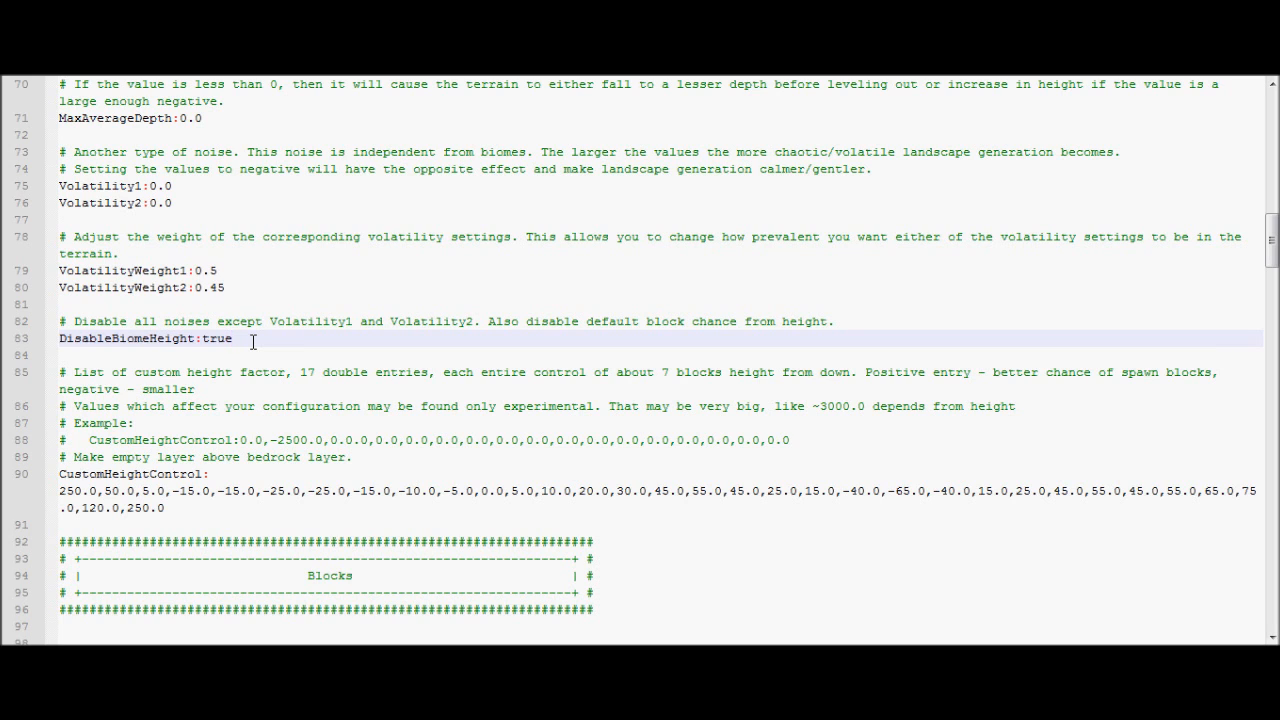
scroll(down, 3)
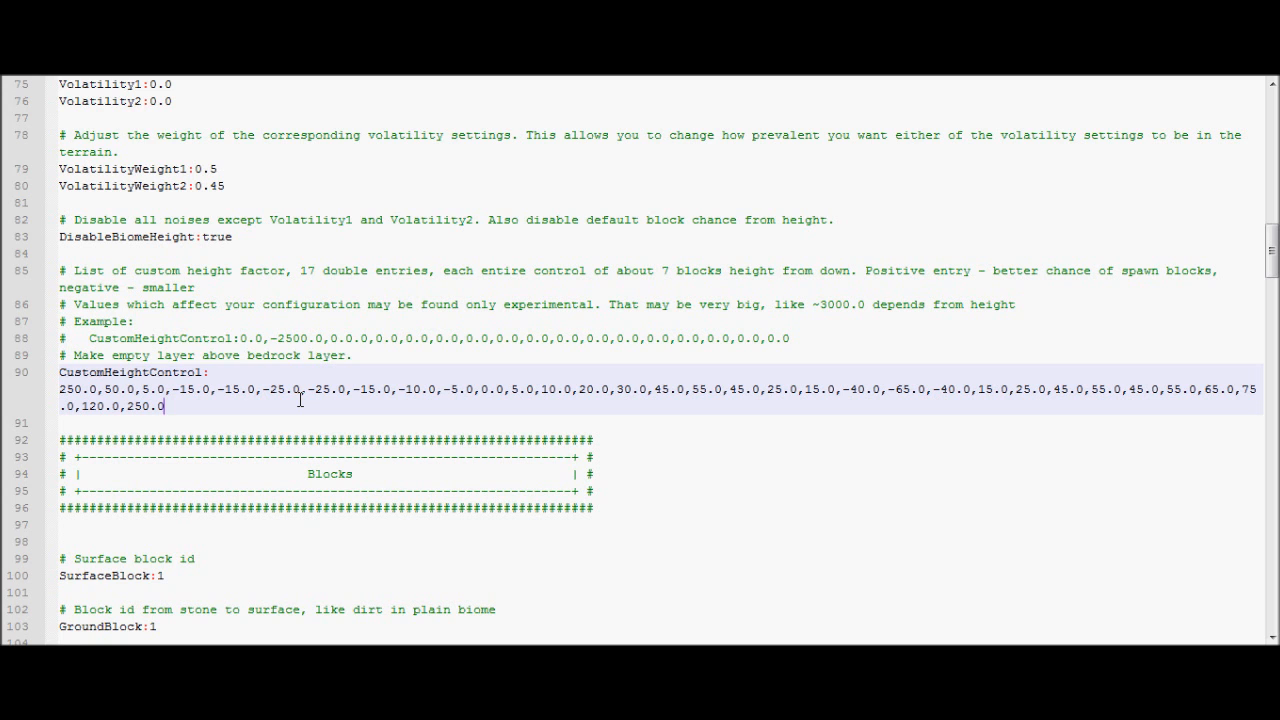
scroll(down, 3)
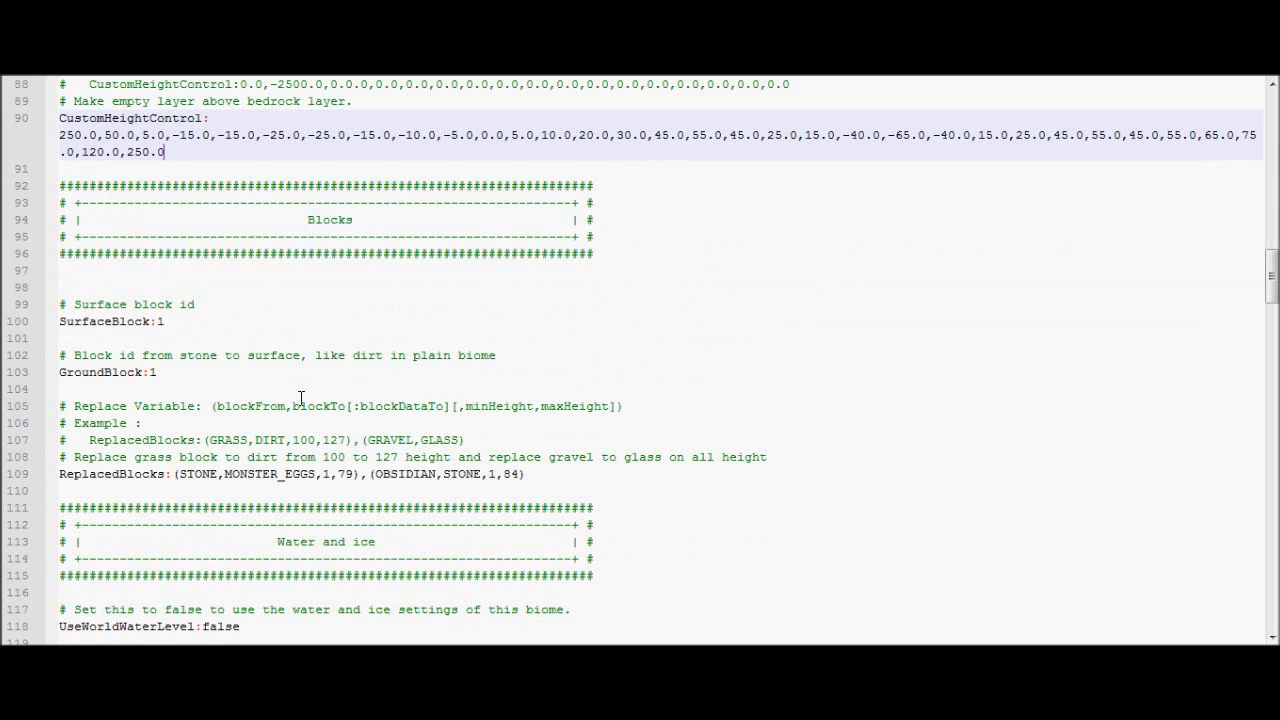
scroll(down, 3)
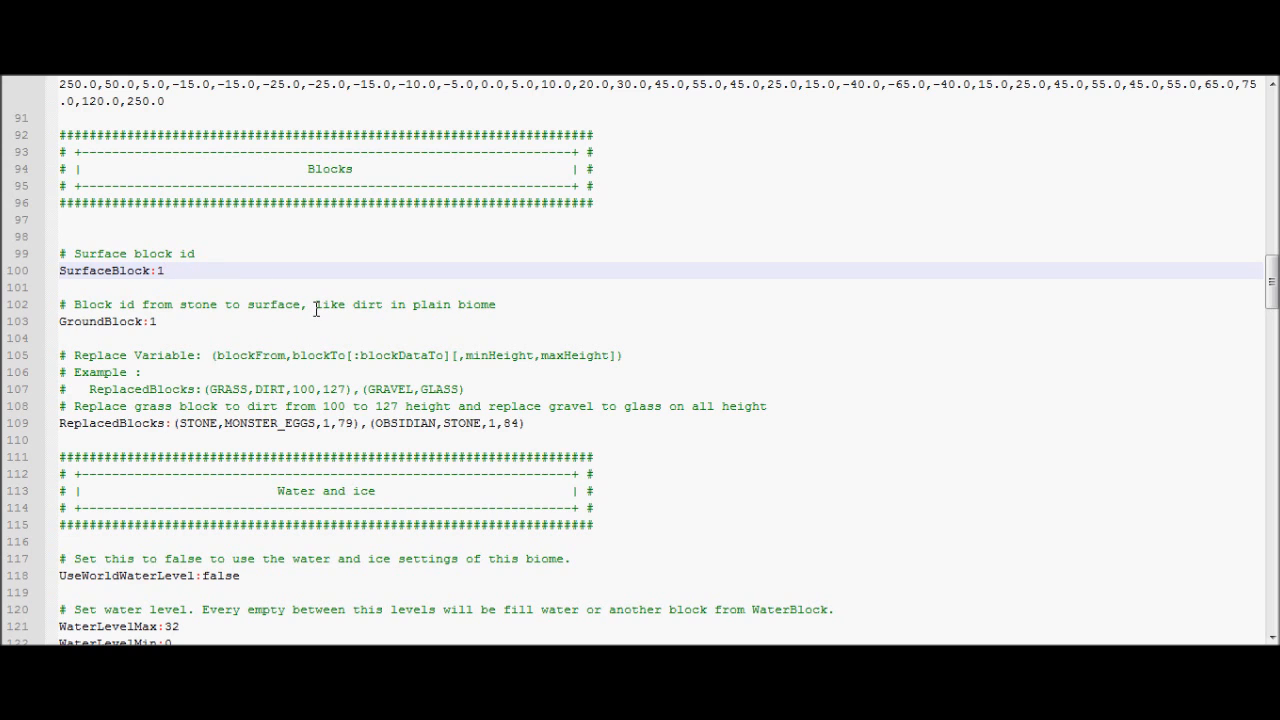
drag(314, 304, 496, 304)
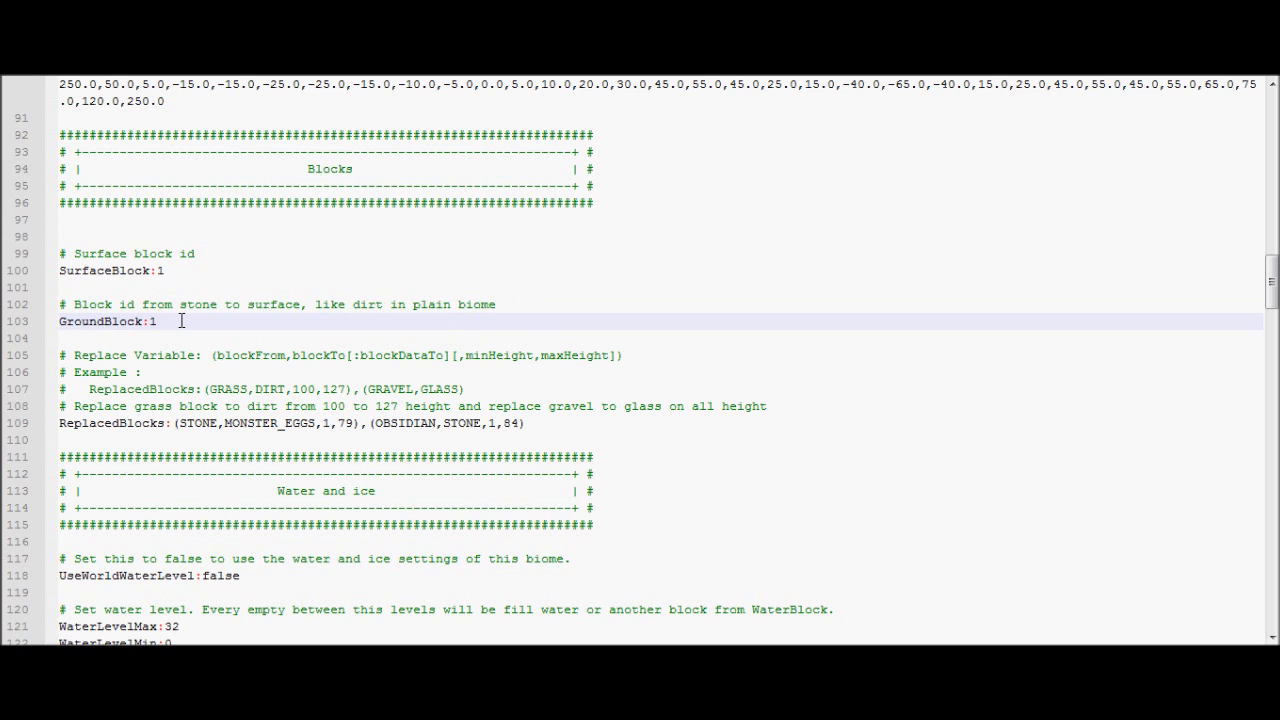
scroll(down, 3)
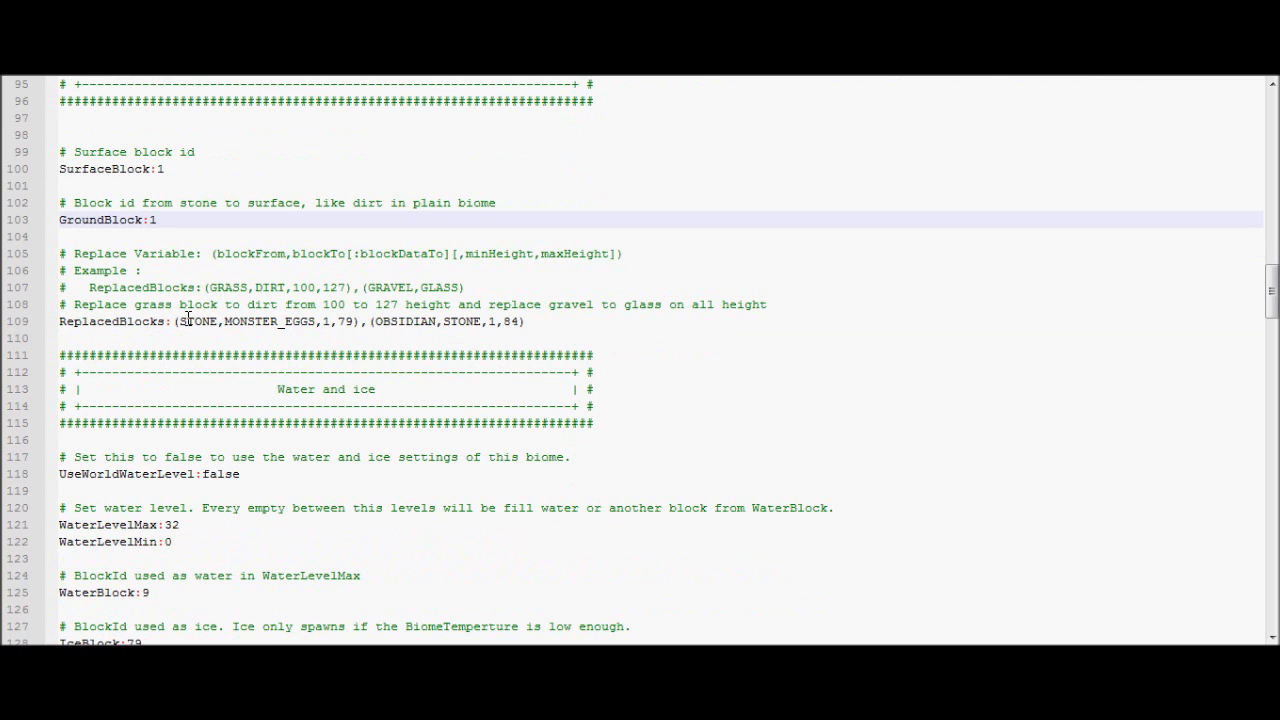
scroll(down, 3)
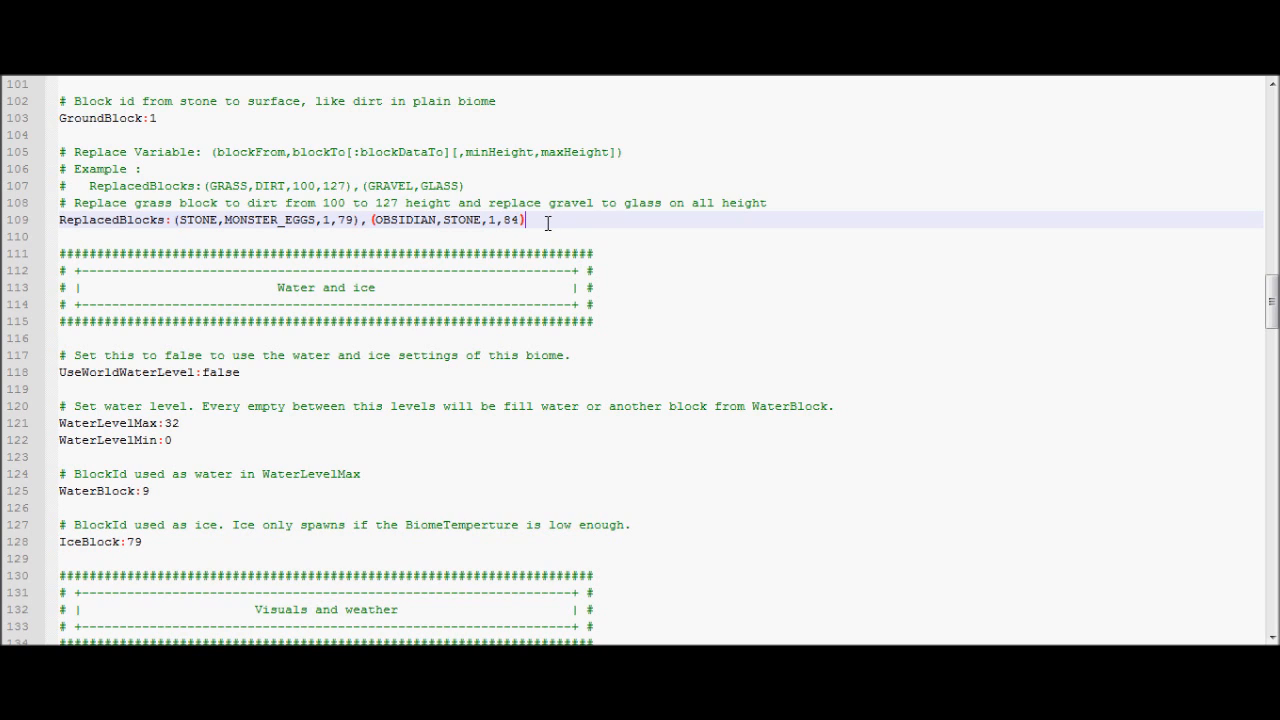
text(()
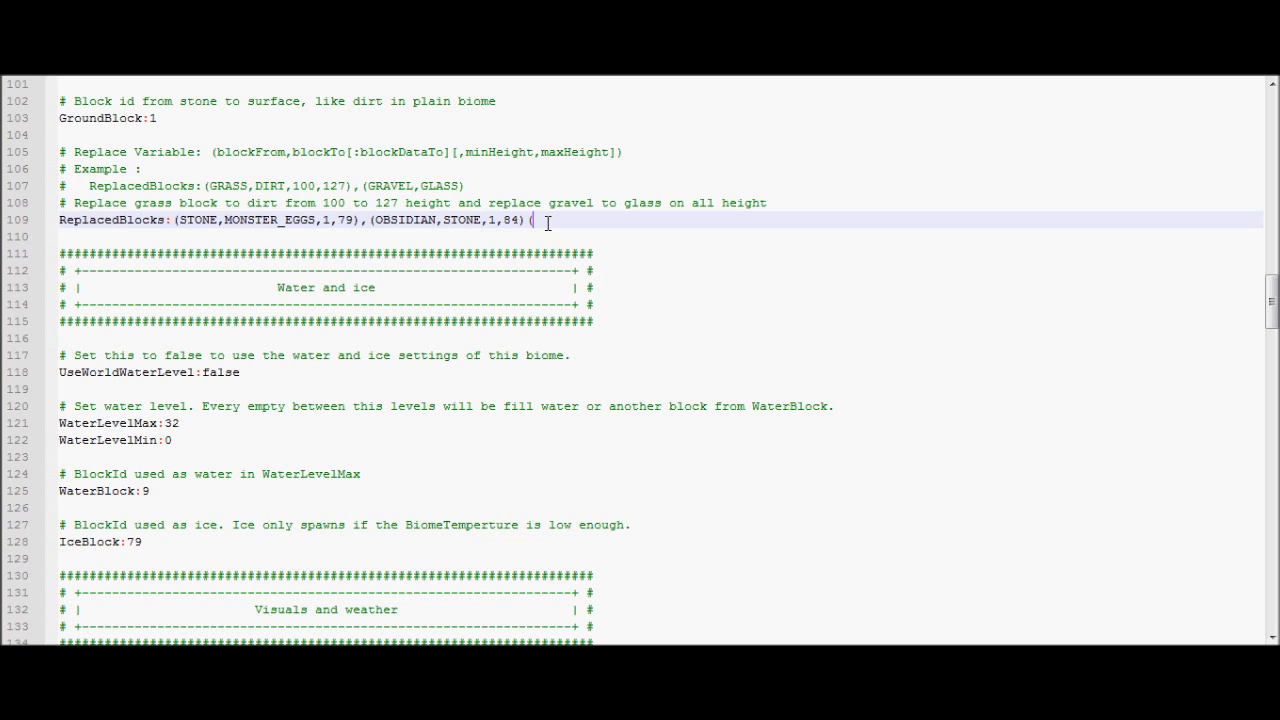
text(STONE)
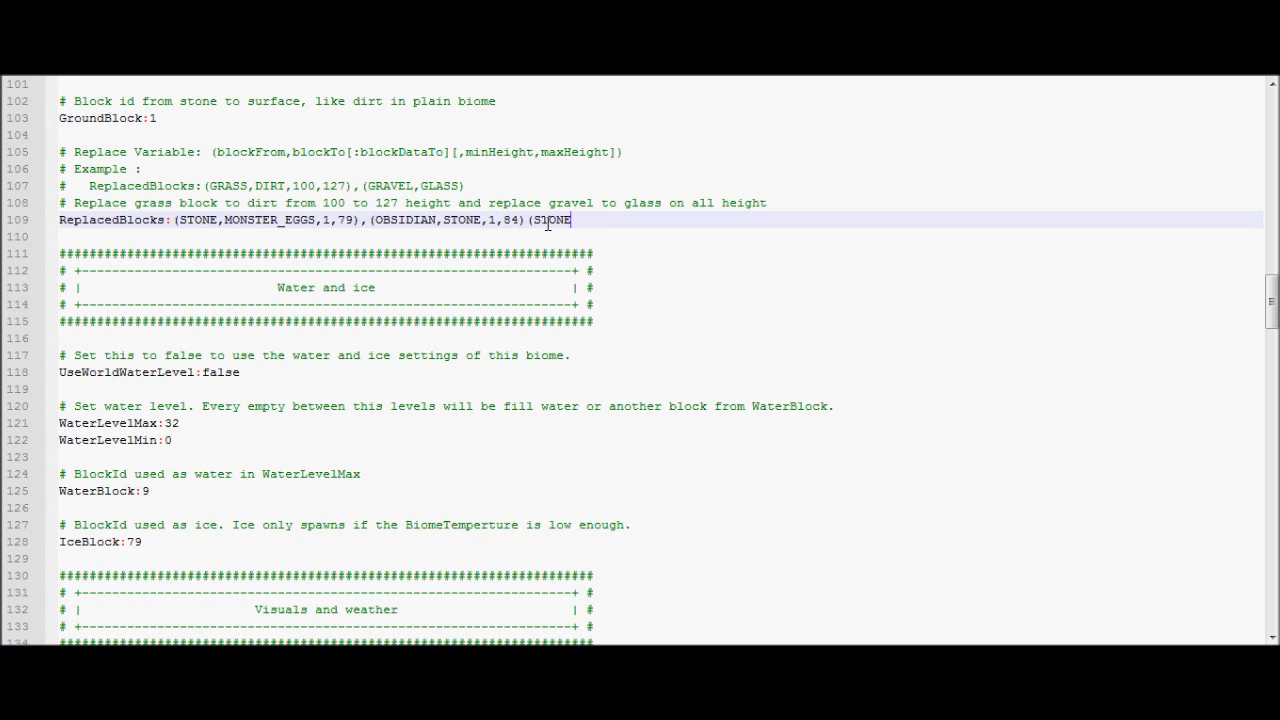
text(,OBSIDIAN<,)
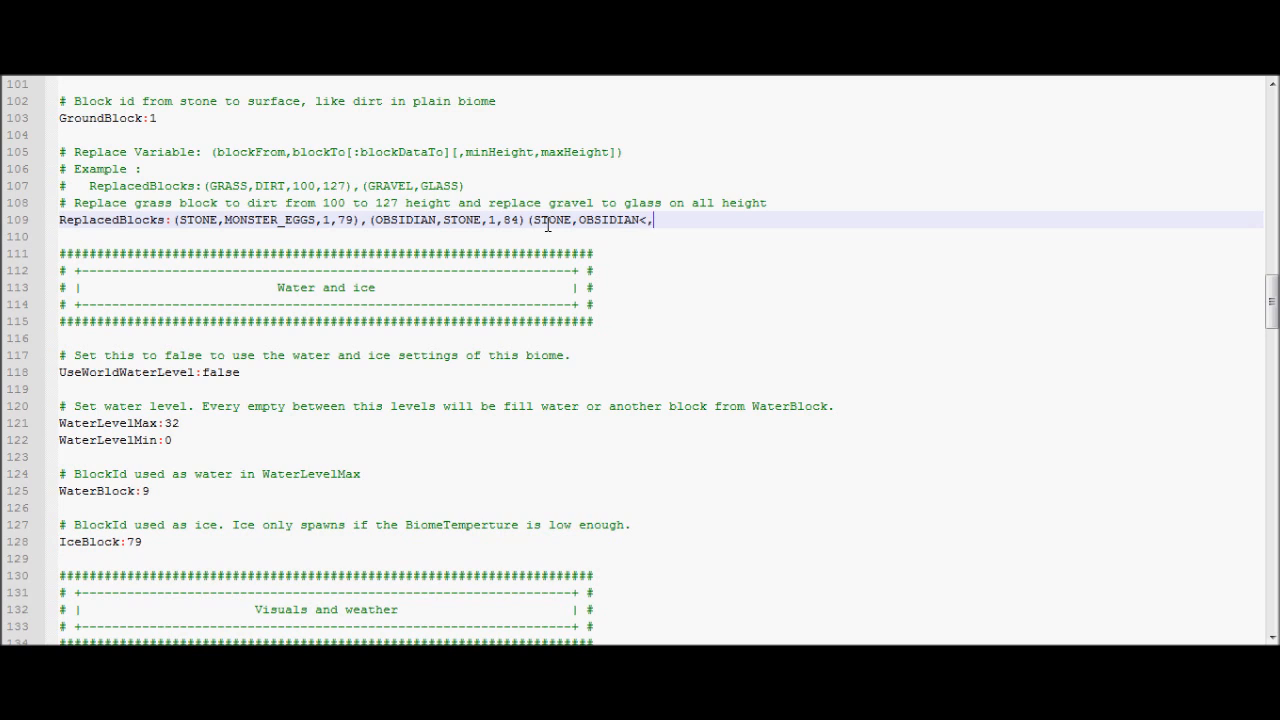
text(10,)
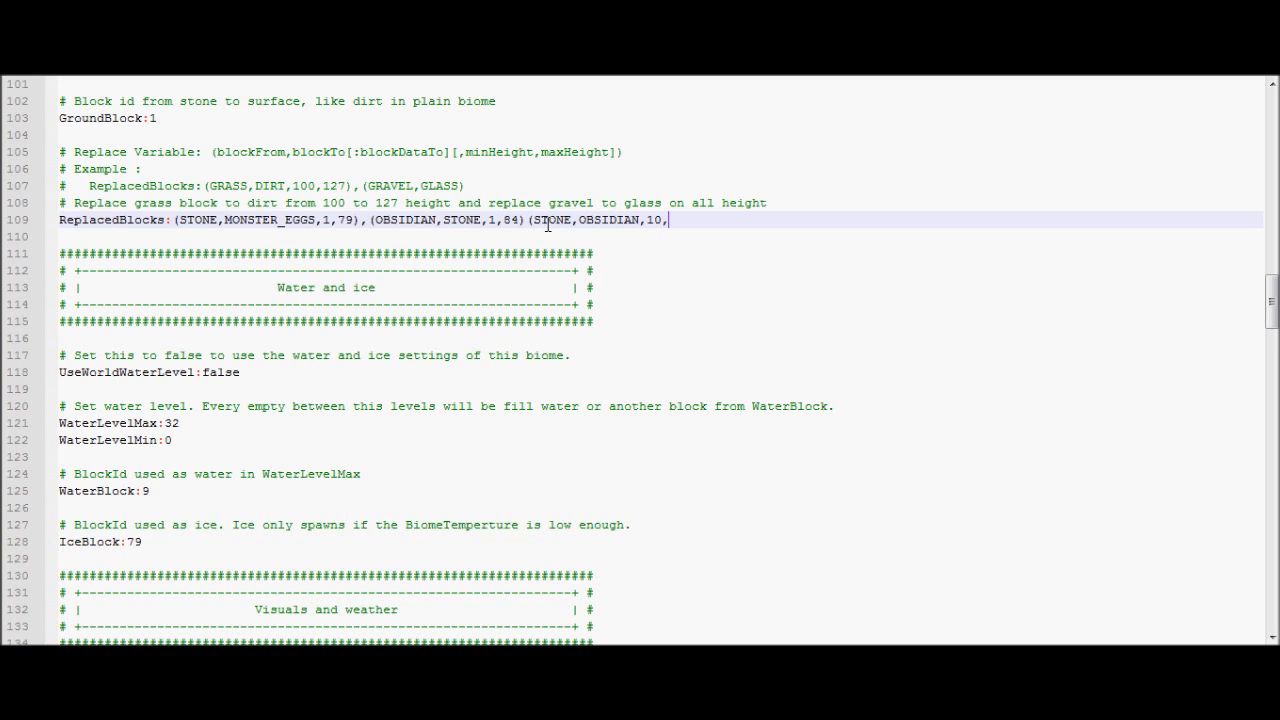
text(0,10))
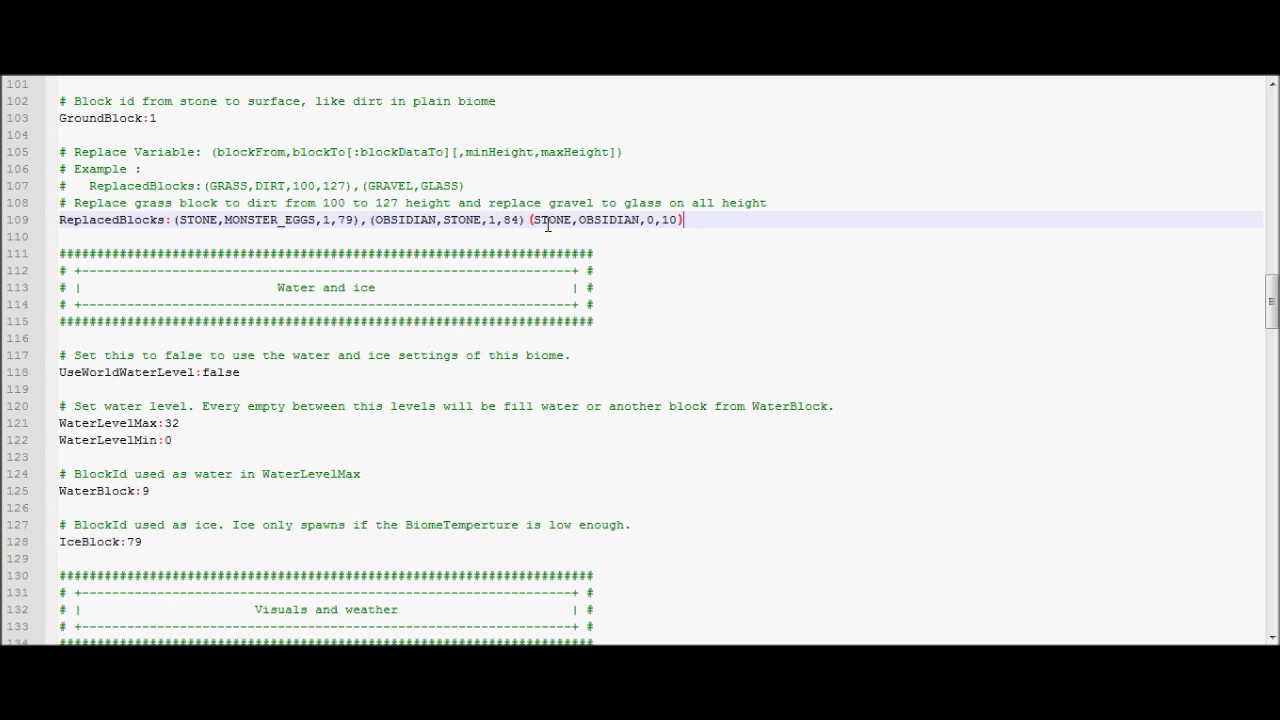
drag(496, 220, 684, 220)
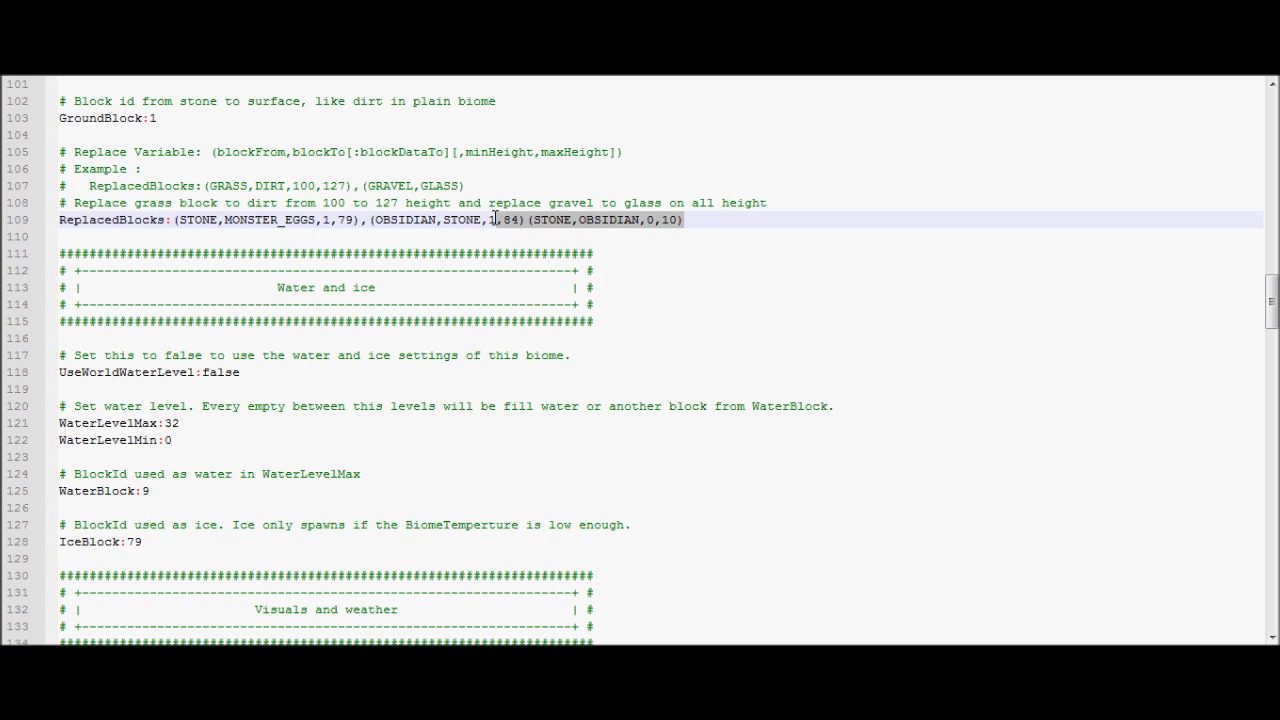
key(Delete)
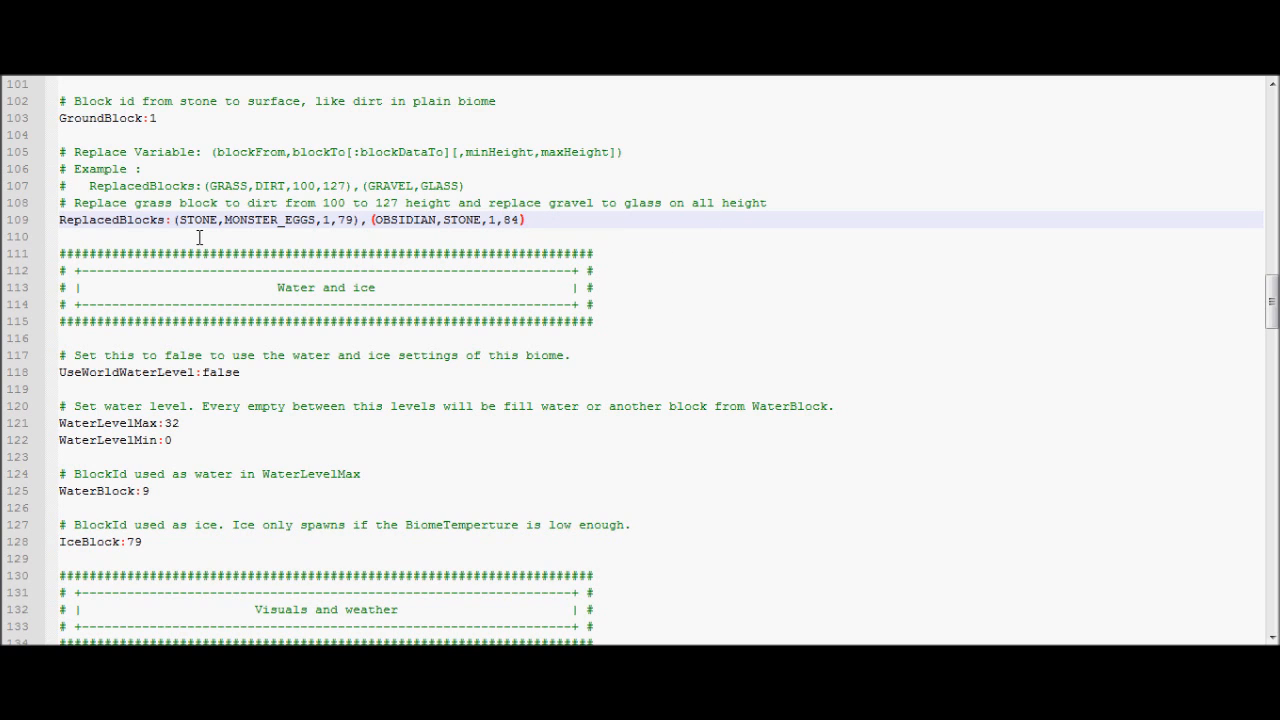
mouse_move(224, 224)
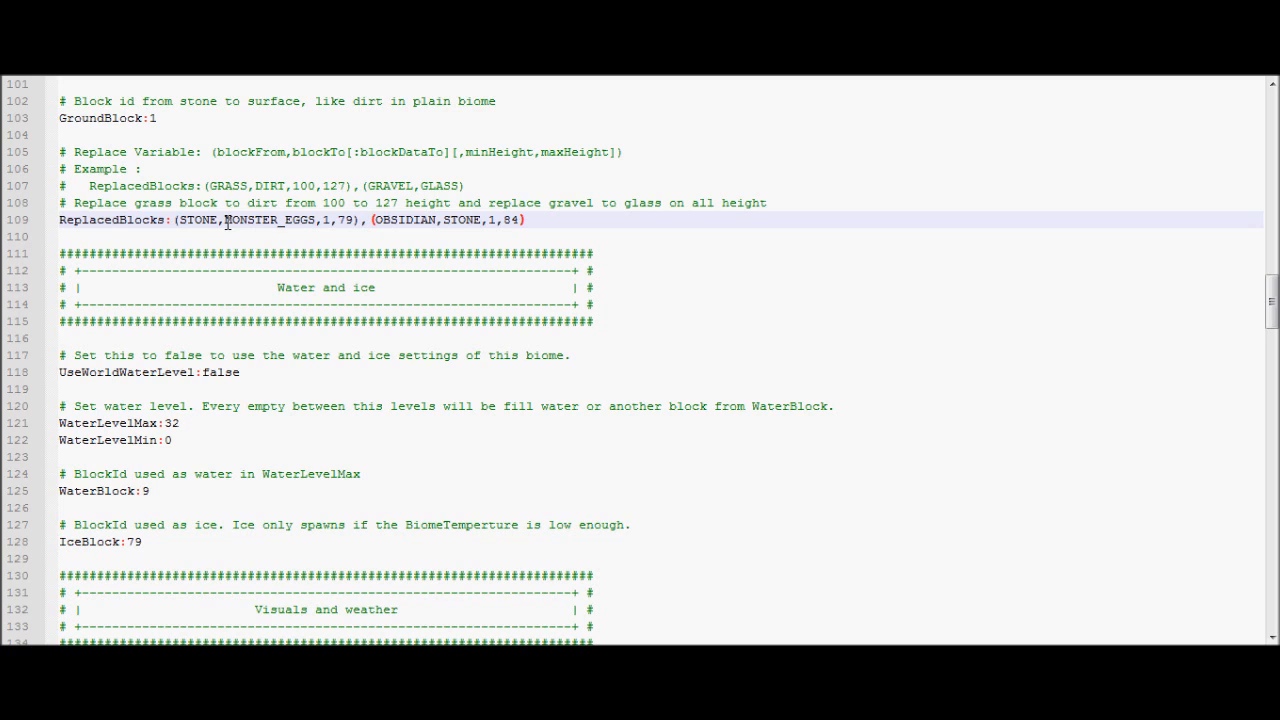
double_click(276, 220)
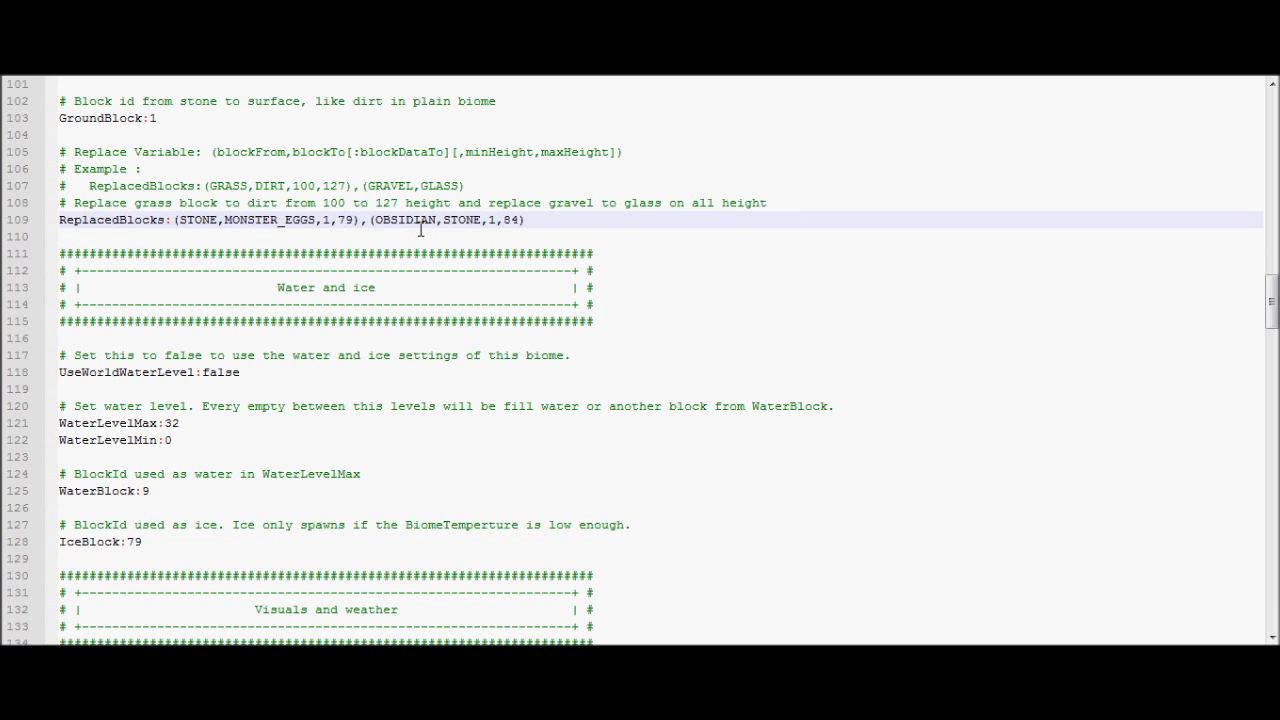
click(372, 220)
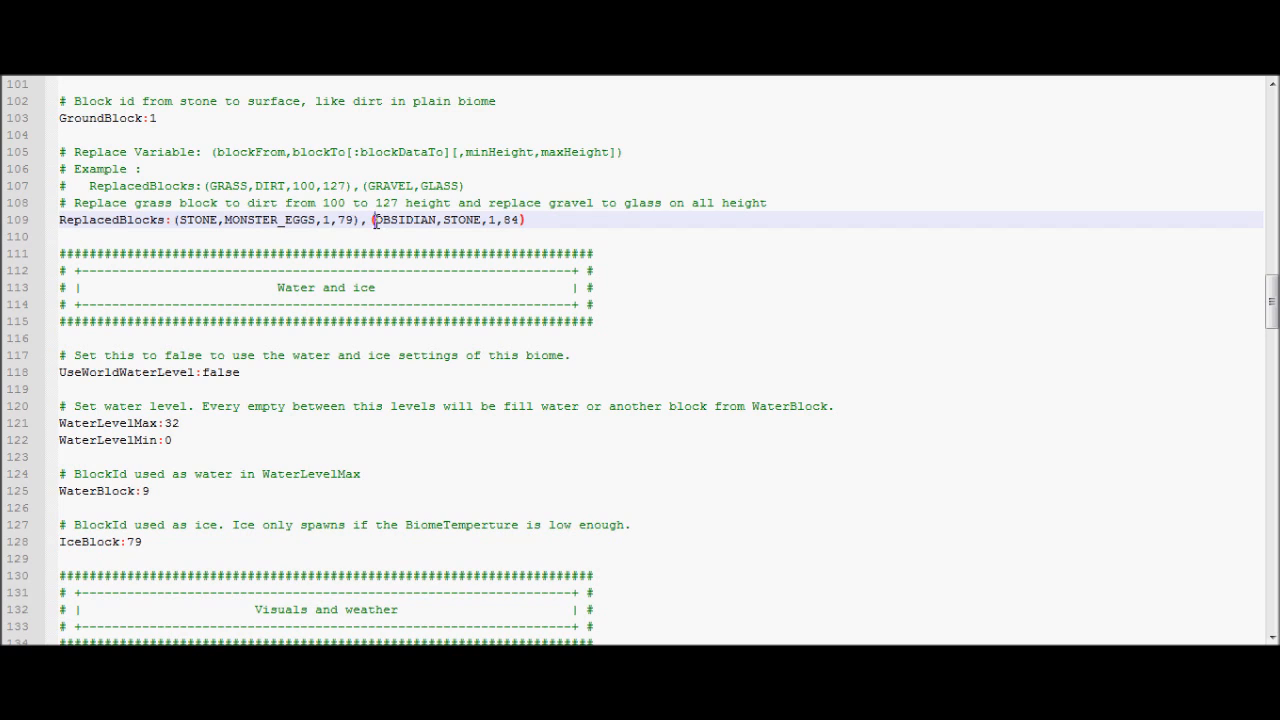
drag(372, 220, 520, 220)
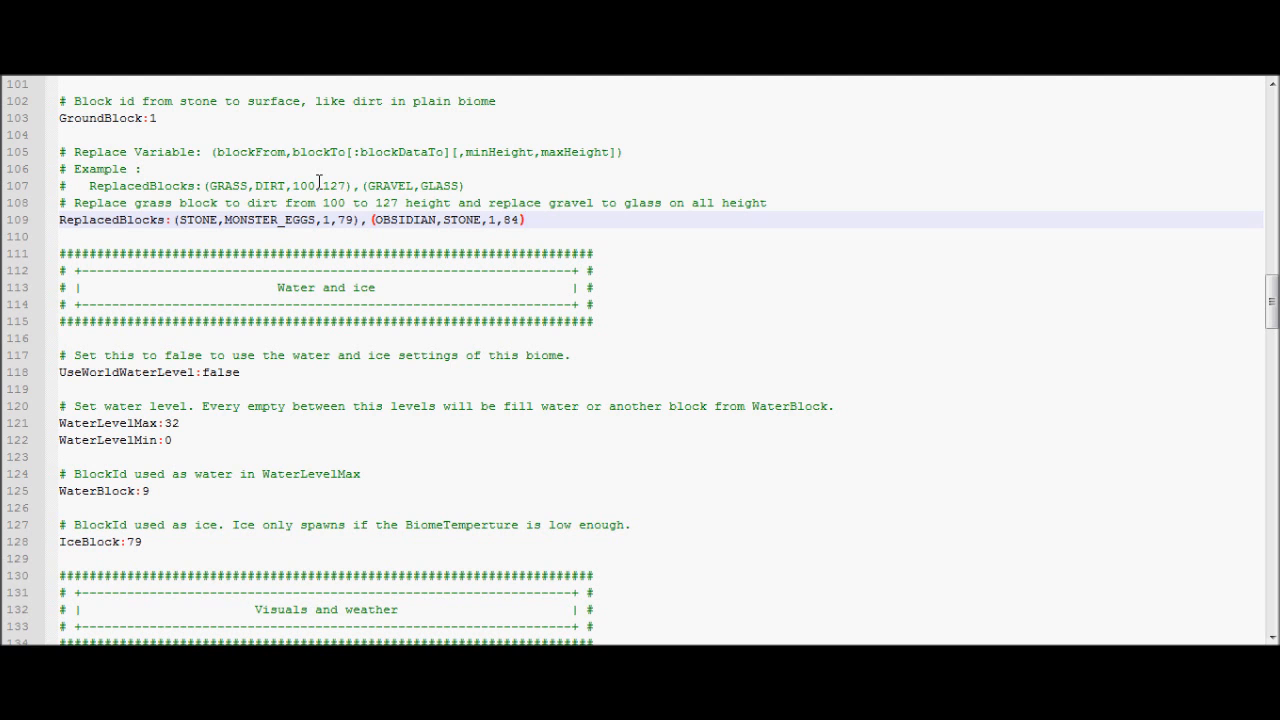
scroll(down, 3)
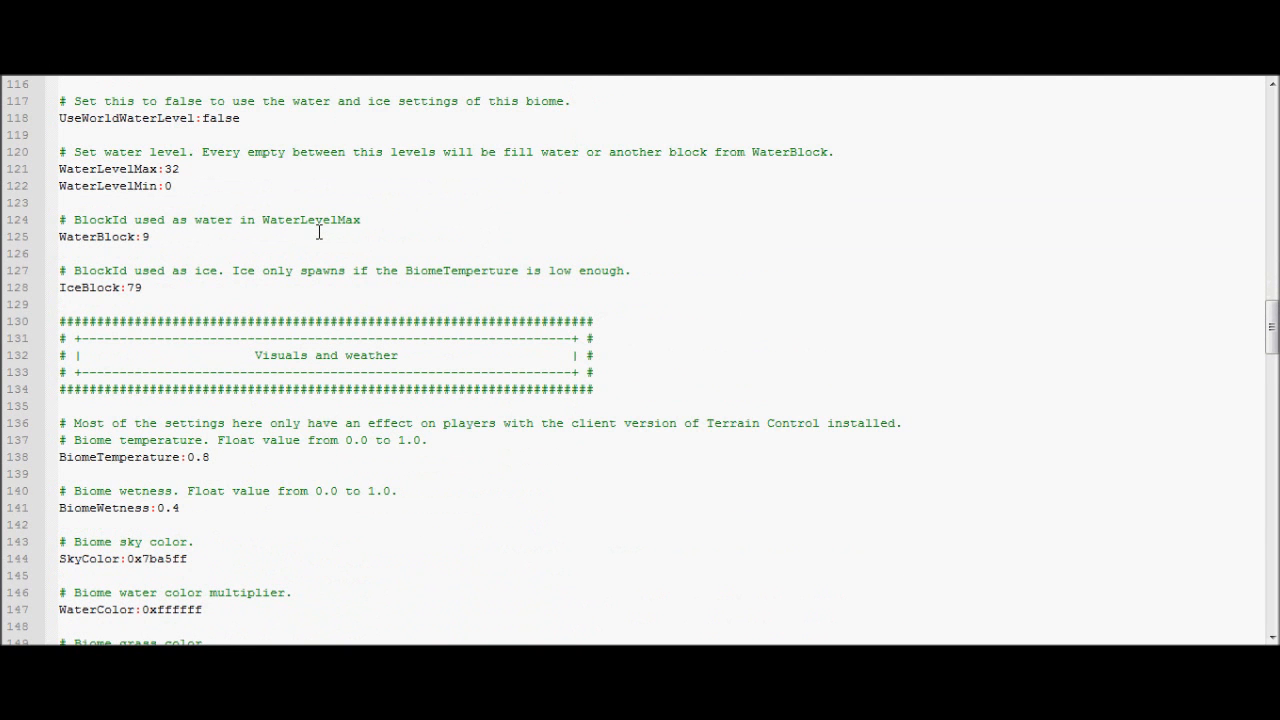
mouse_move(282, 118)
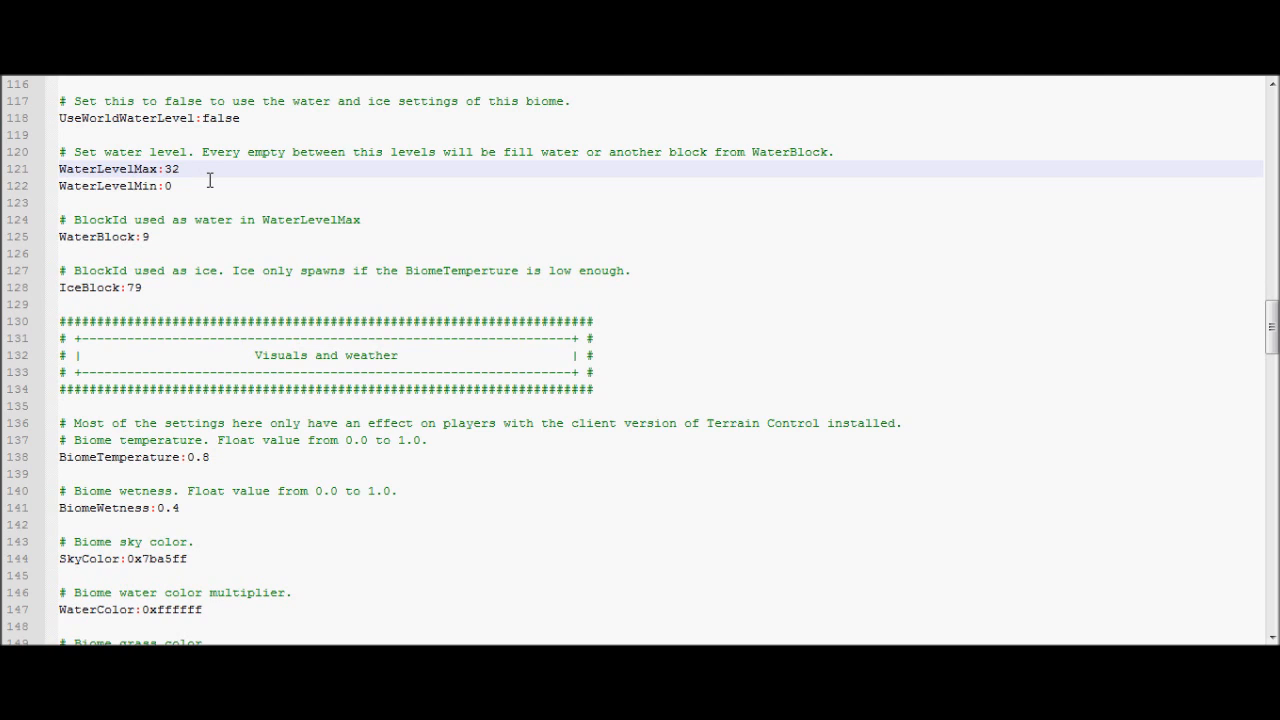
mouse_move(184, 190)
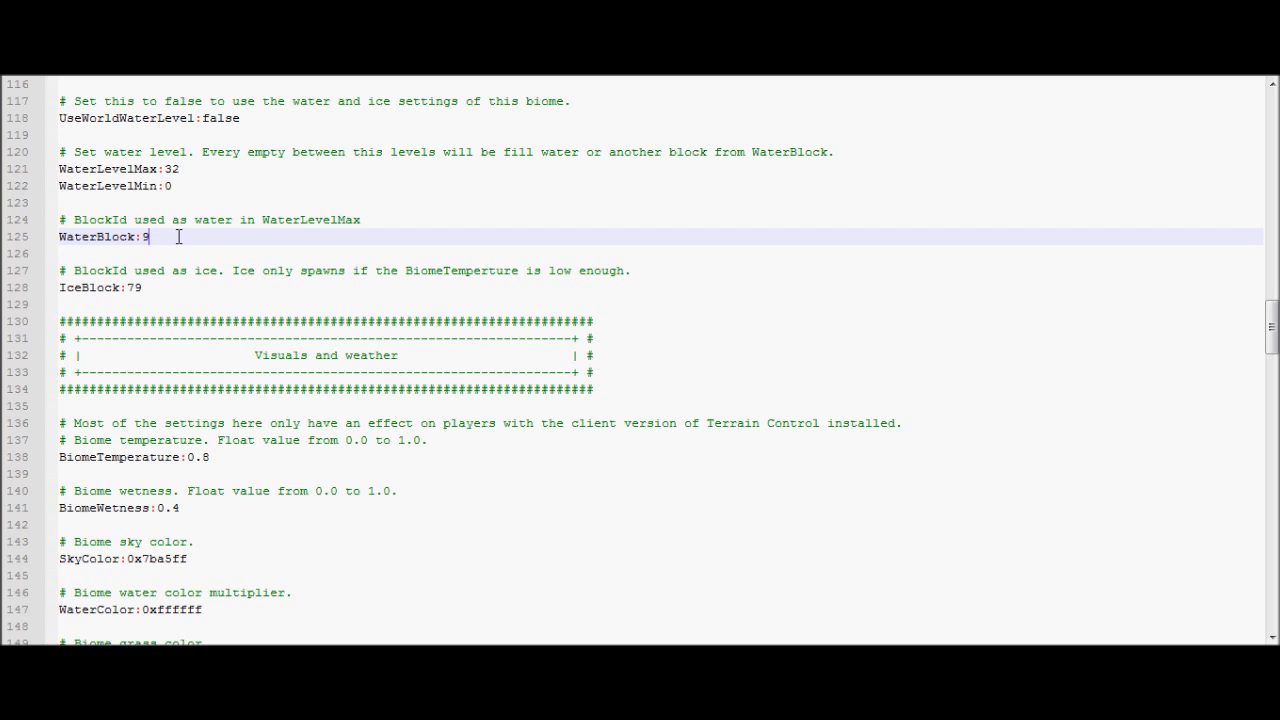
double_click(128, 288)
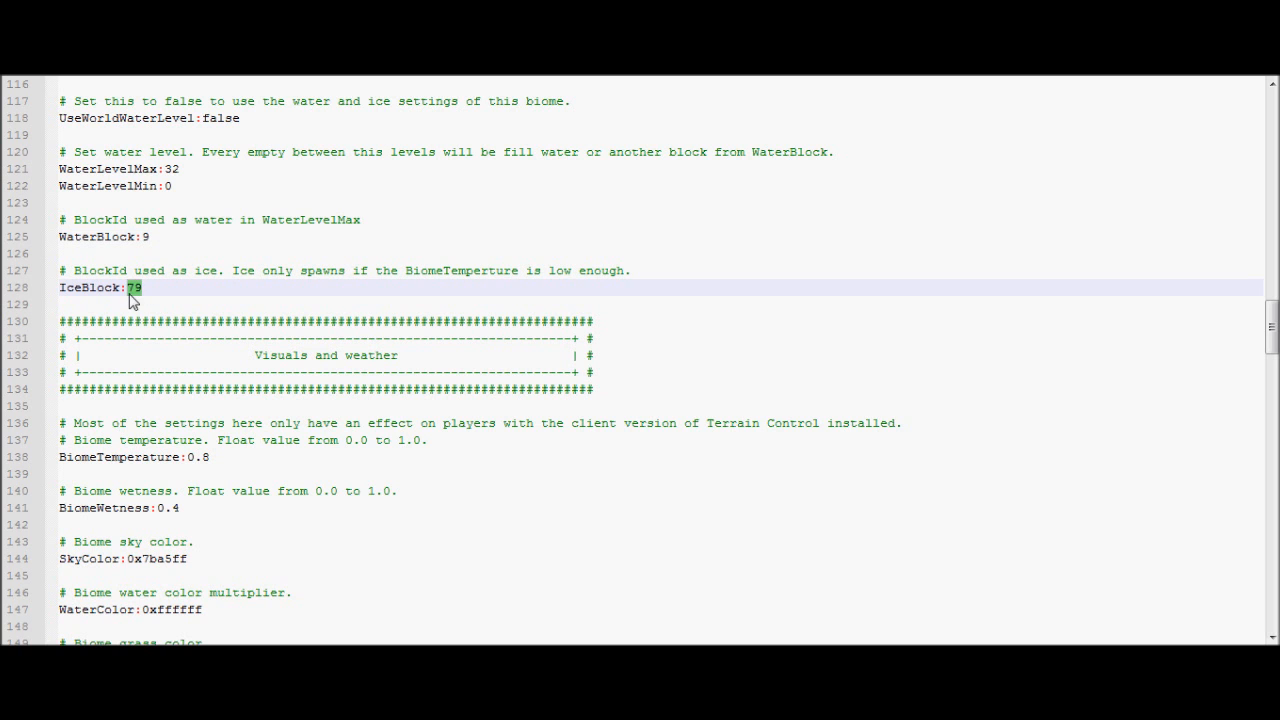
scroll(down, 3)
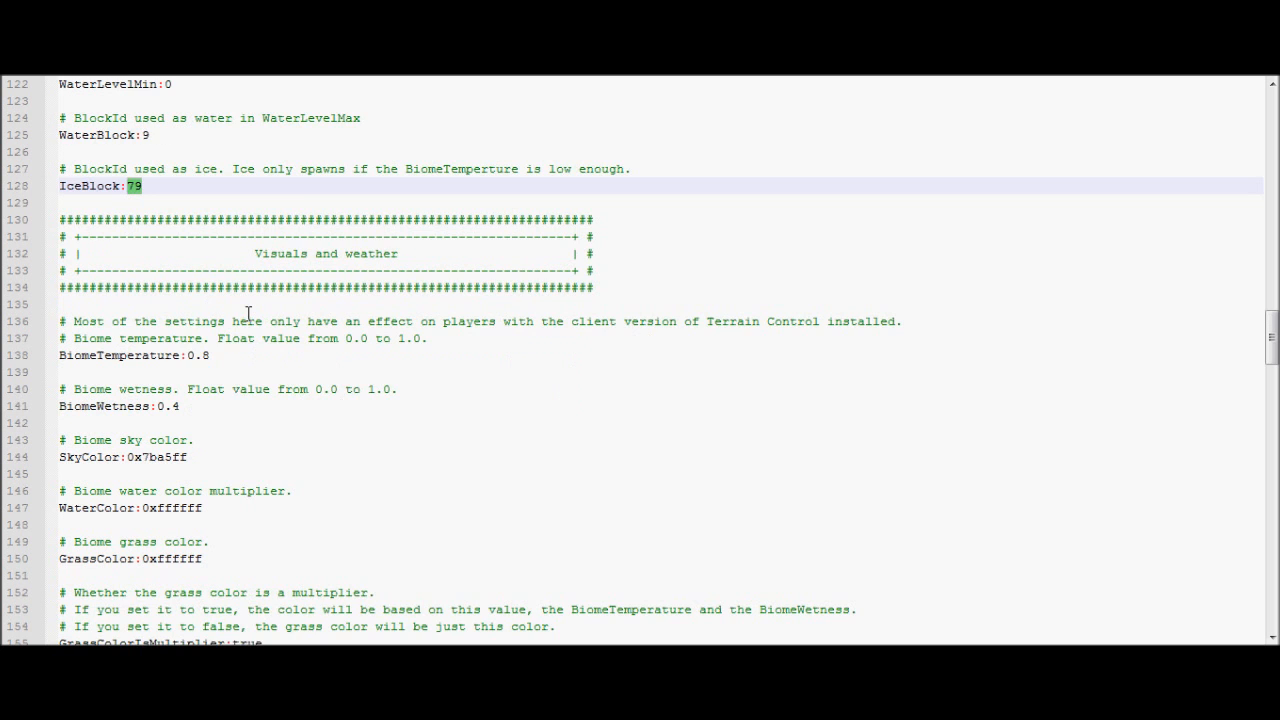
scroll(down, 3)
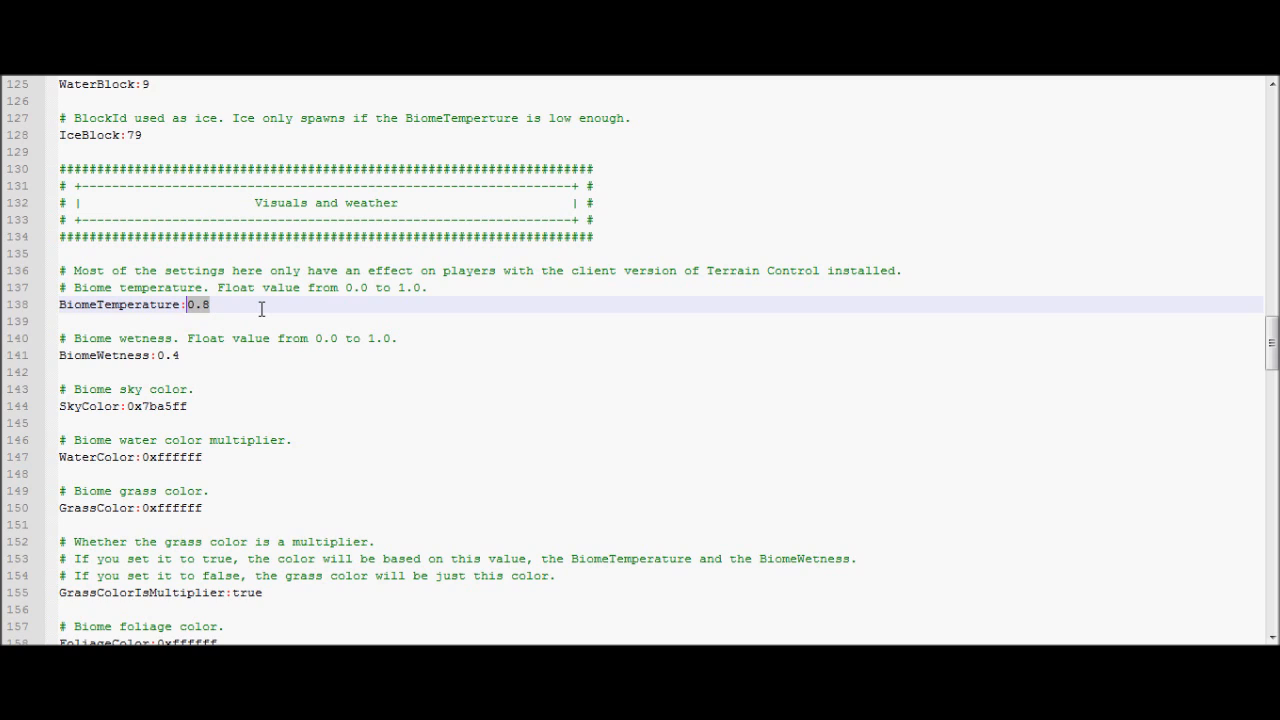
mouse_move(180, 356)
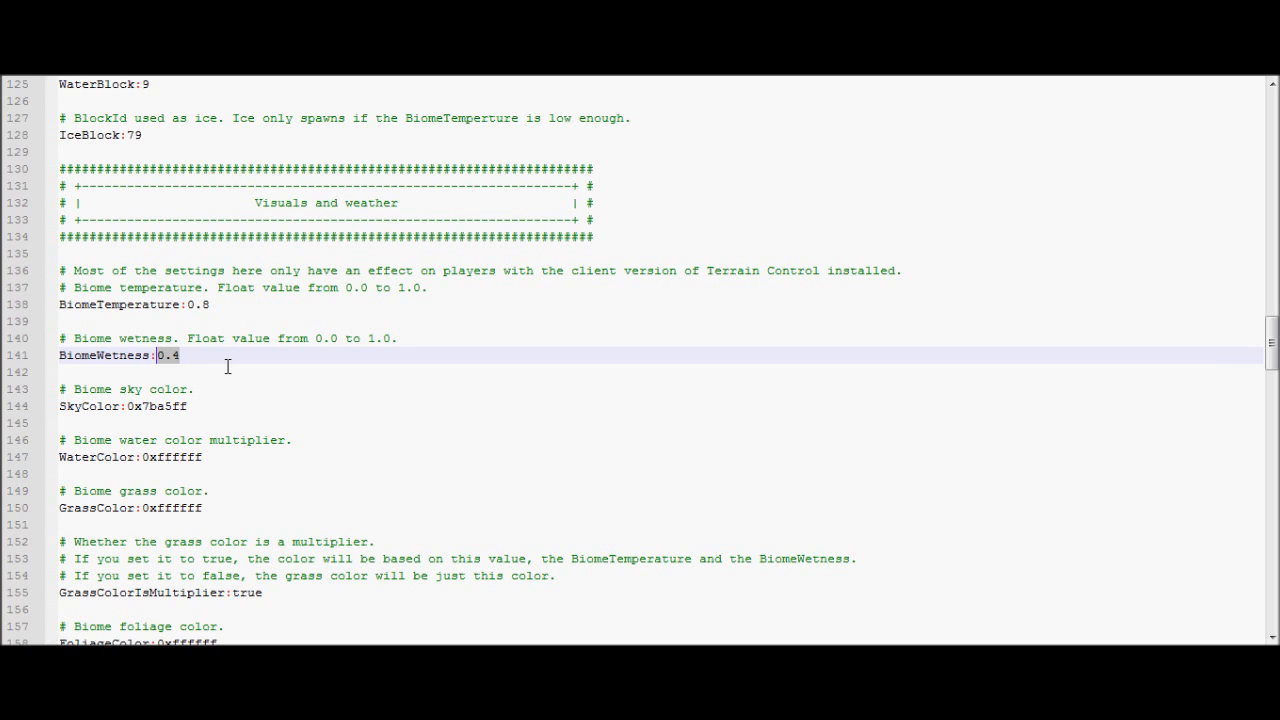
scroll(down, 3)
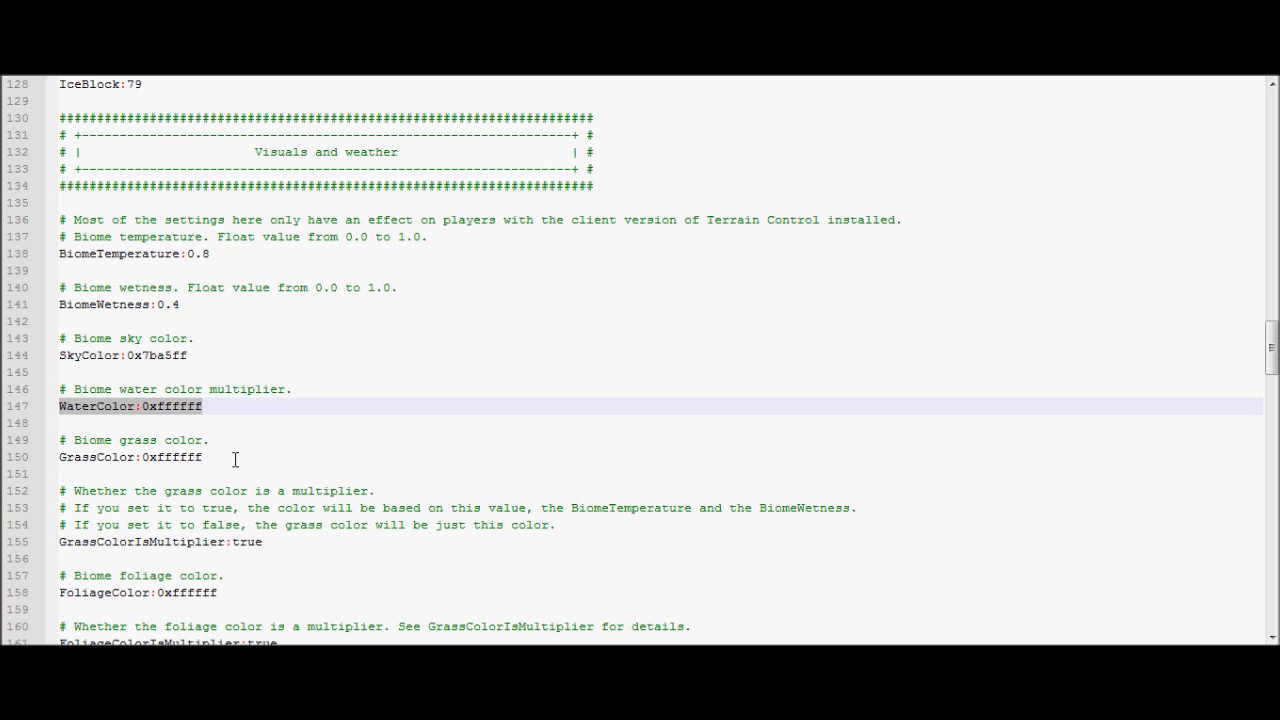
click(130, 456)
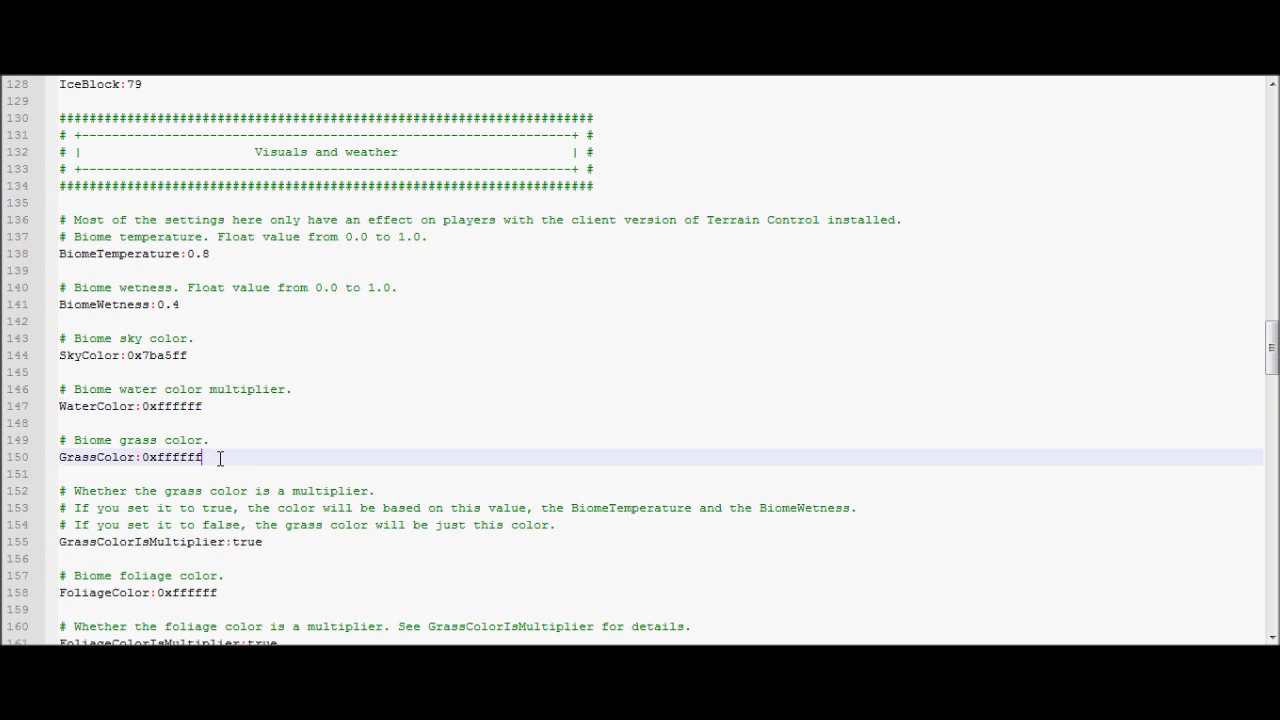
scroll(down, 3)
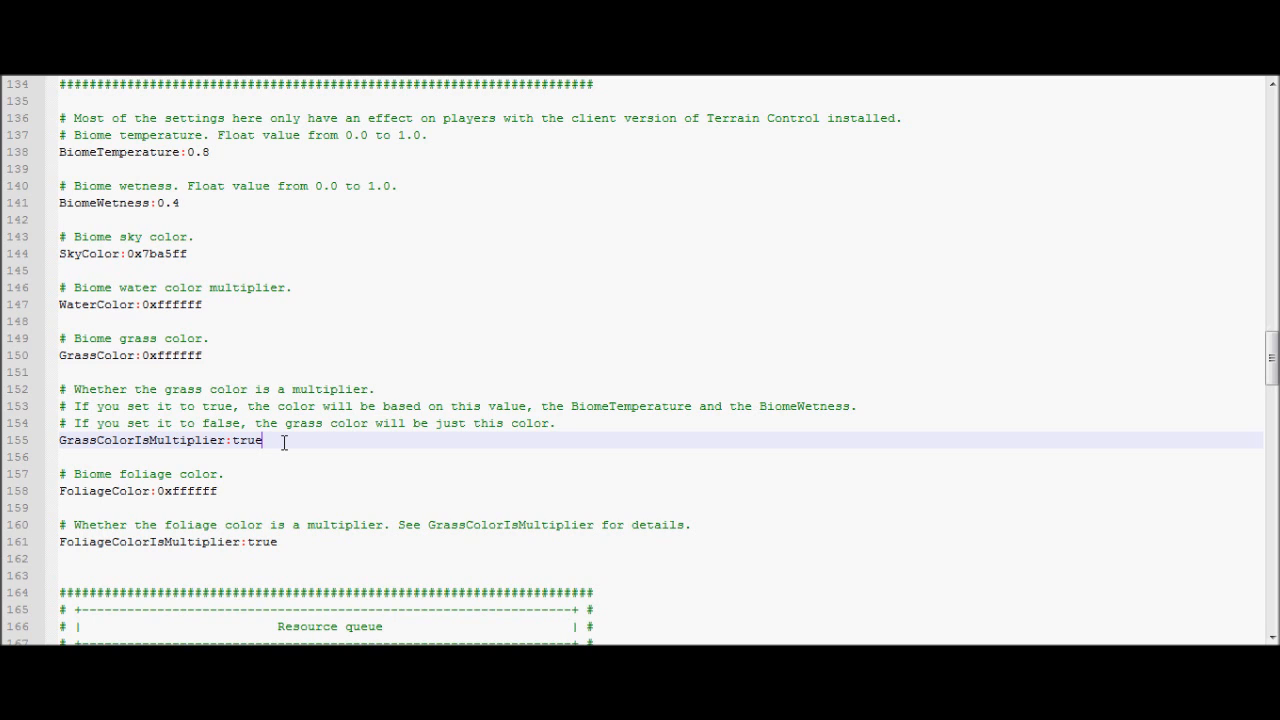
mouse_move(244, 482)
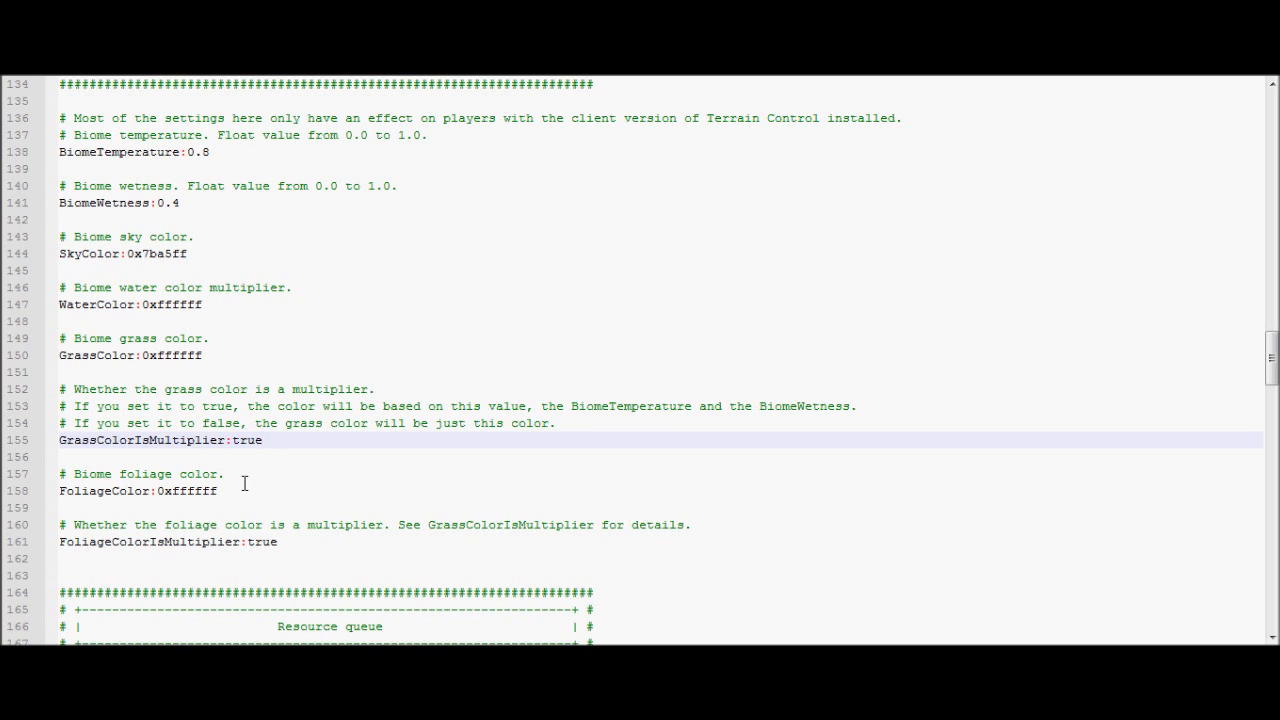
click(256, 492)
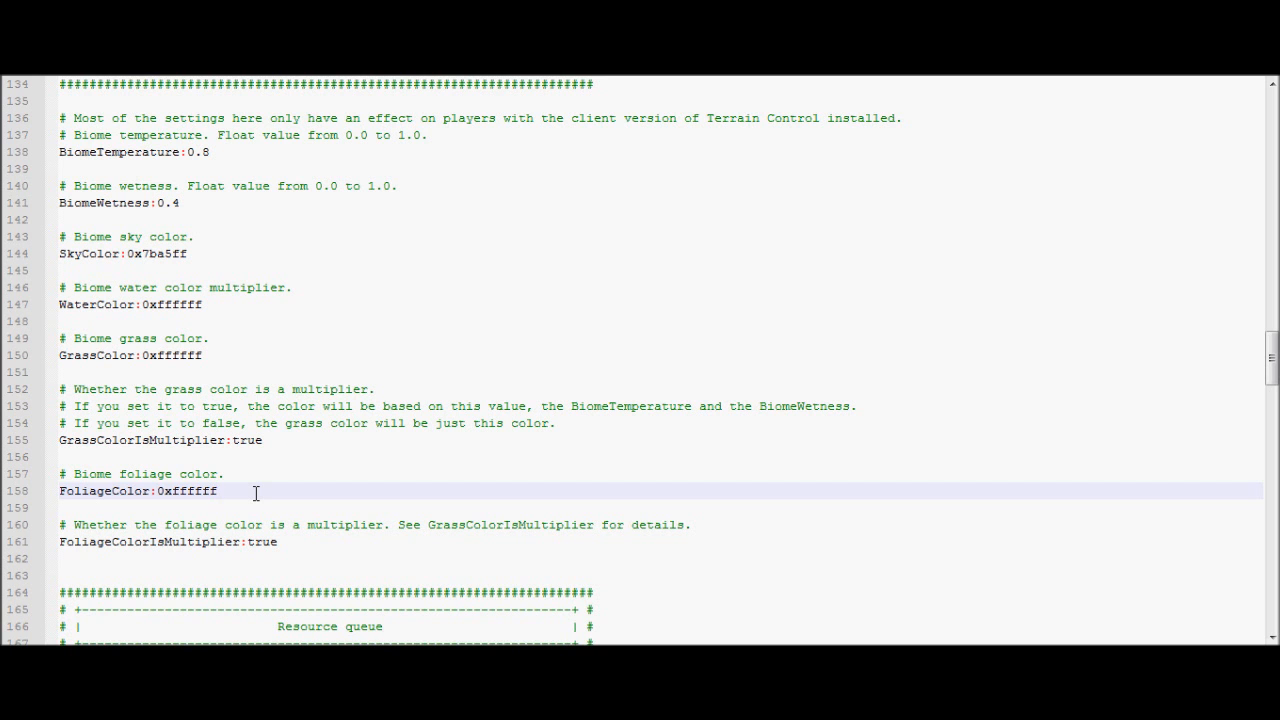
scroll(down, 3)
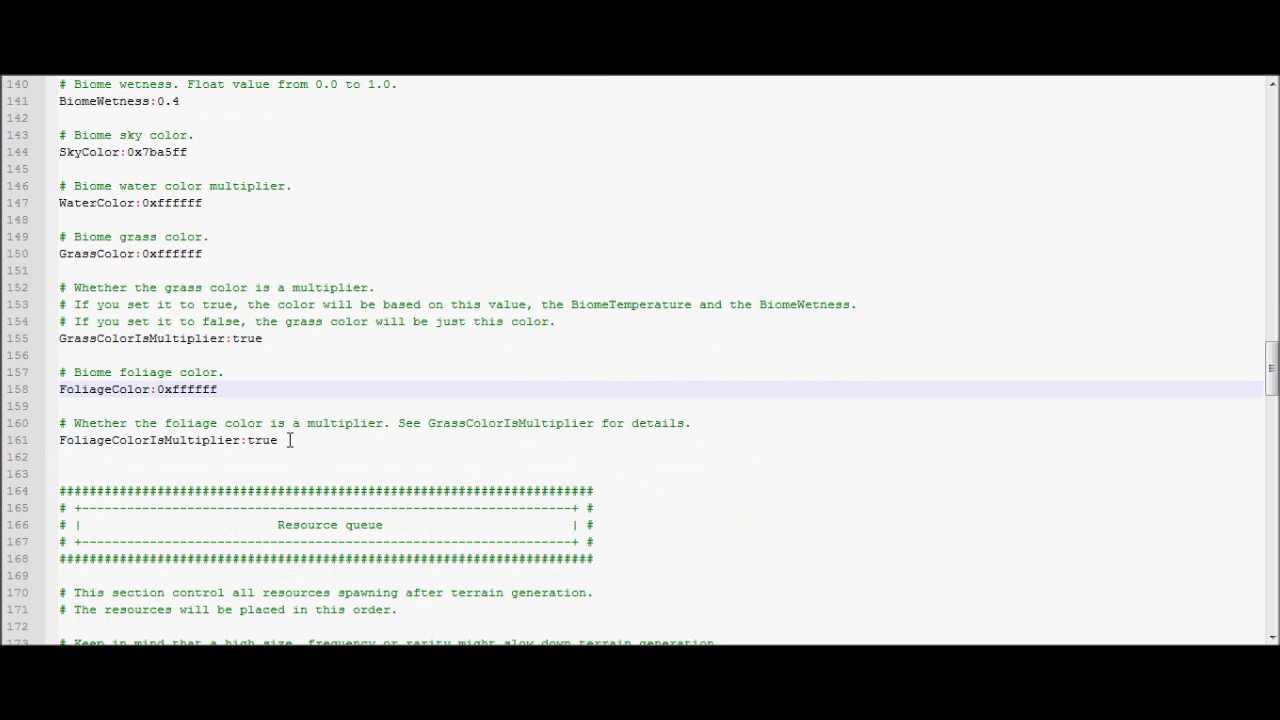
scroll(down, 3)
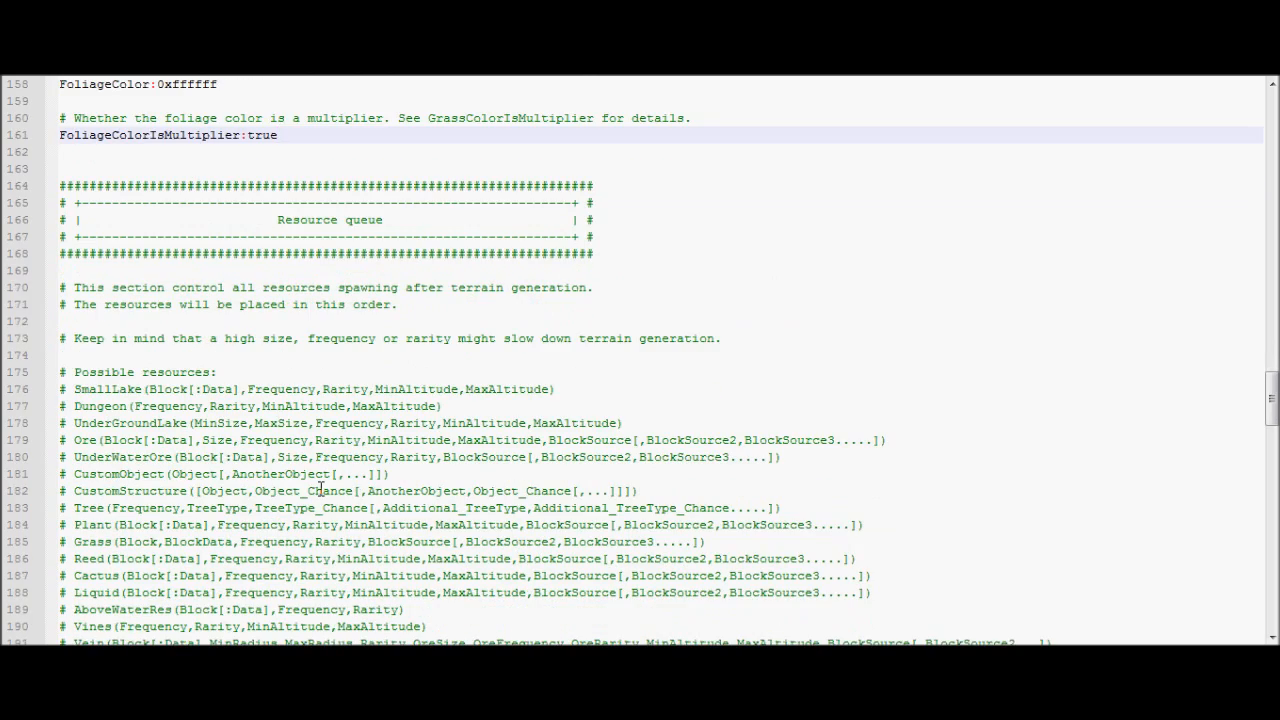
scroll(down, 3)
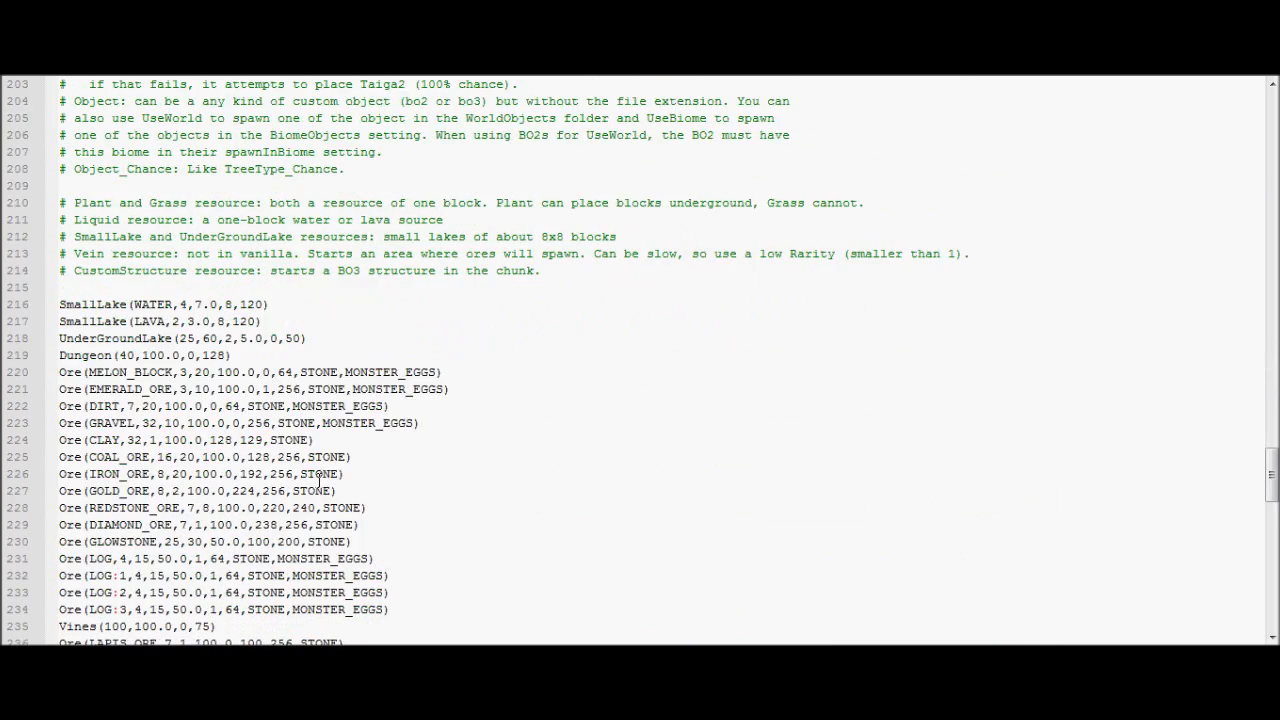
scroll(down, 3)
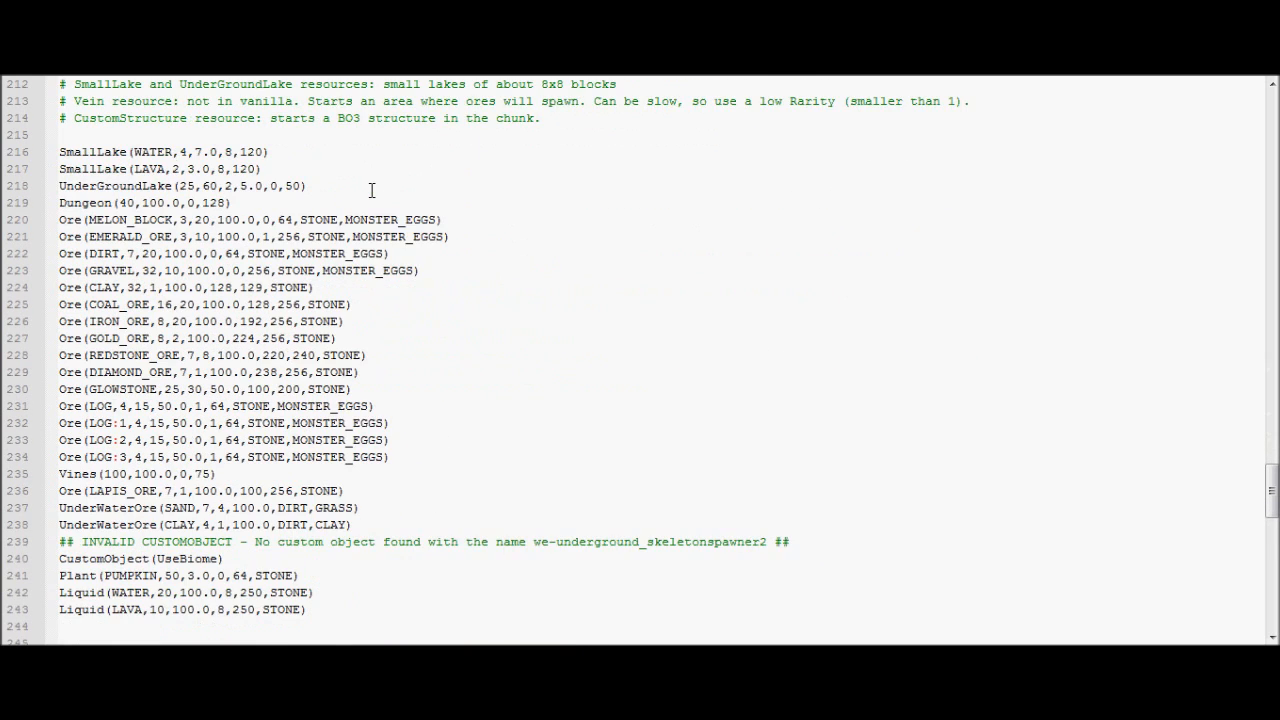
scroll(down, 3)
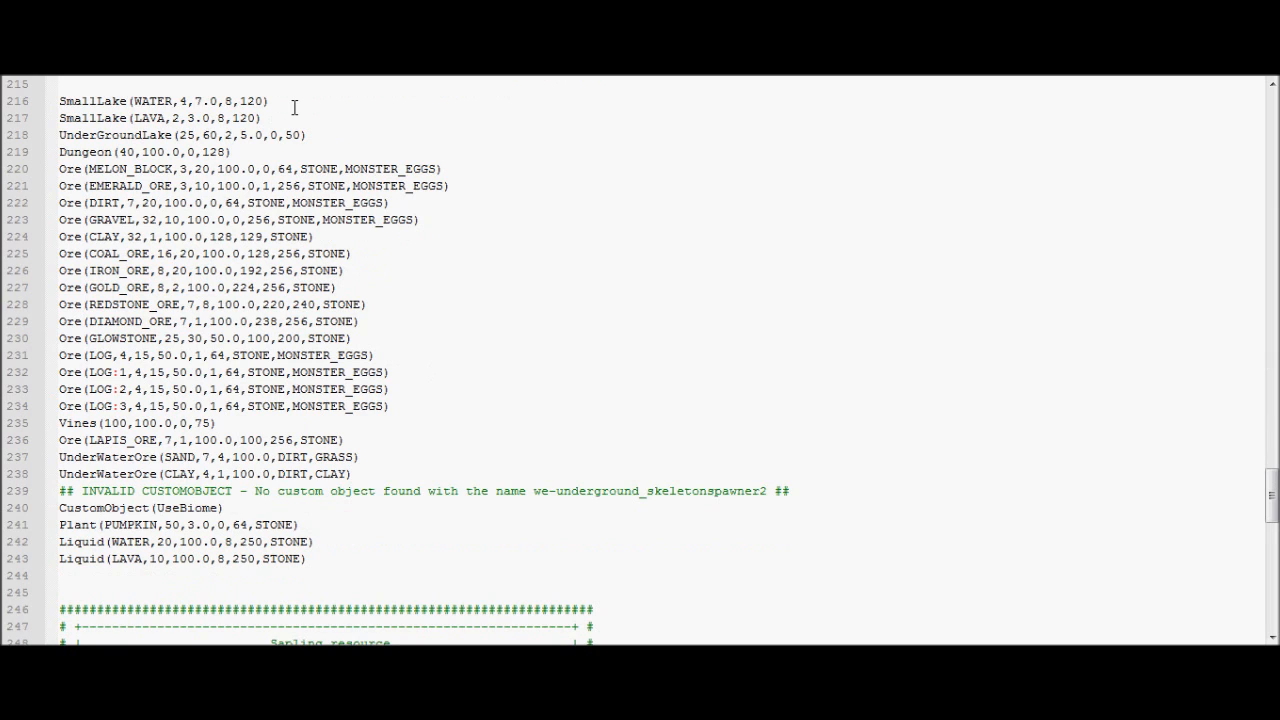
click(130, 118)
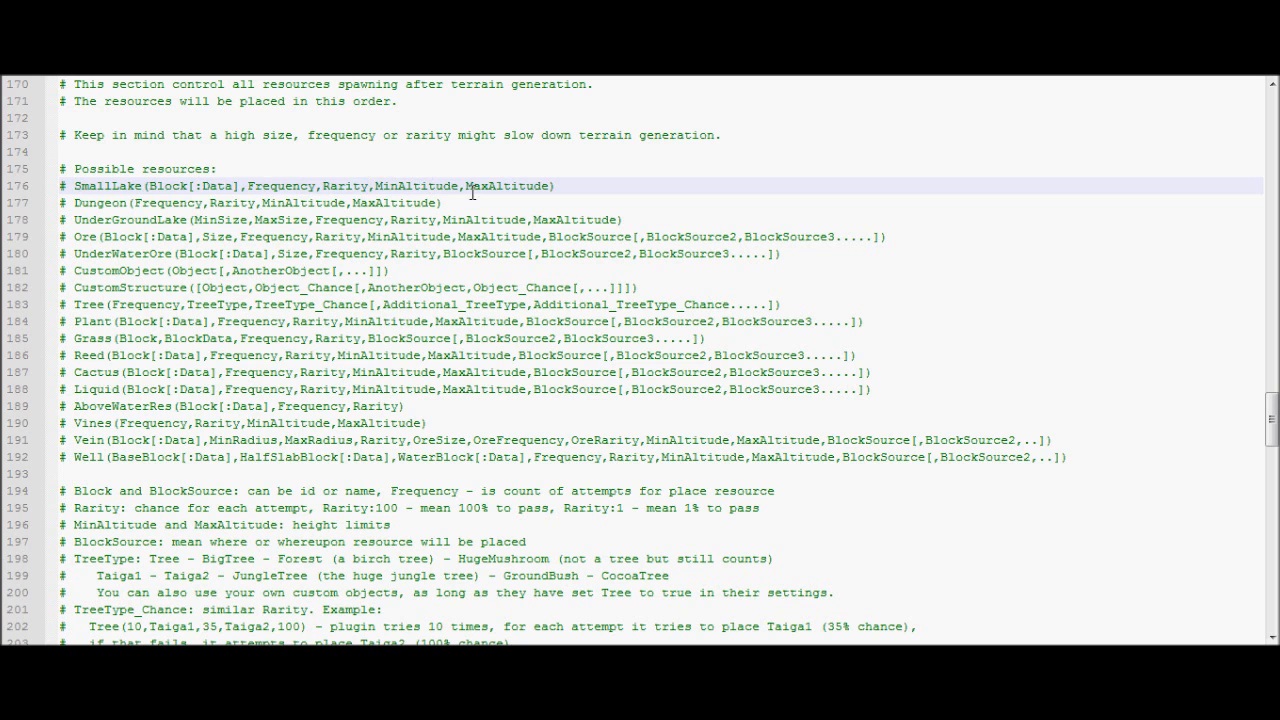
scroll(down, 3)
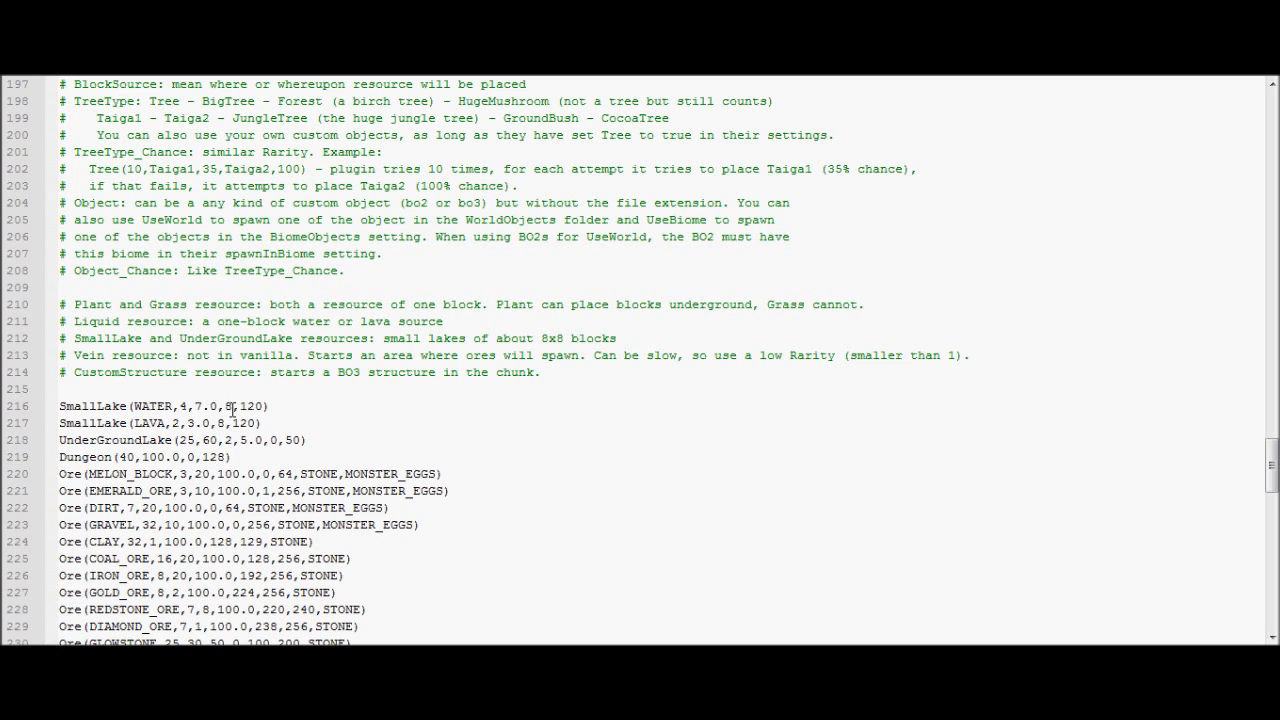
scroll(down, 3)
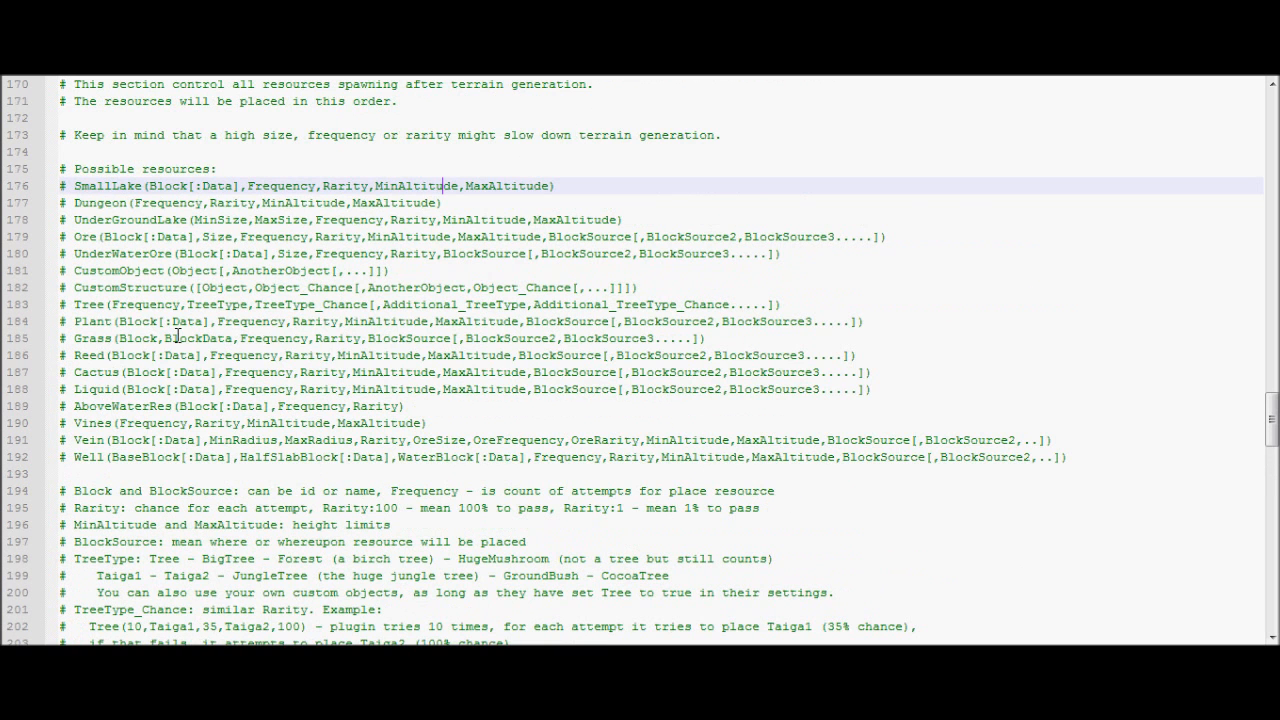
mouse_move(302, 228)
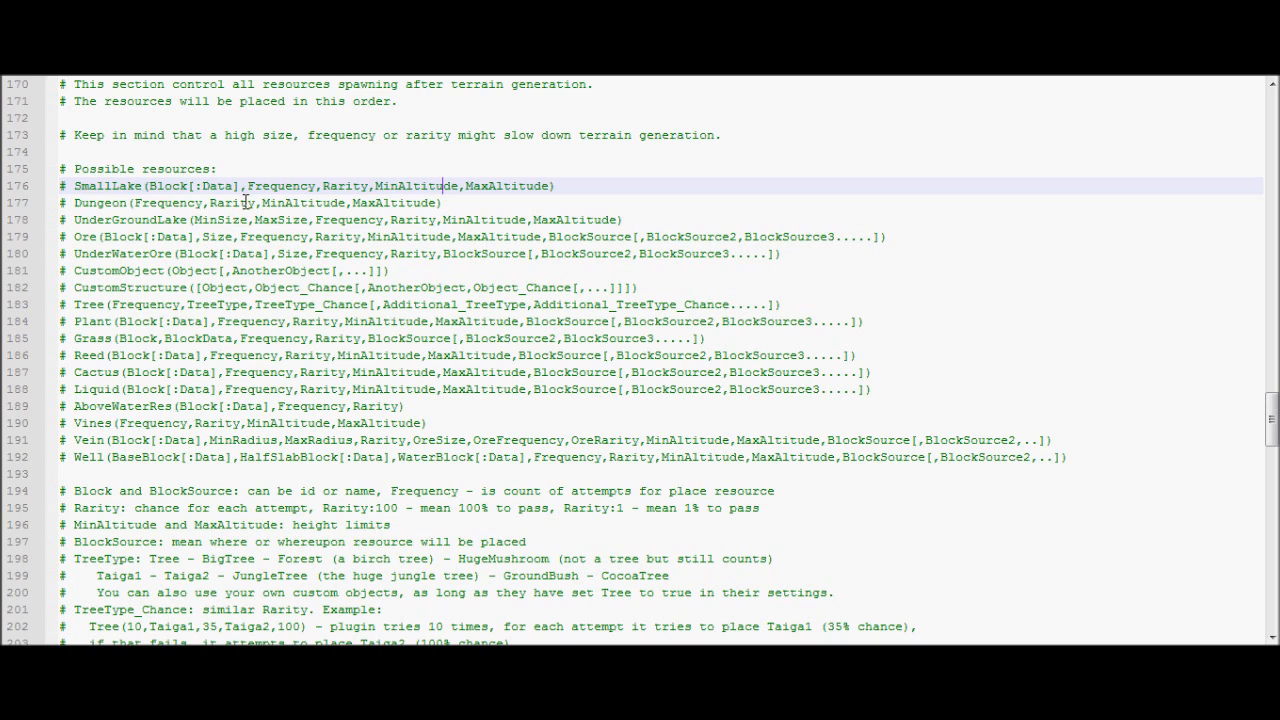
scroll(down, 3)
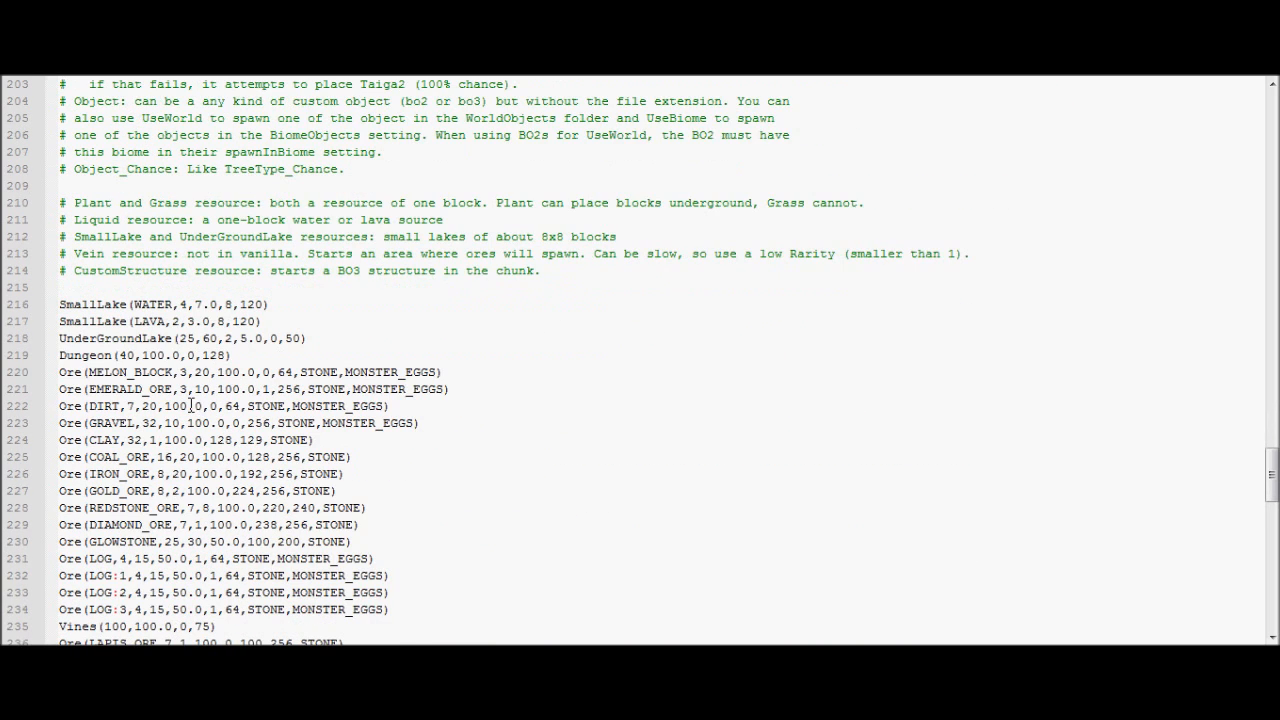
Set the clay ore to heights 115–129 and add MONSTER_EGGS after STONE as a replaceable block.
scroll(down, 3)
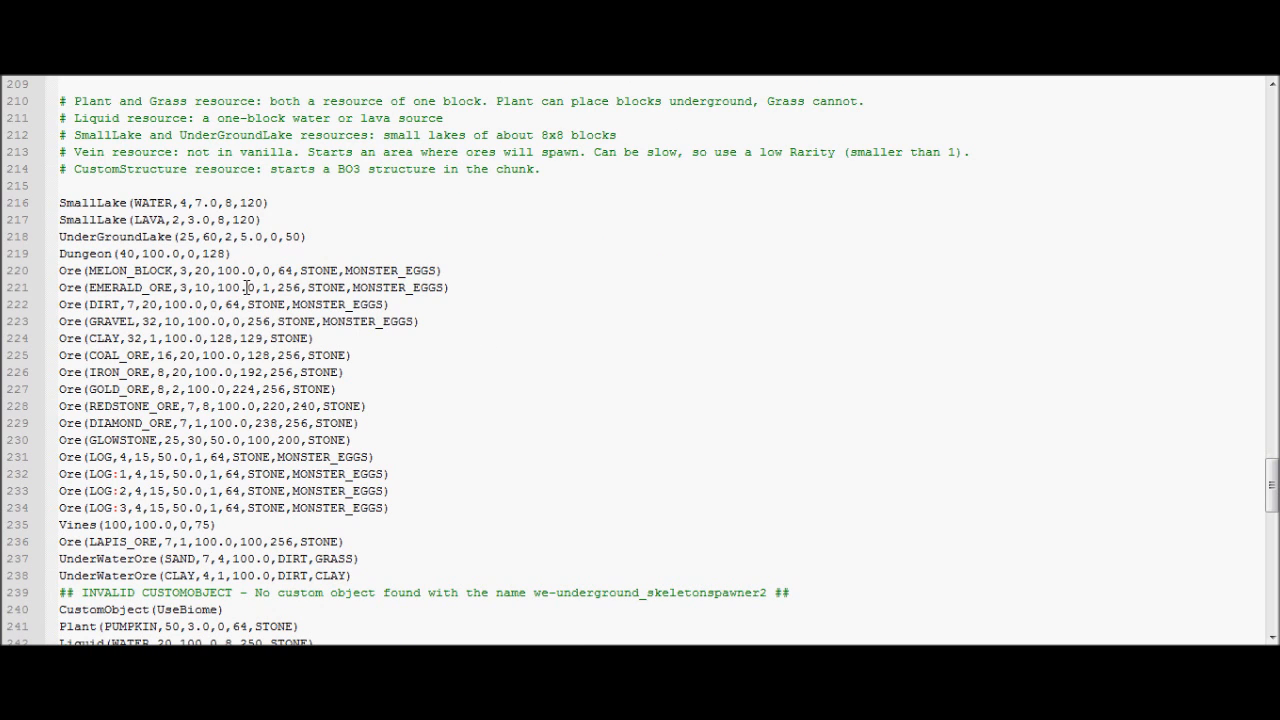
double_click(126, 272)
text(,M)
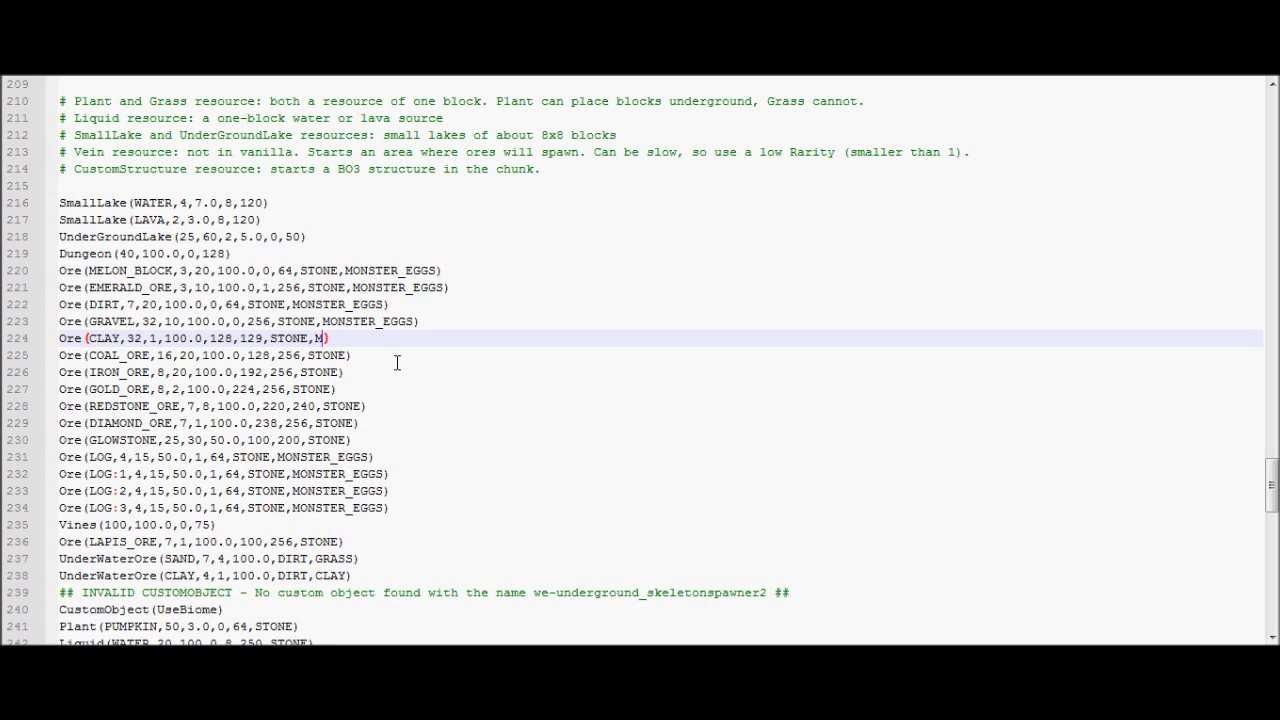
text(ONSTER_EGGS)
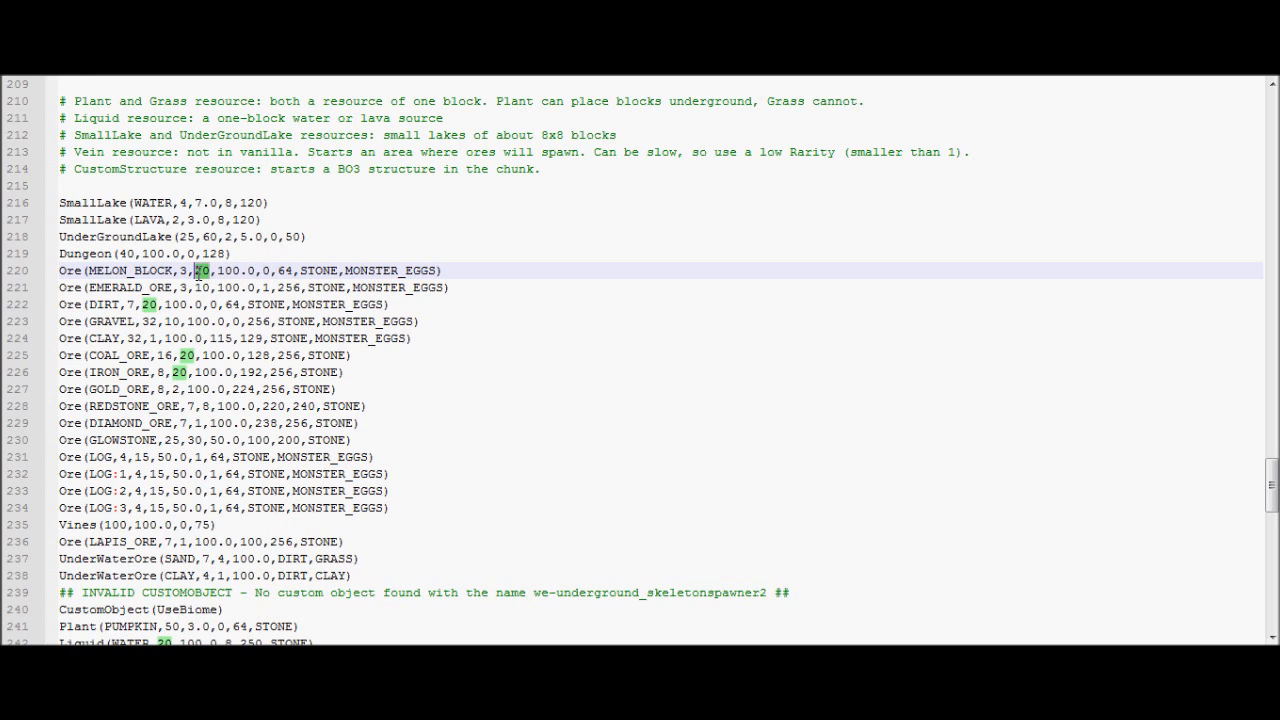
mouse_move(210, 282)
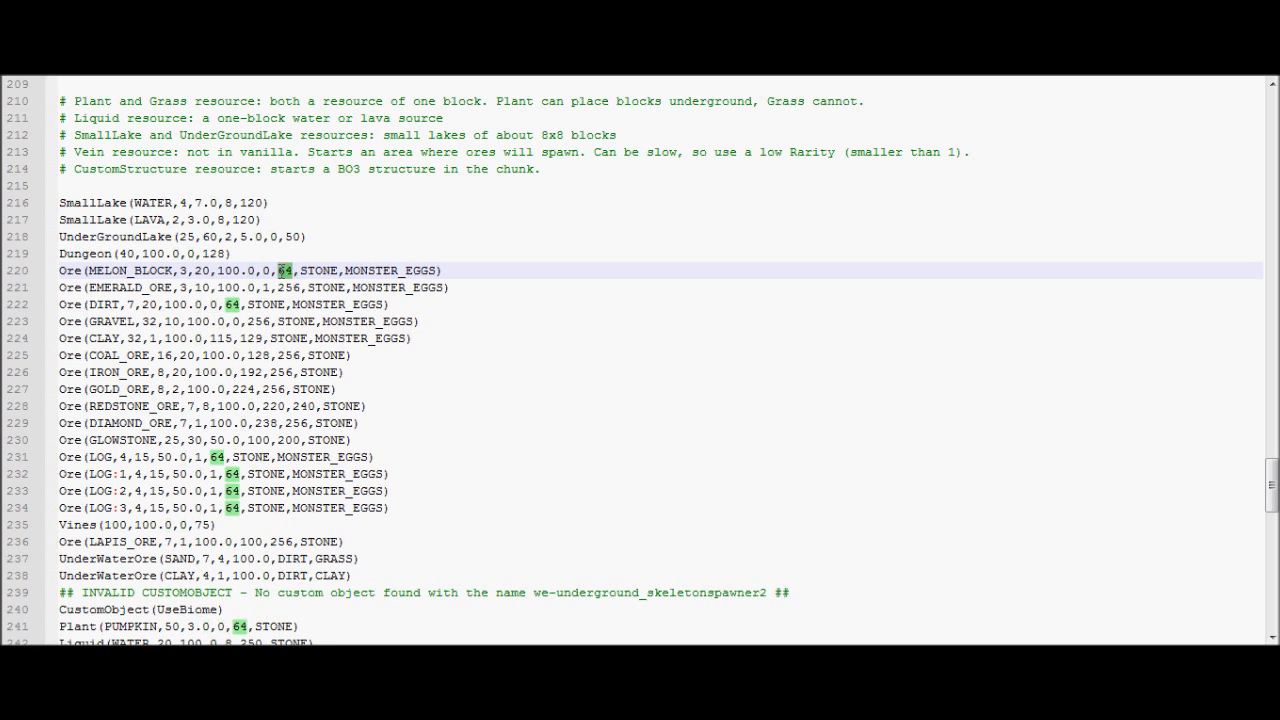
drag(300, 270, 432, 270)
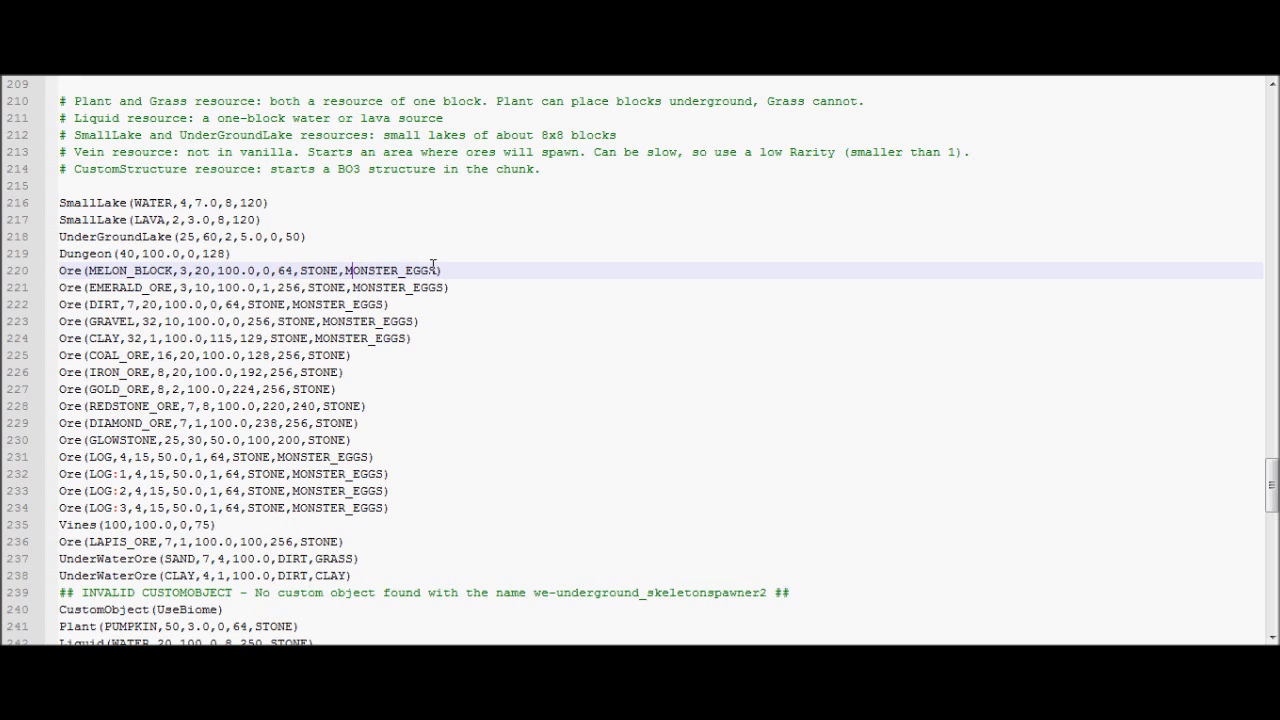
scroll(down, 3)
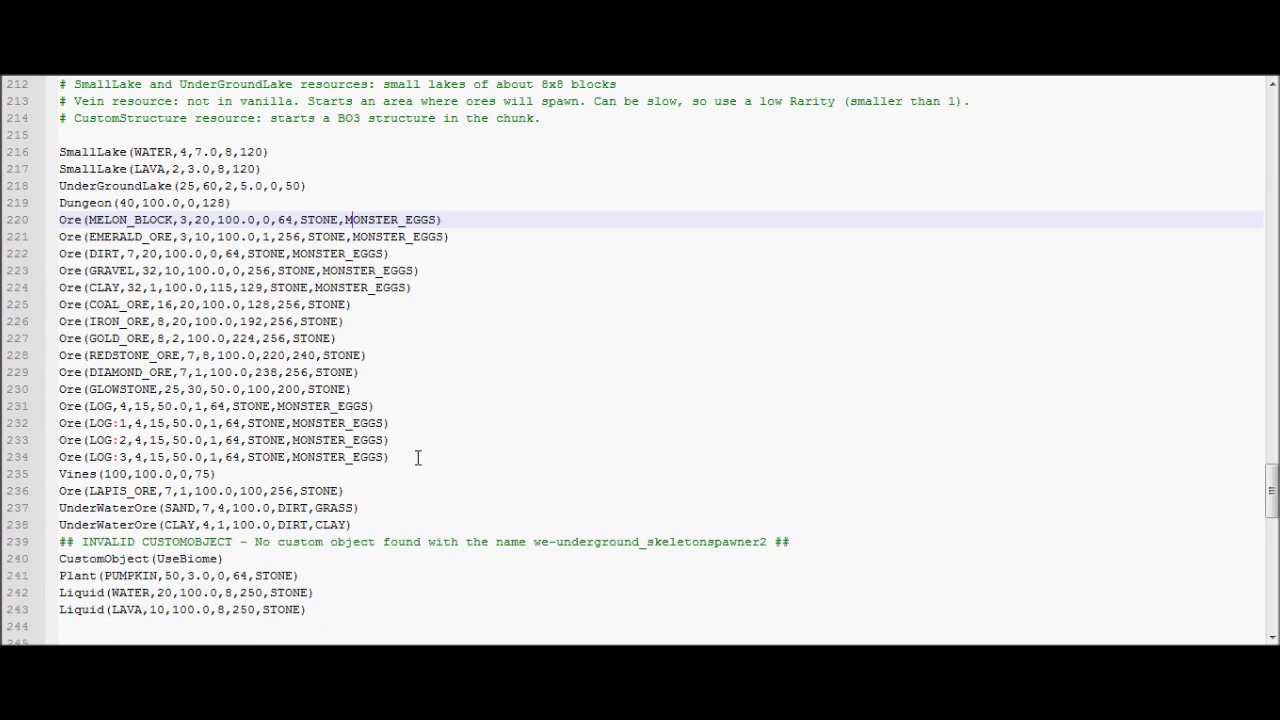
mouse_move(420, 418)
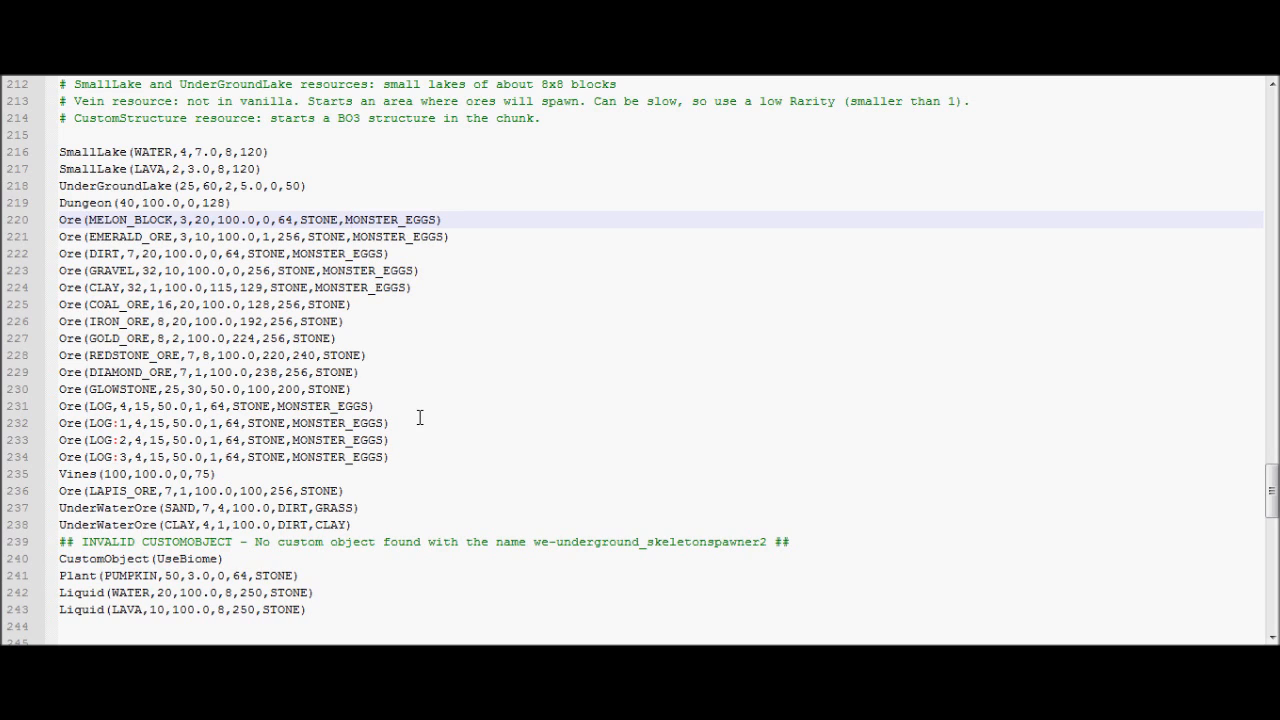
click(348, 220)
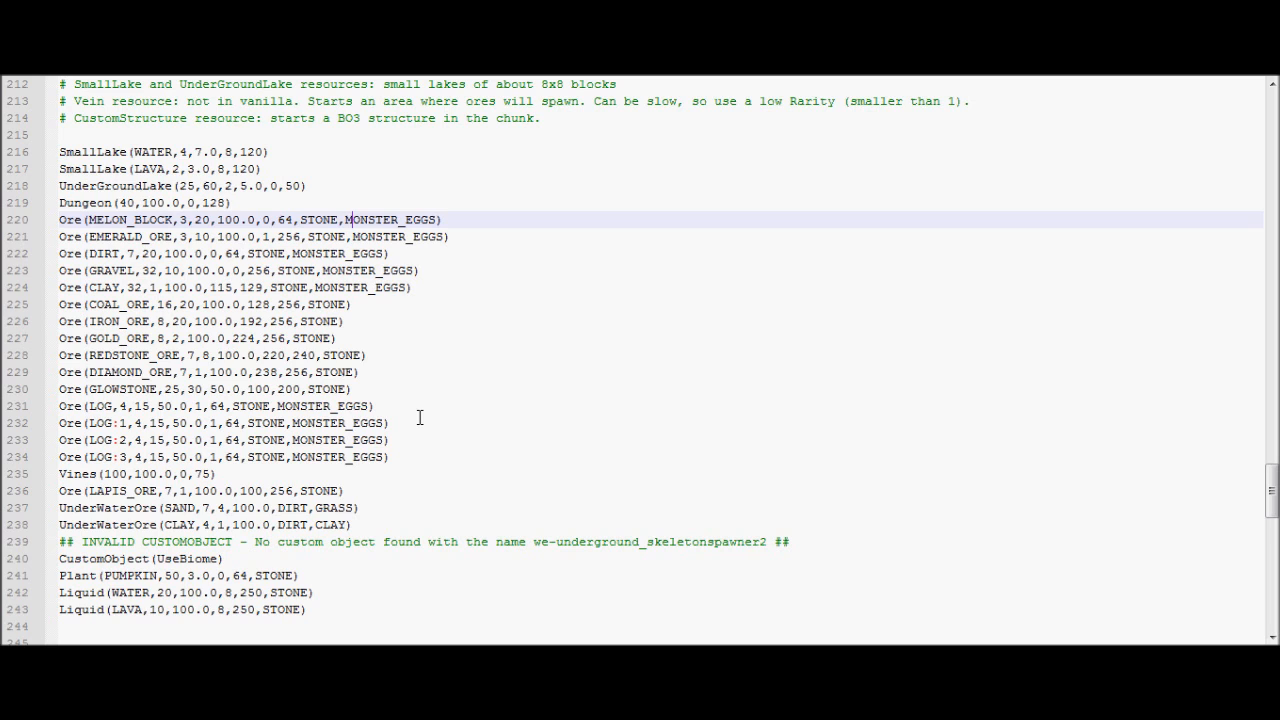
Scroll the resource queue down past the Liquid lava line.
scroll(down, 3)
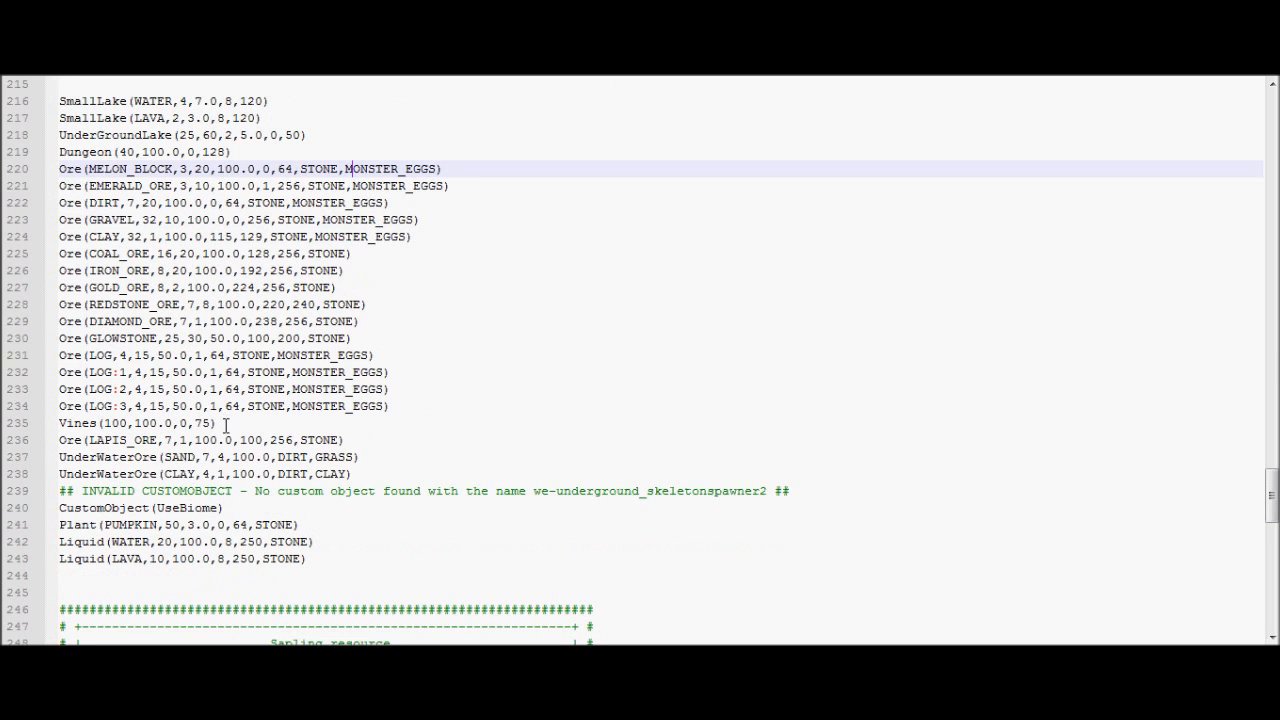
mouse_move(208, 470)
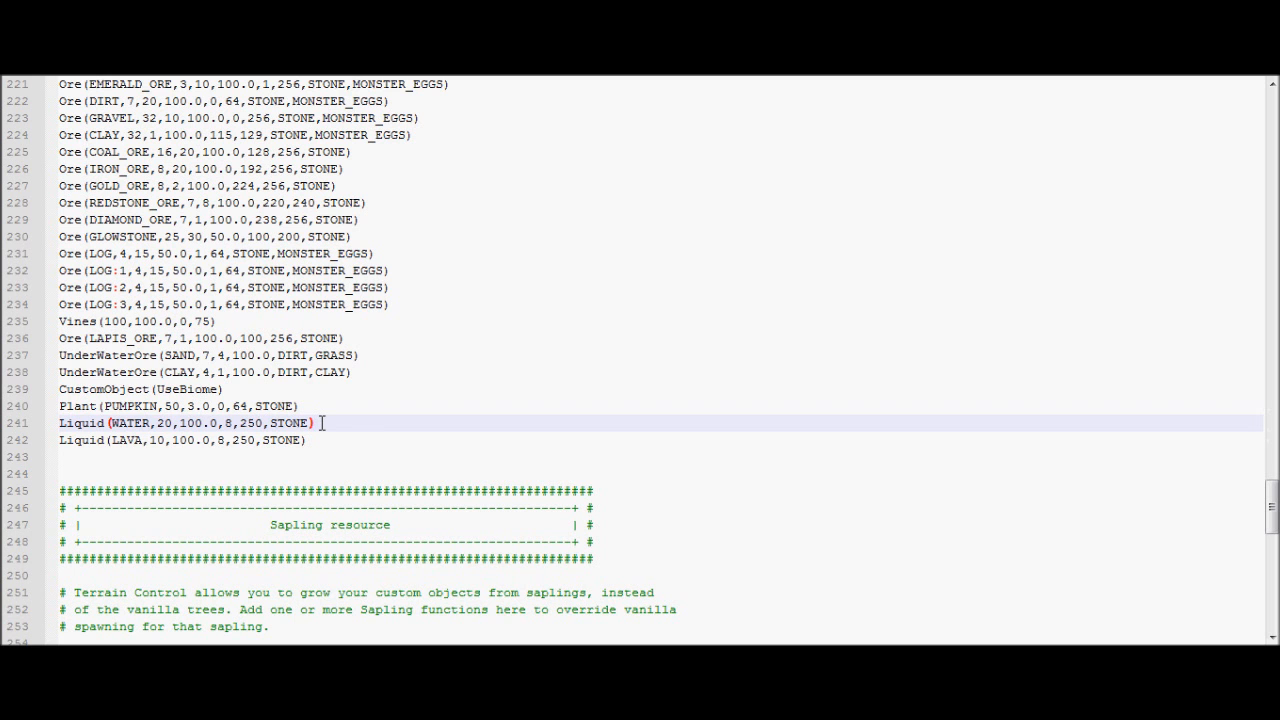
Replace UseBiome with UseWorld in the CustomObject resource entry.
scroll(down, 3)
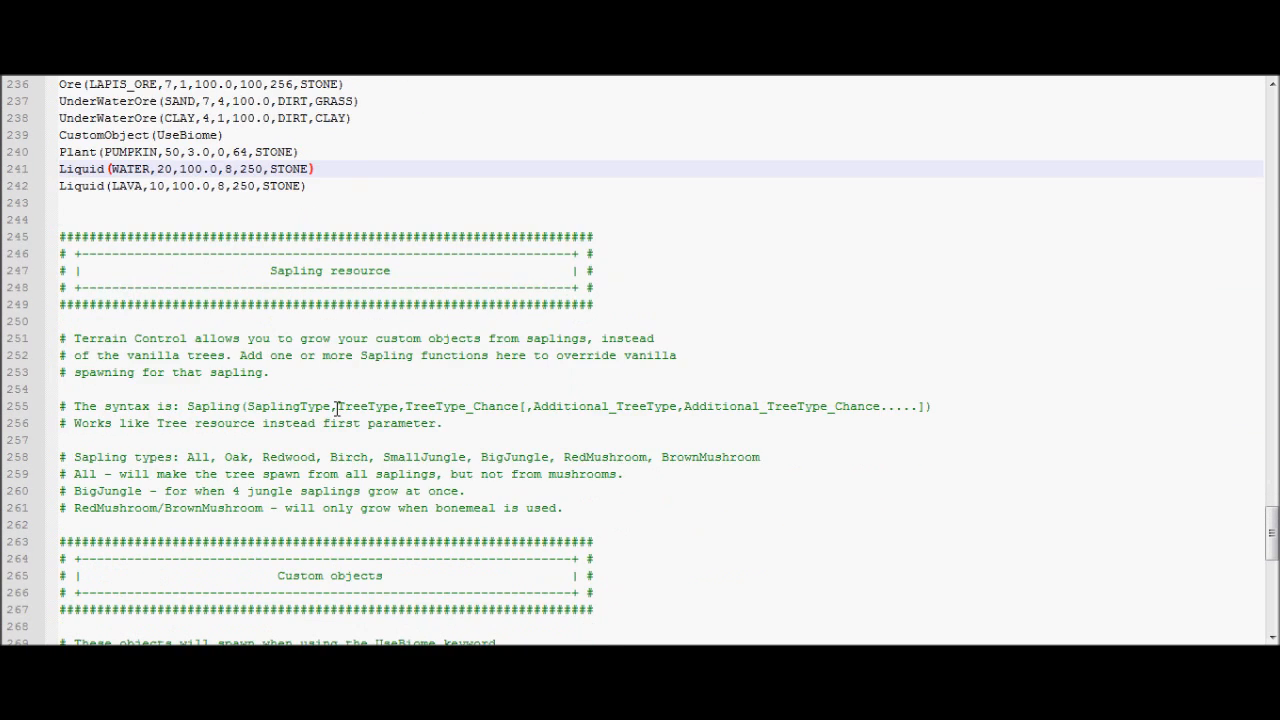
scroll(down, 3)
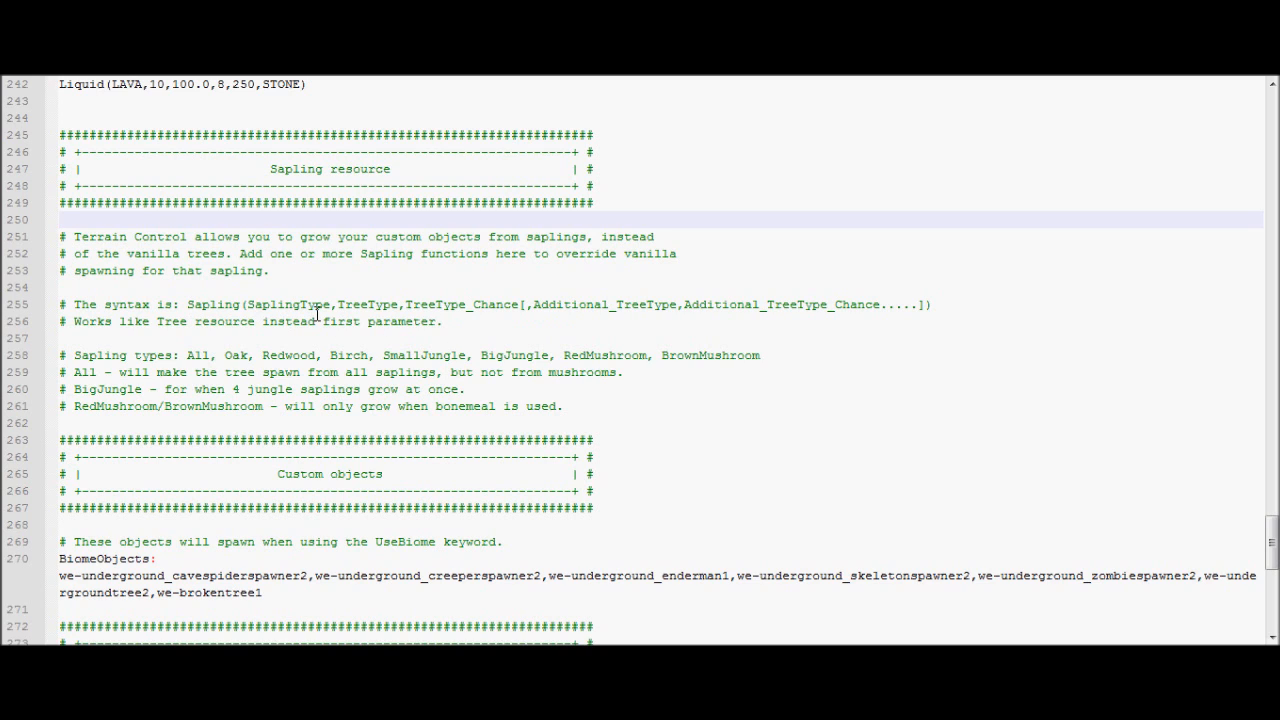
mouse_move(476, 300)
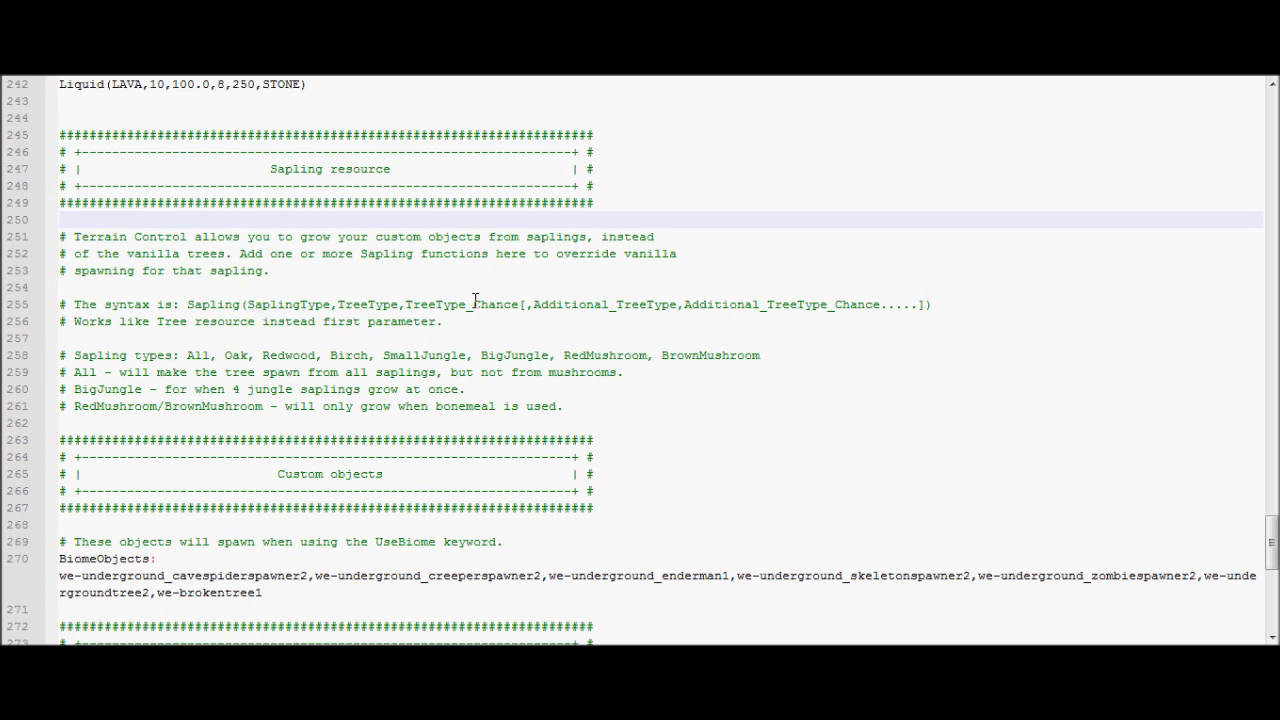
scroll(down, 3)
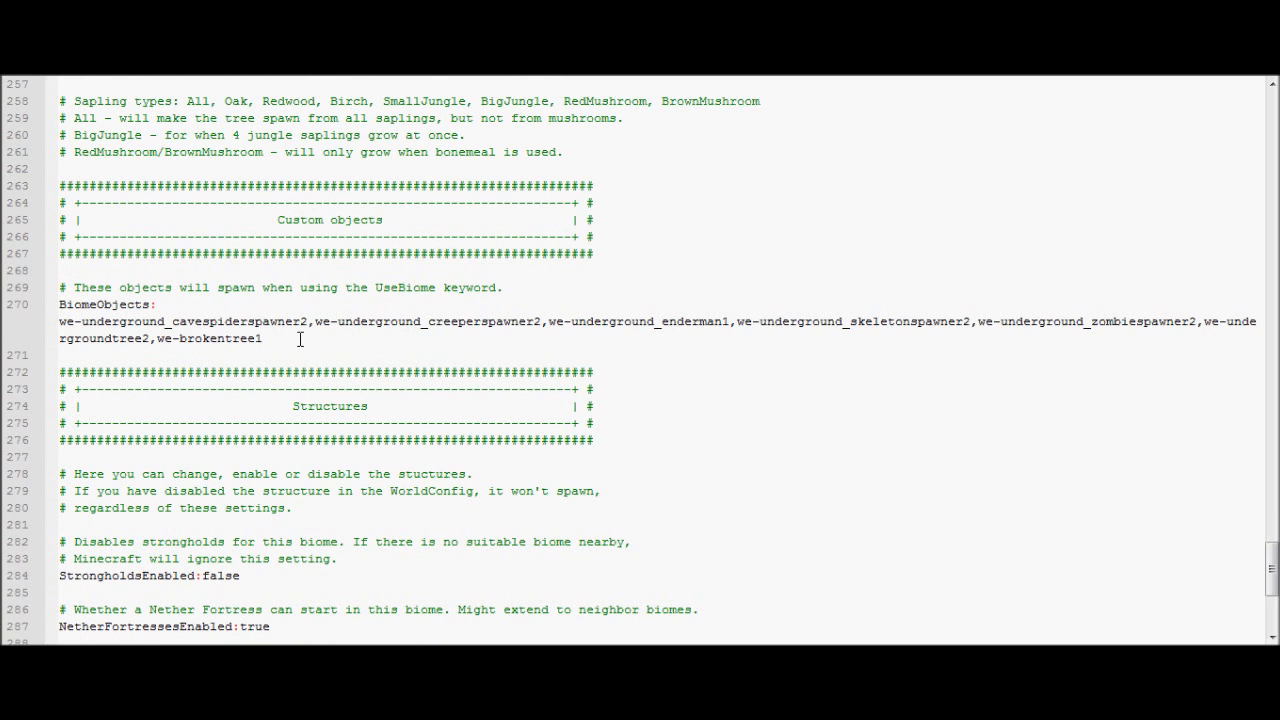
scroll(up, 3)
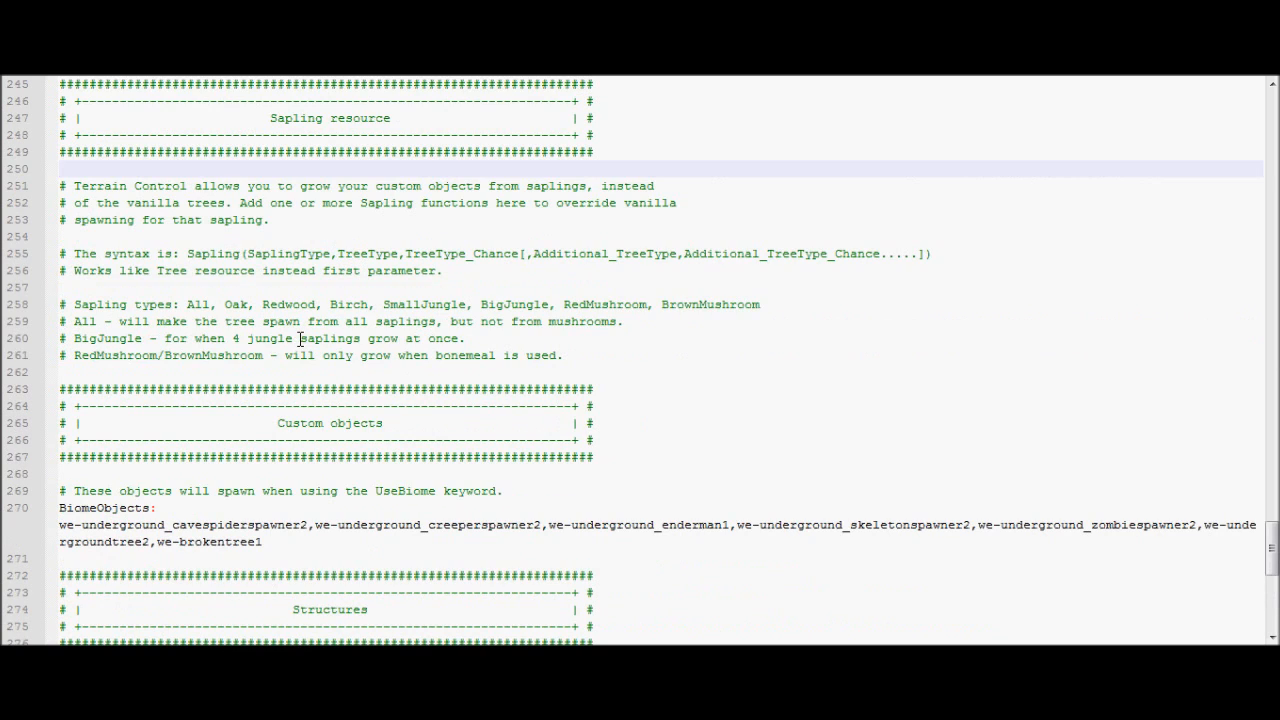
scroll(up, 3)
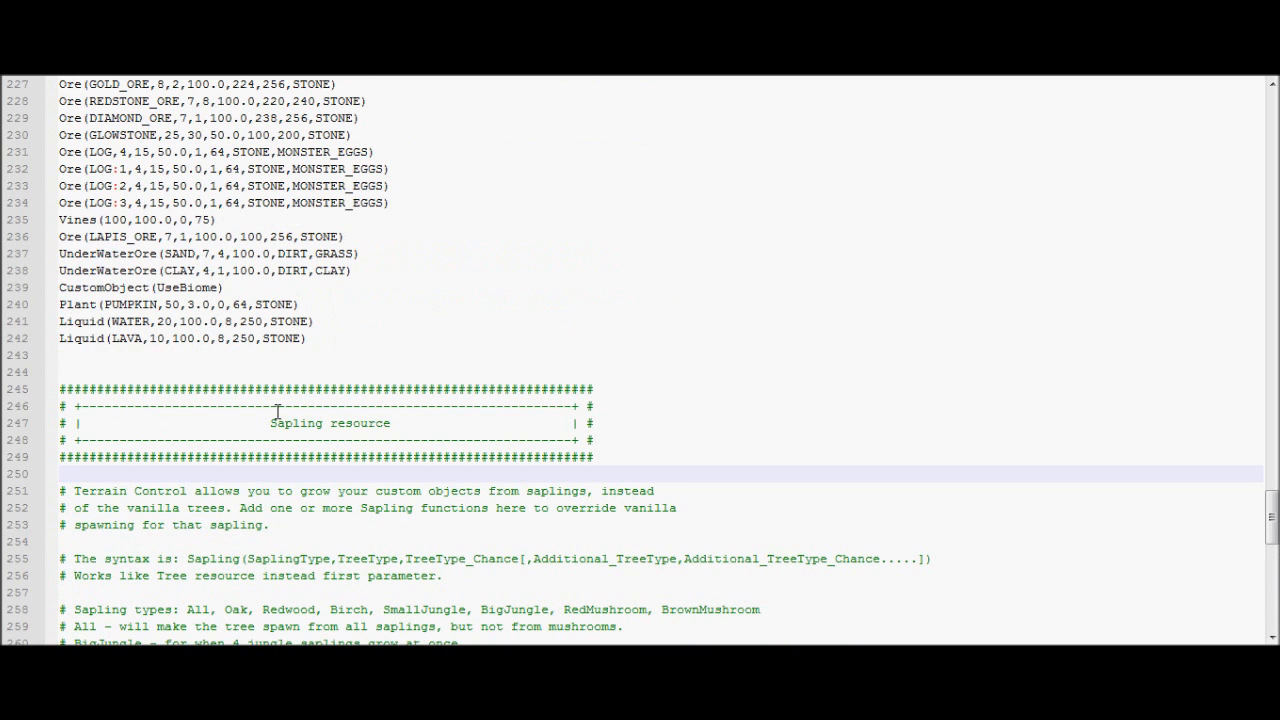
double_click(196, 288)
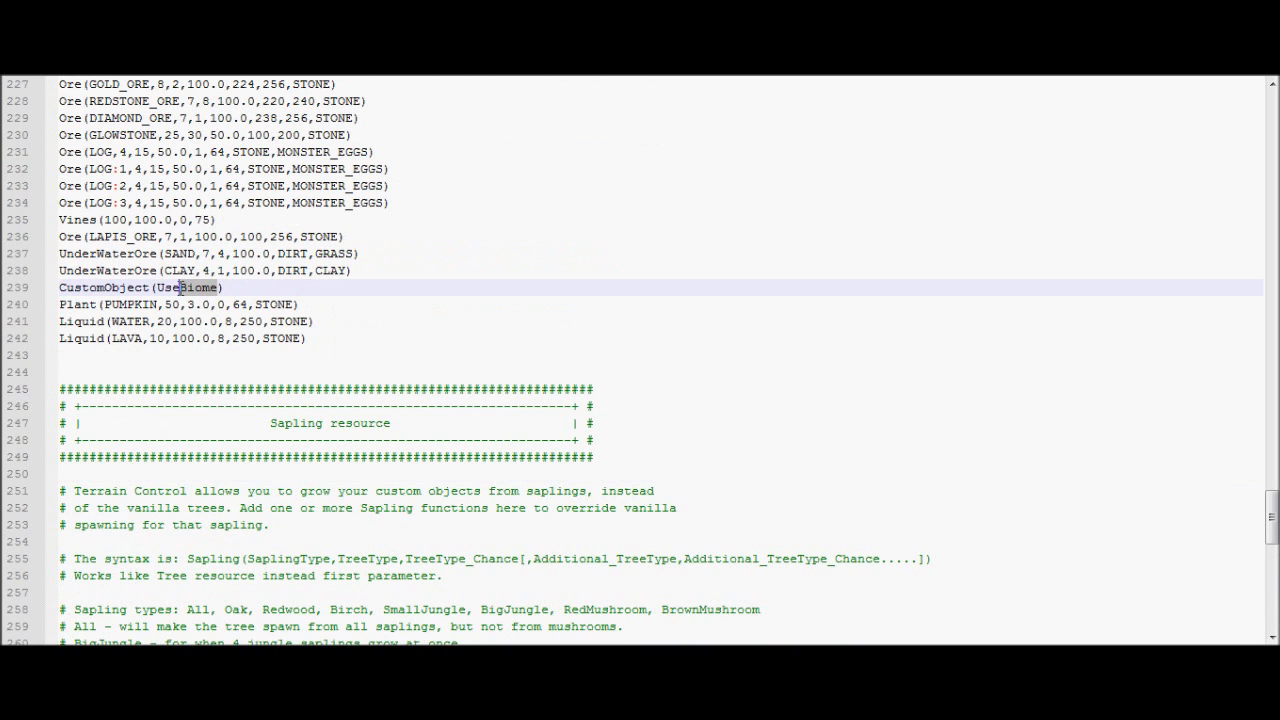
text(World)
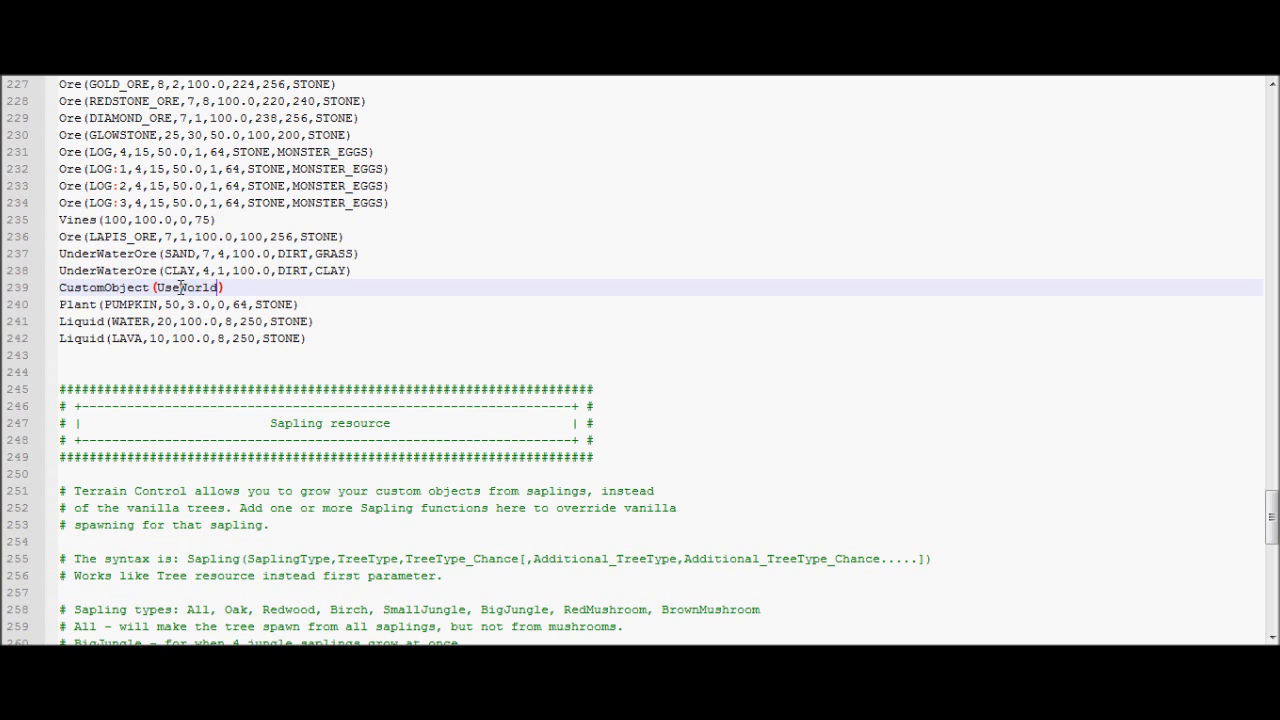
double_click(196, 288)
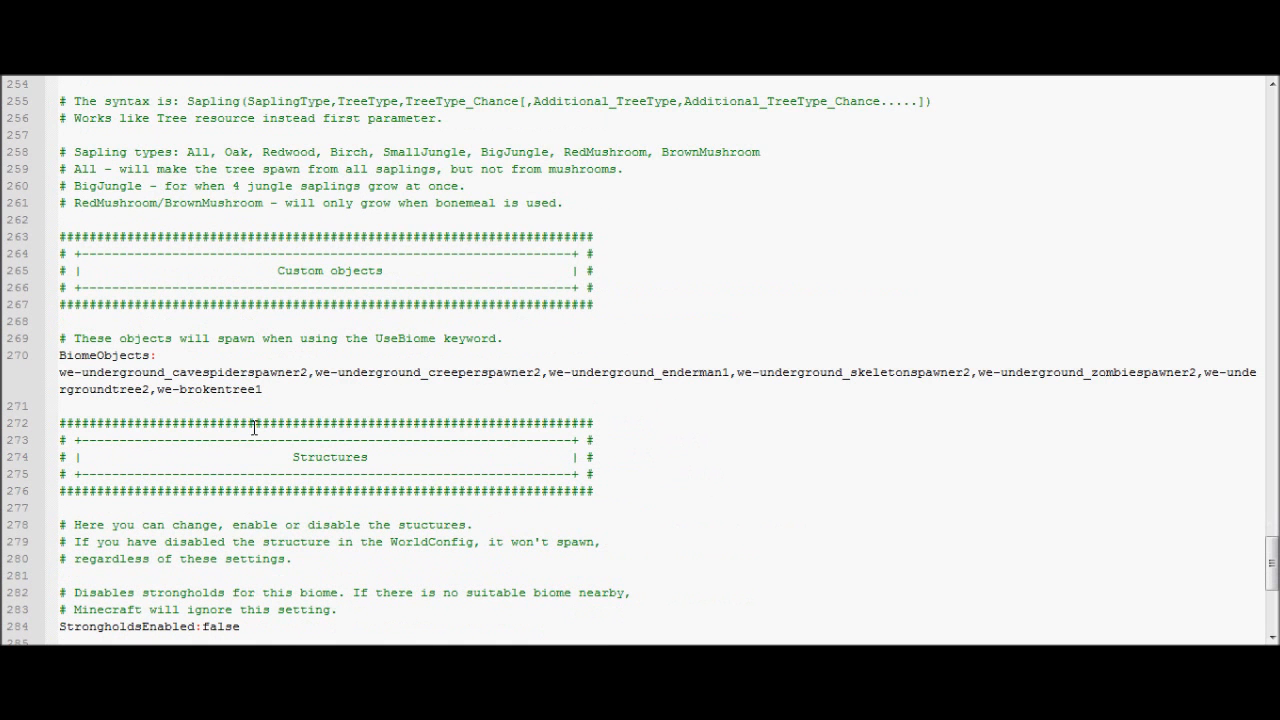
mouse_move(268, 402)
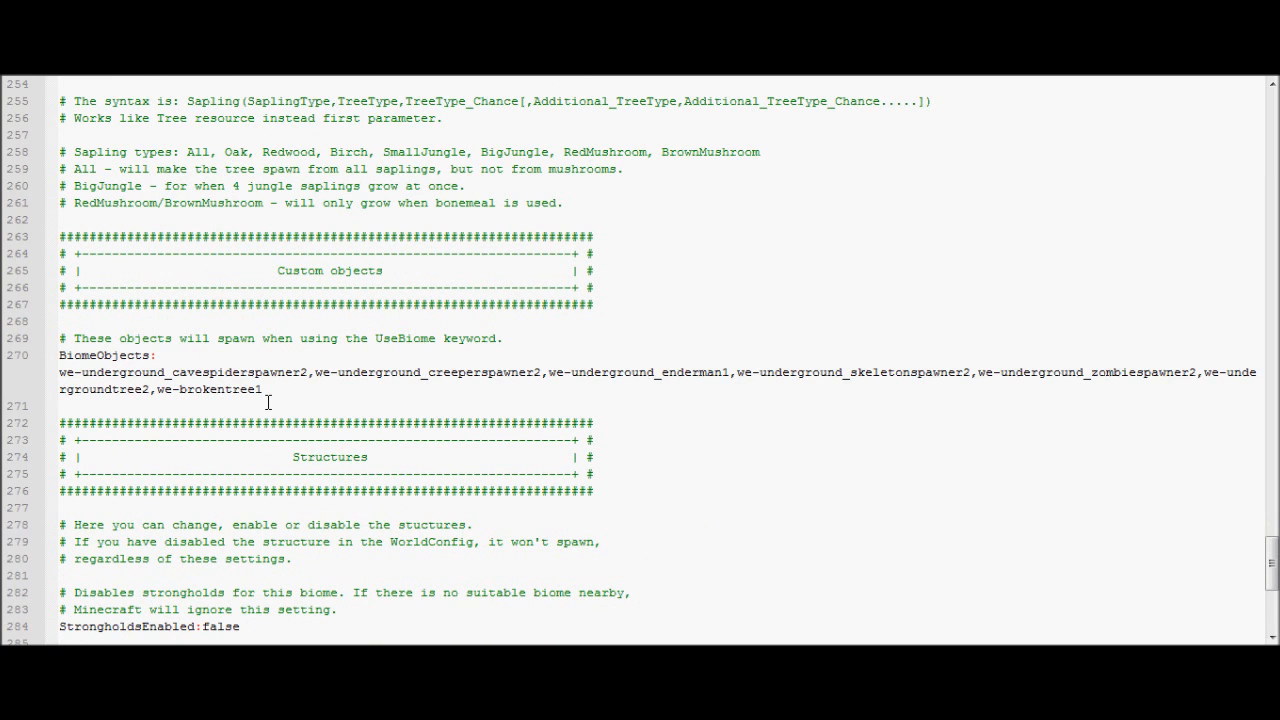
scroll(down, 3)
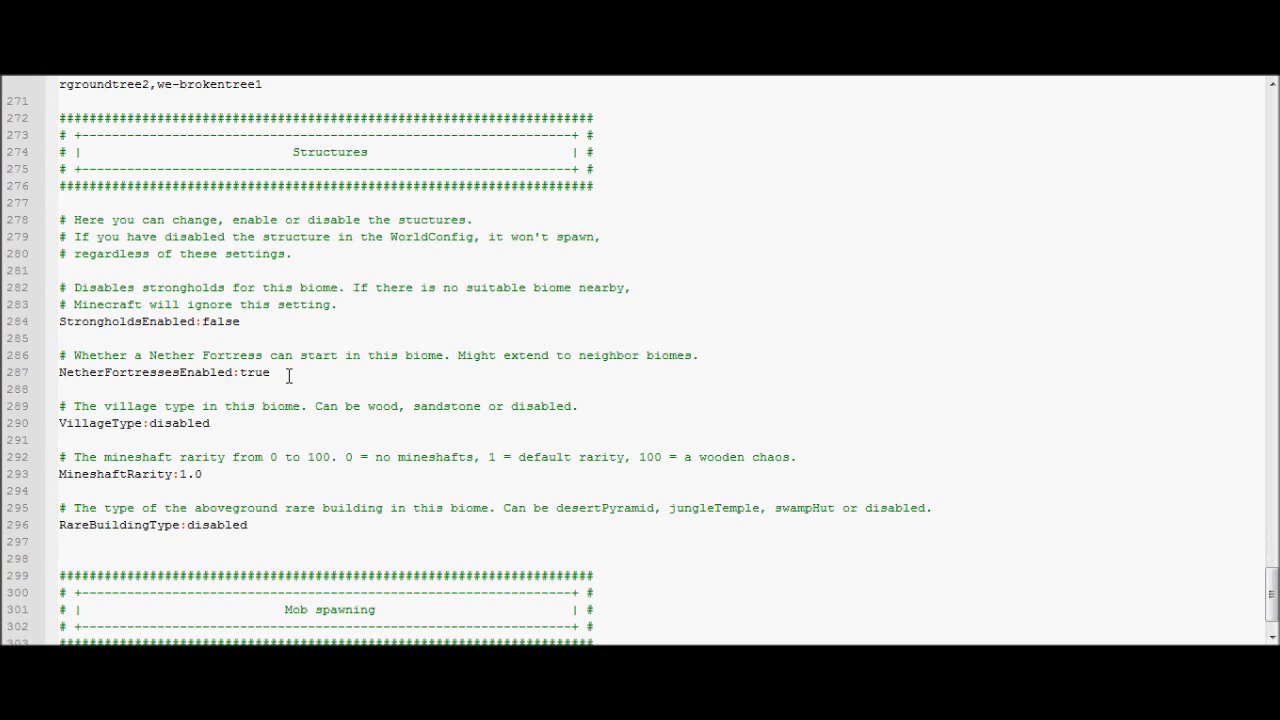
double_click(256, 372)
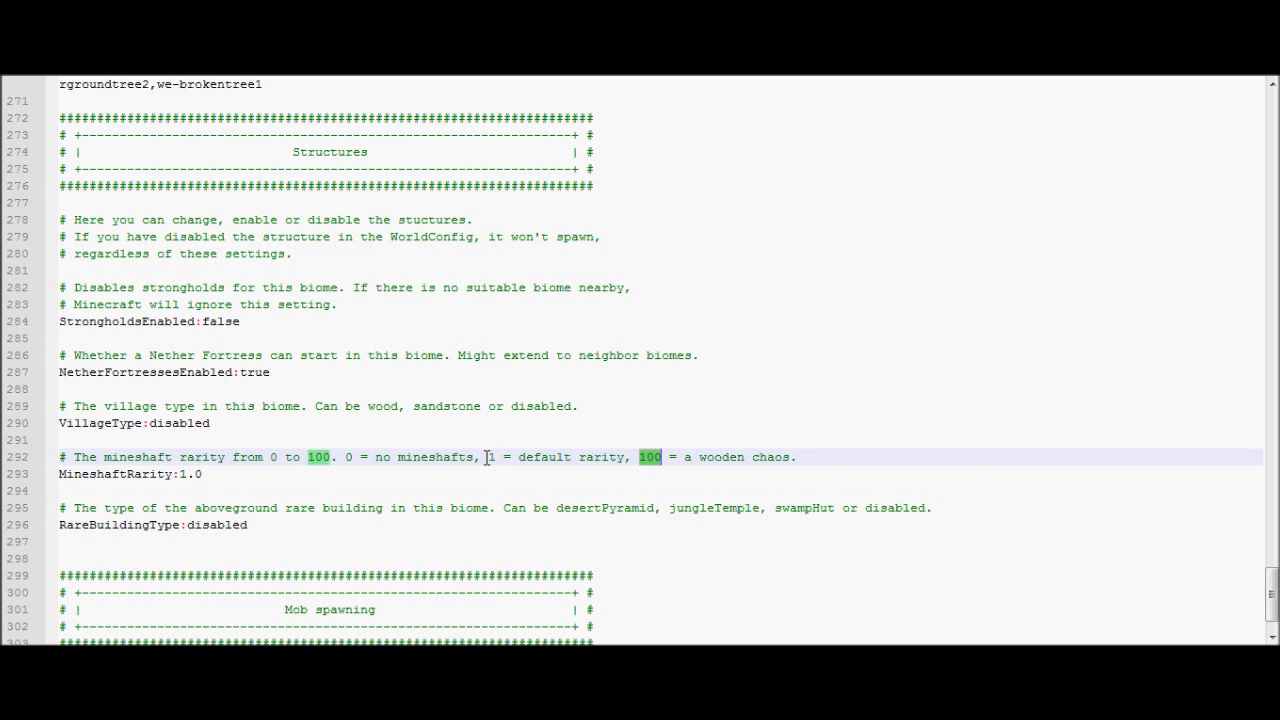
scroll(down, 3)
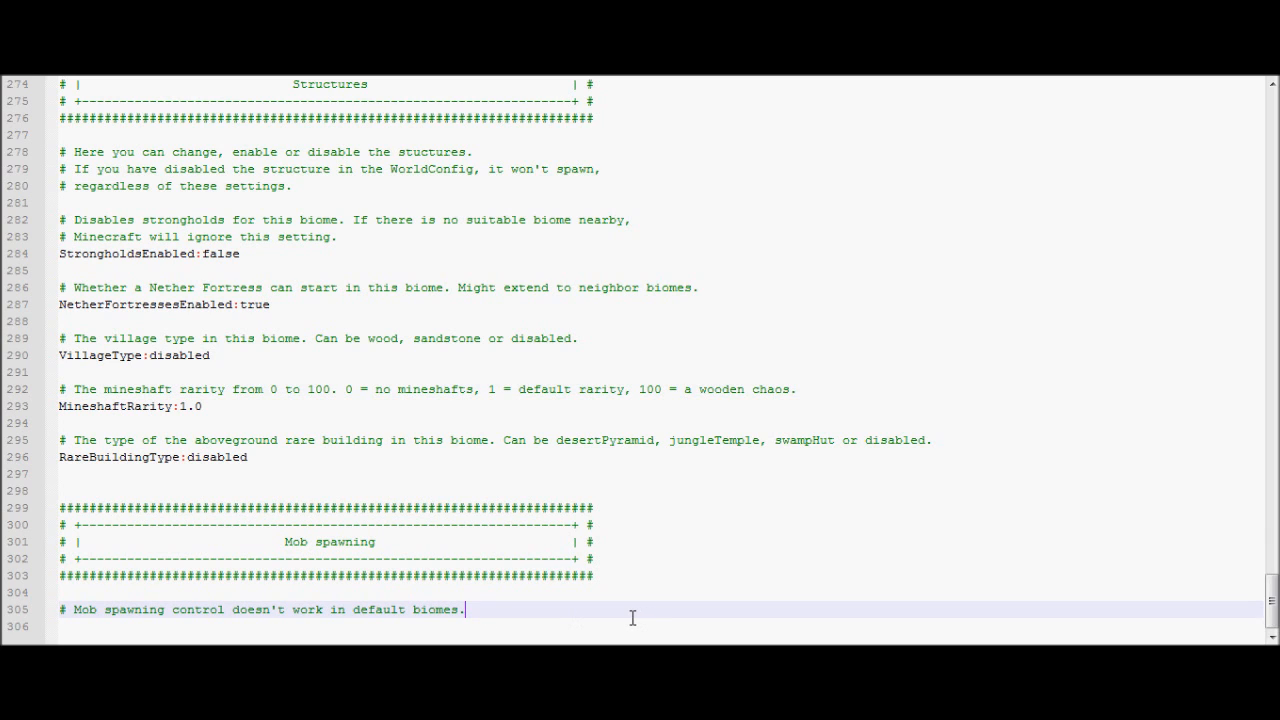
mouse_move(1202, 588)
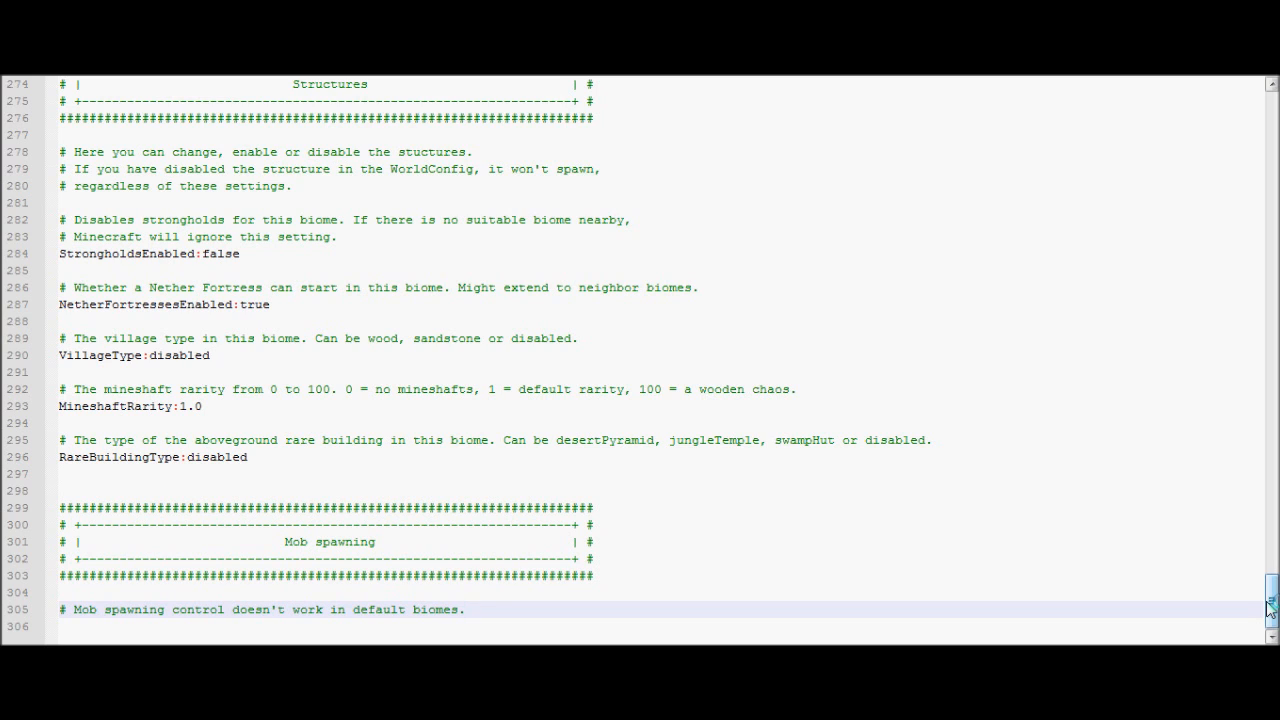
click(464, 608)
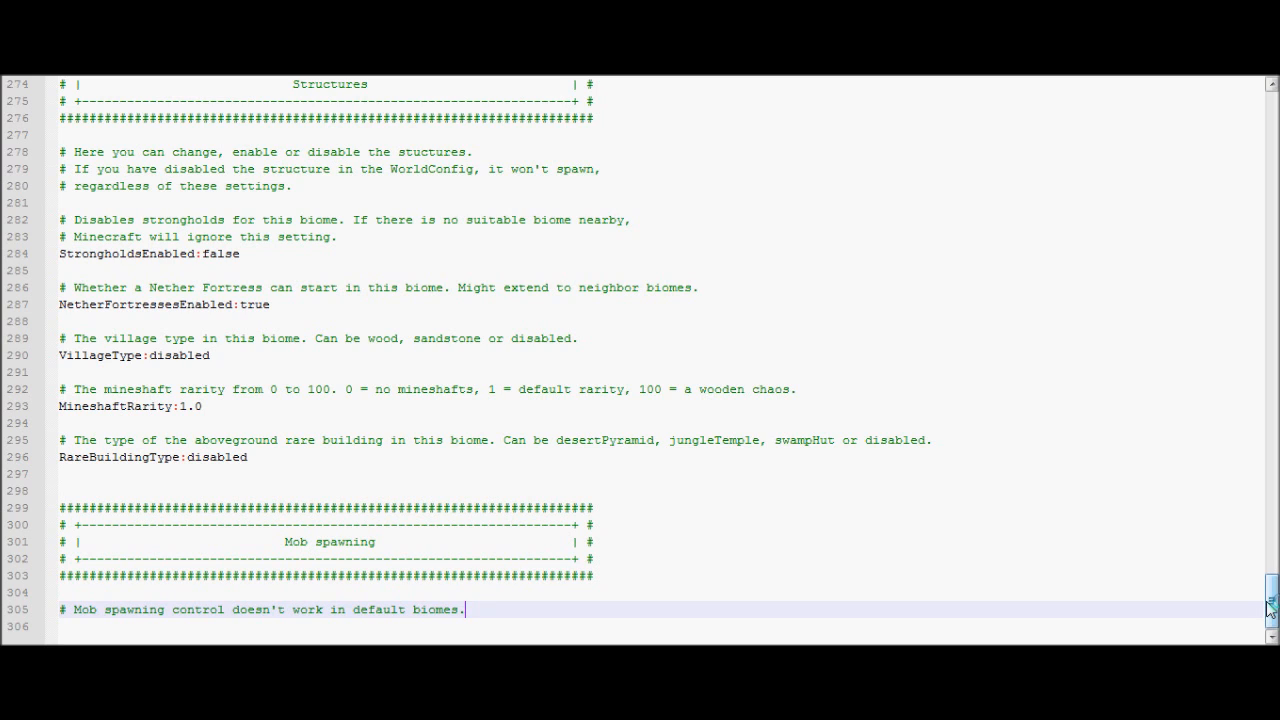